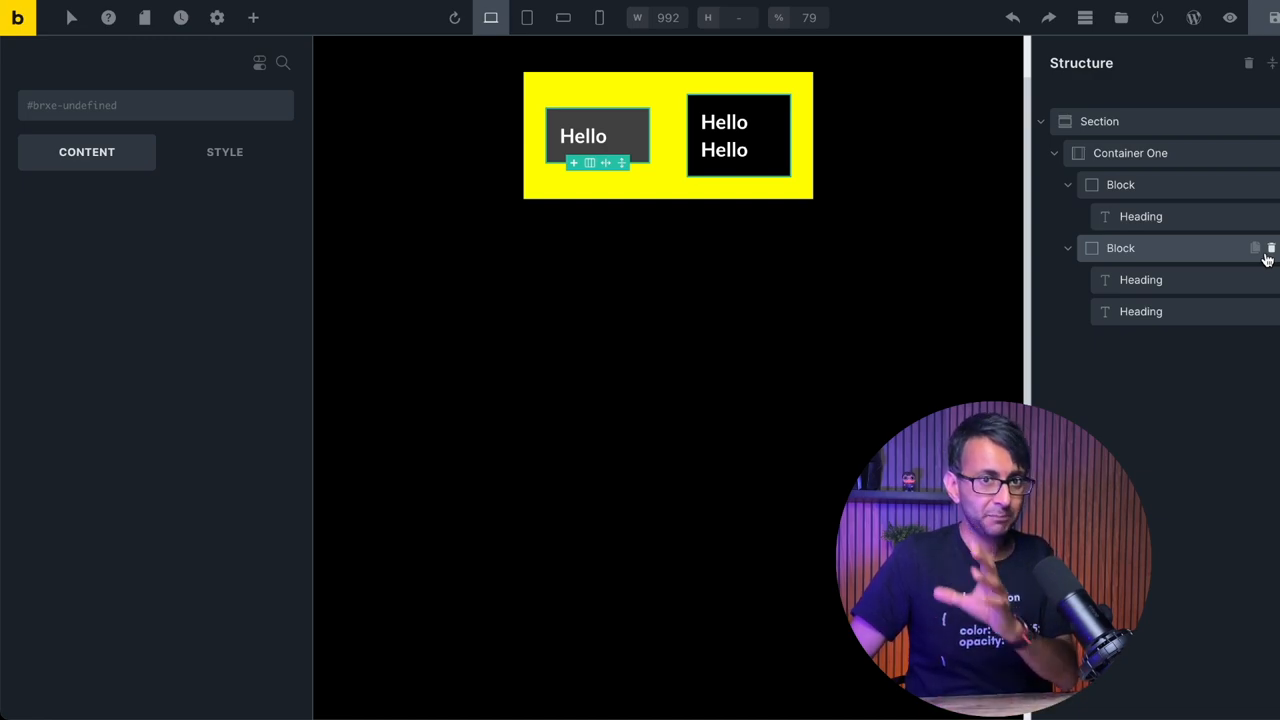
Step: Delete both Block elements and widen Container One from 400 to 800
click(1271, 248)
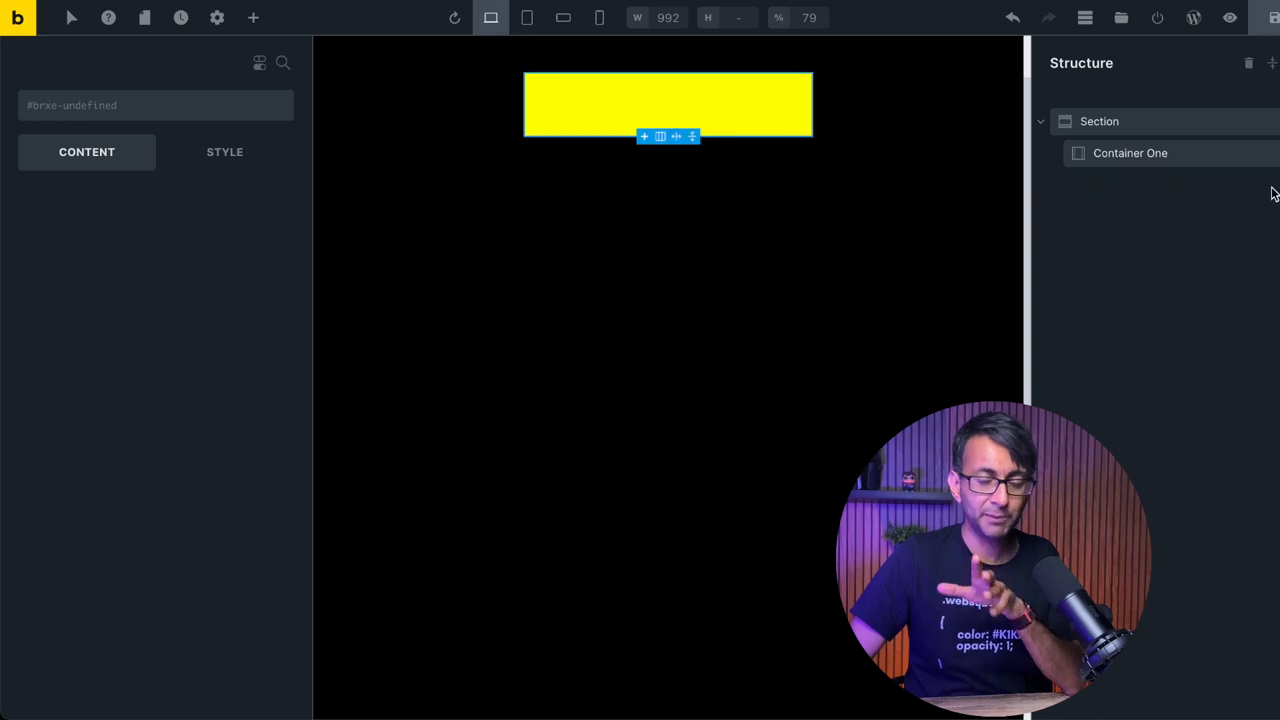
click(1130, 153)
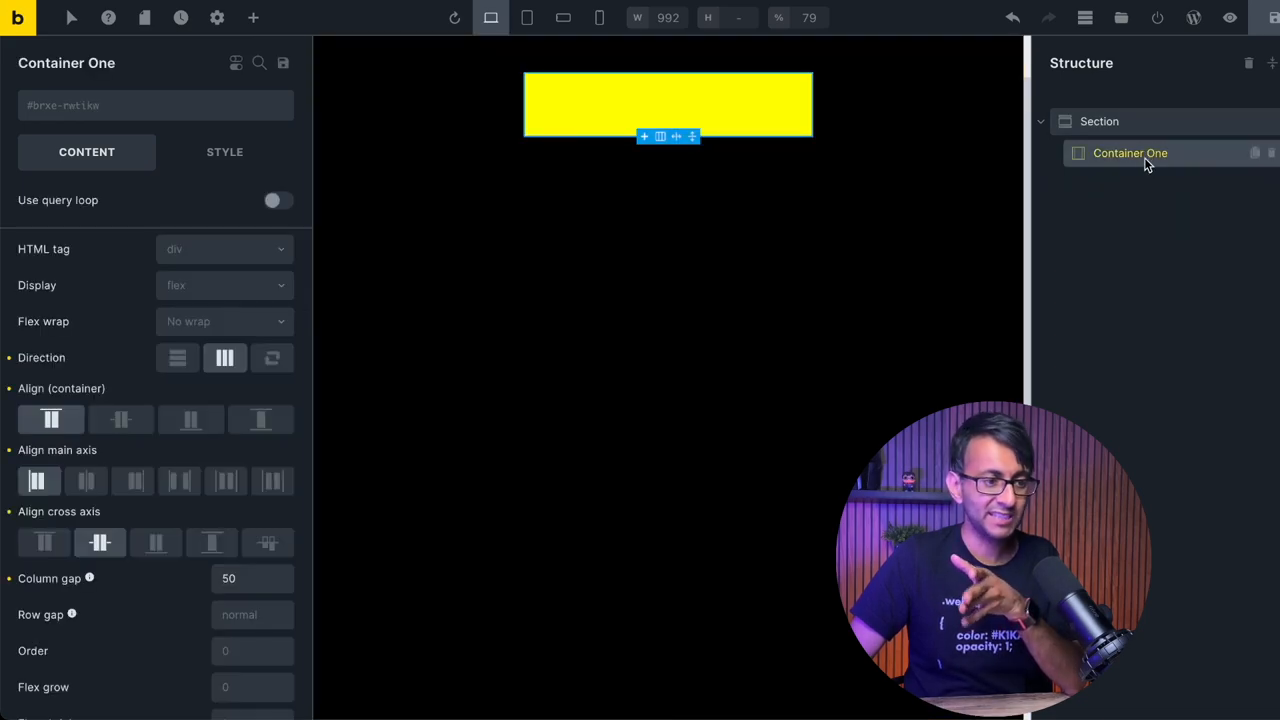
click(224, 151)
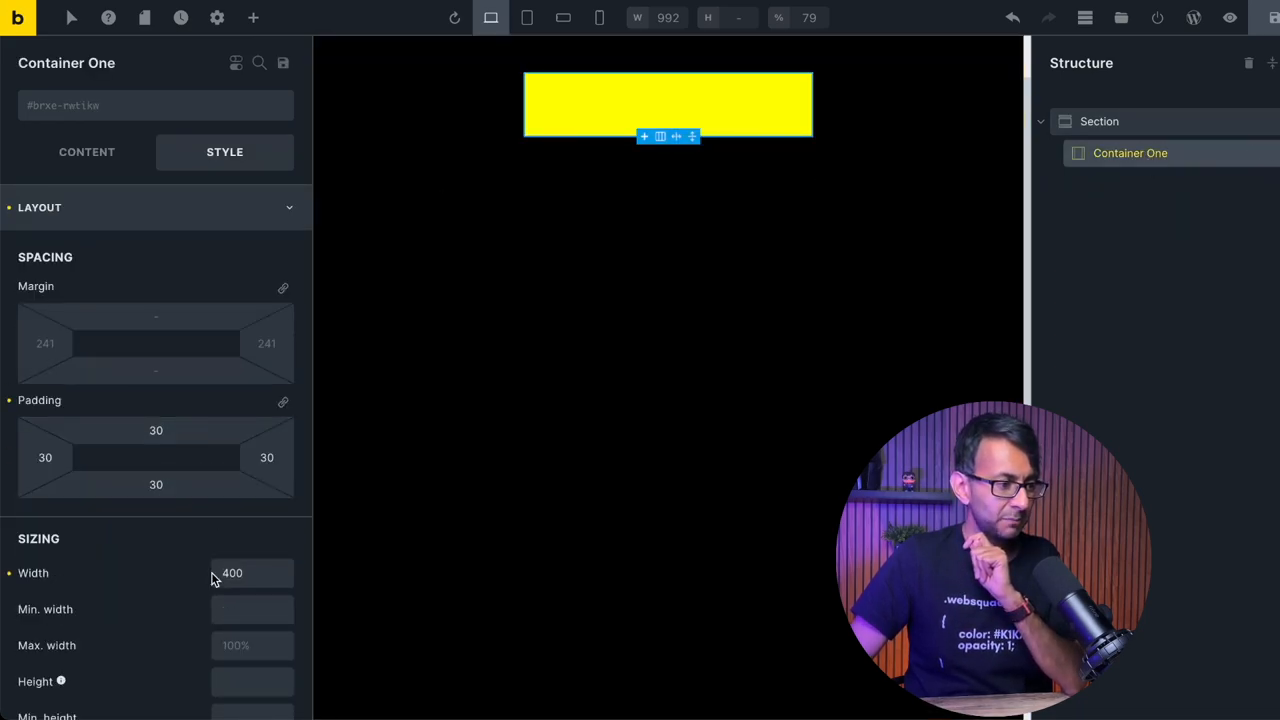
text(800)
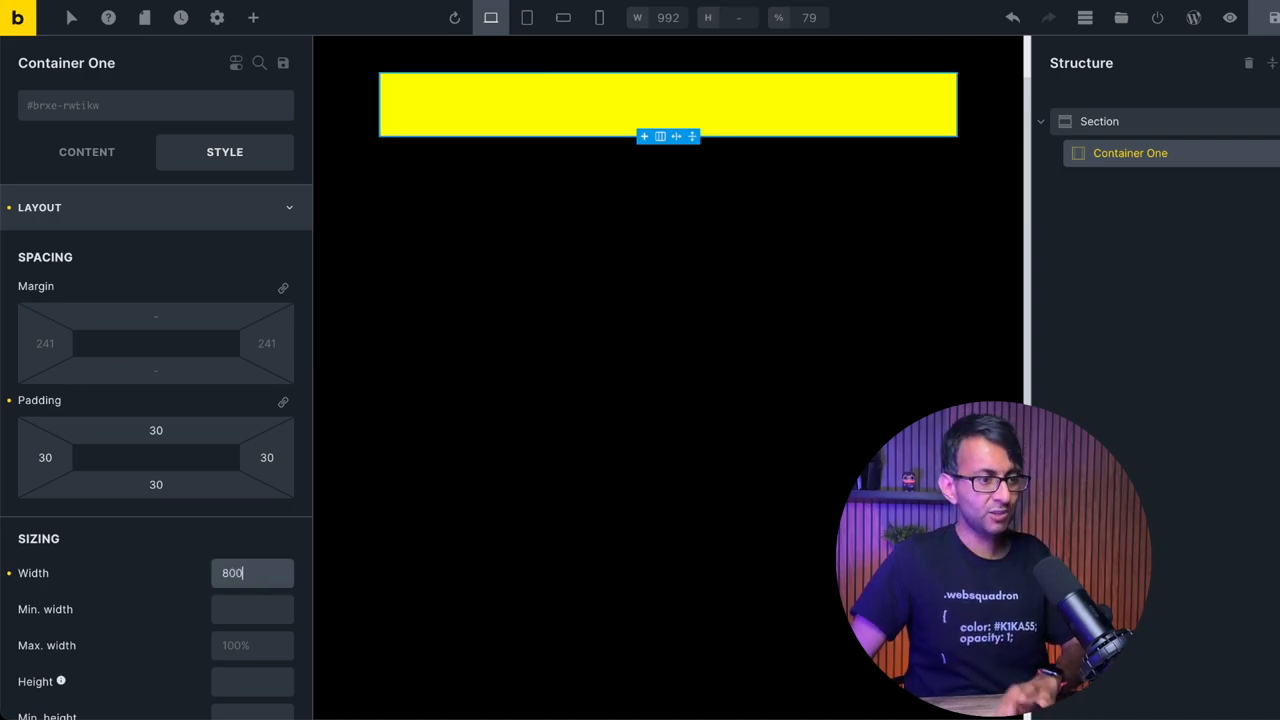
mouse_move(259, 63)
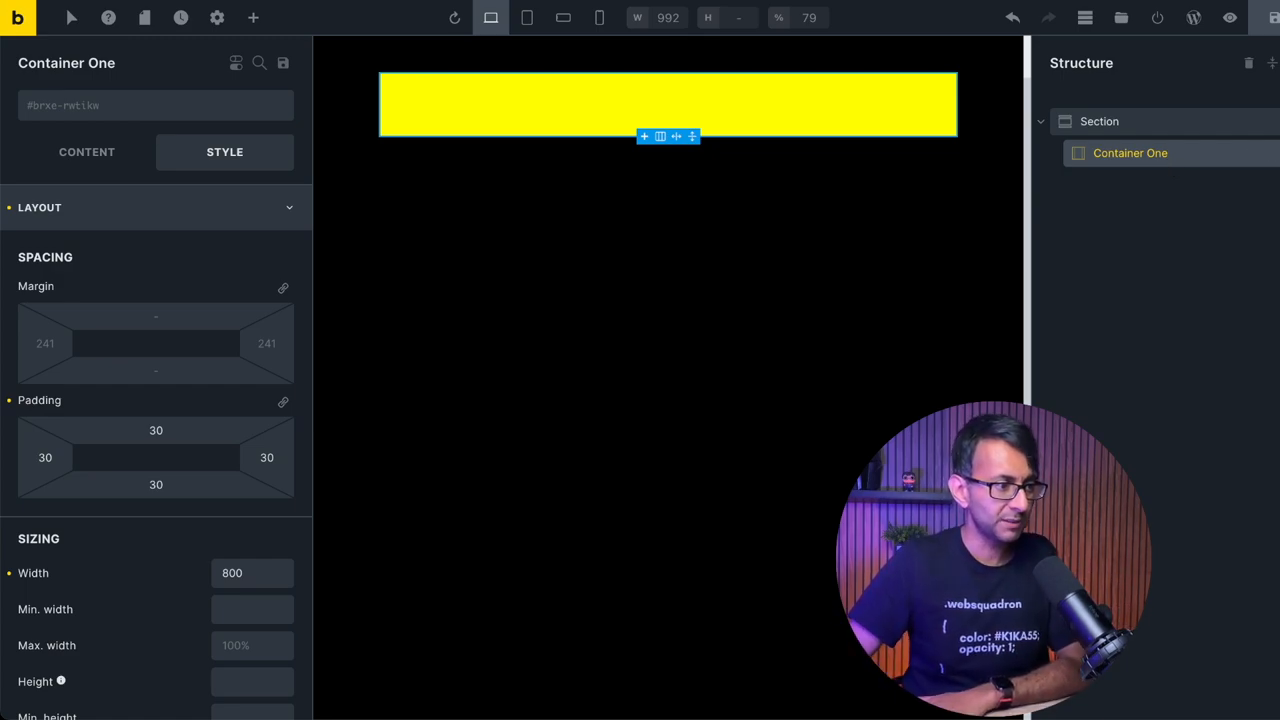
mouse_move(252, 18)
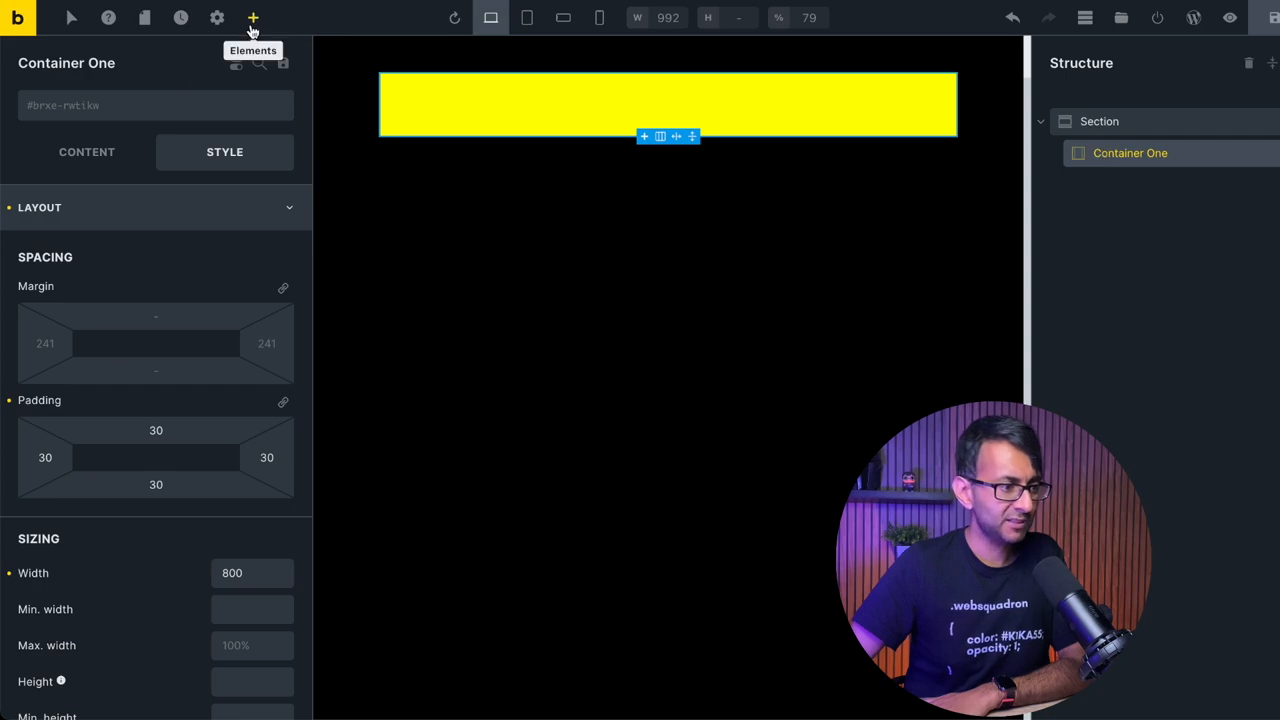
Step: Add a heading, basic text, button and Media Library portrait image sized 200 wide
click(252, 18)
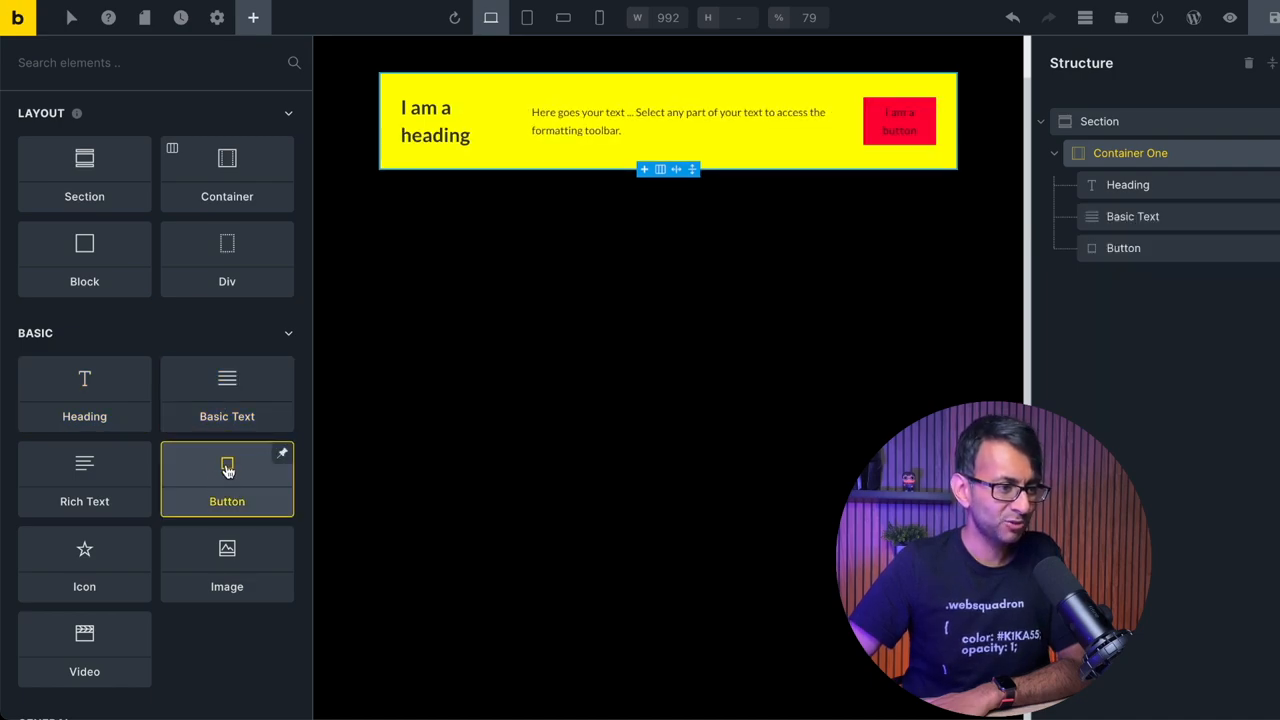
mouse_move(84, 564)
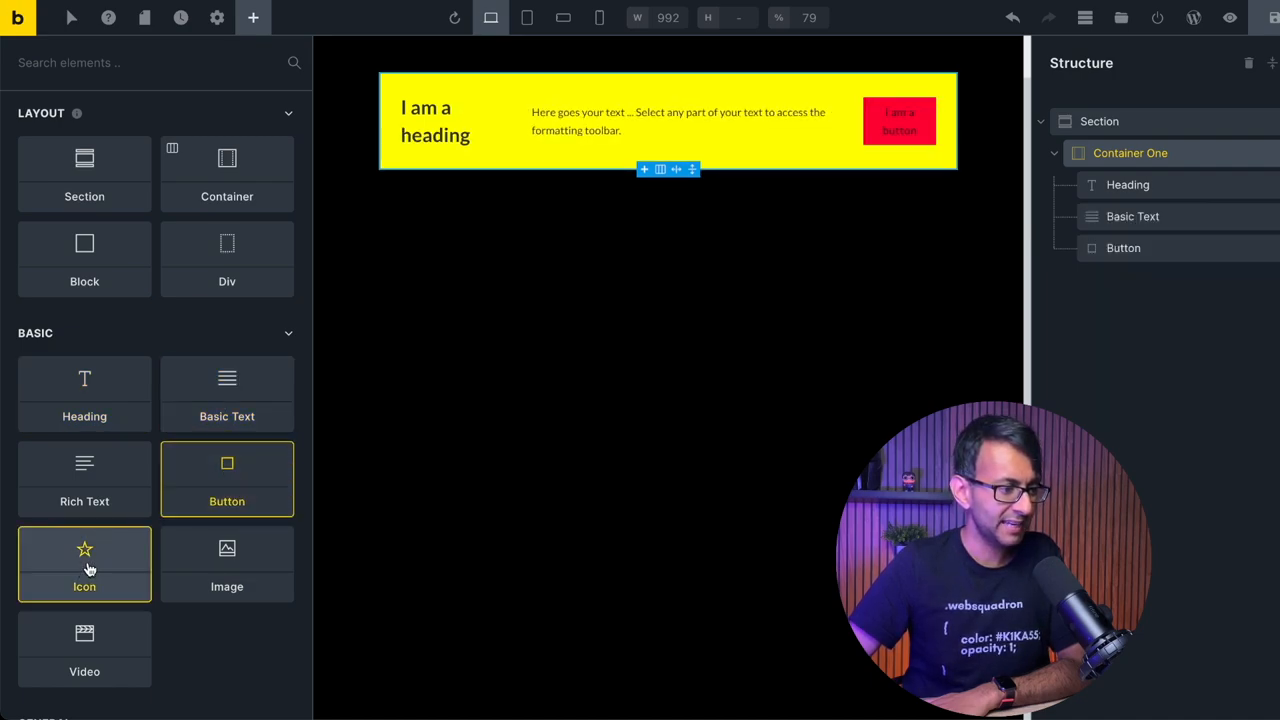
click(227, 565)
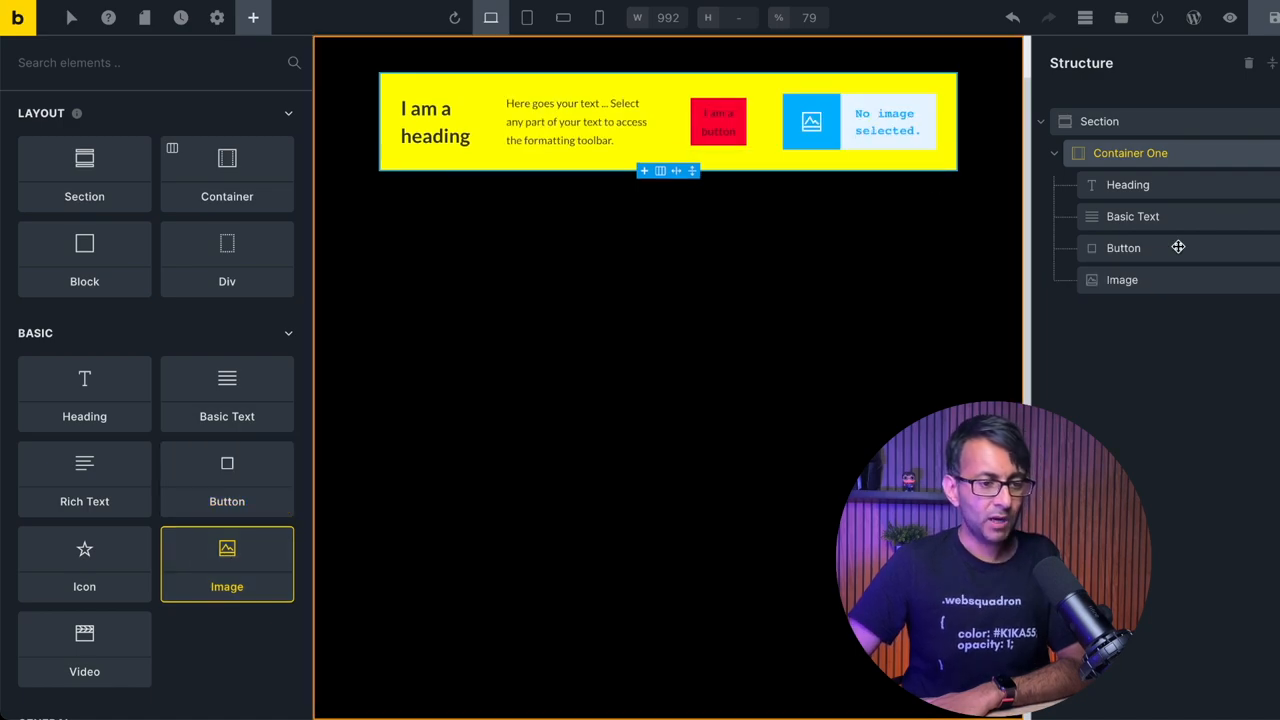
click(1122, 279)
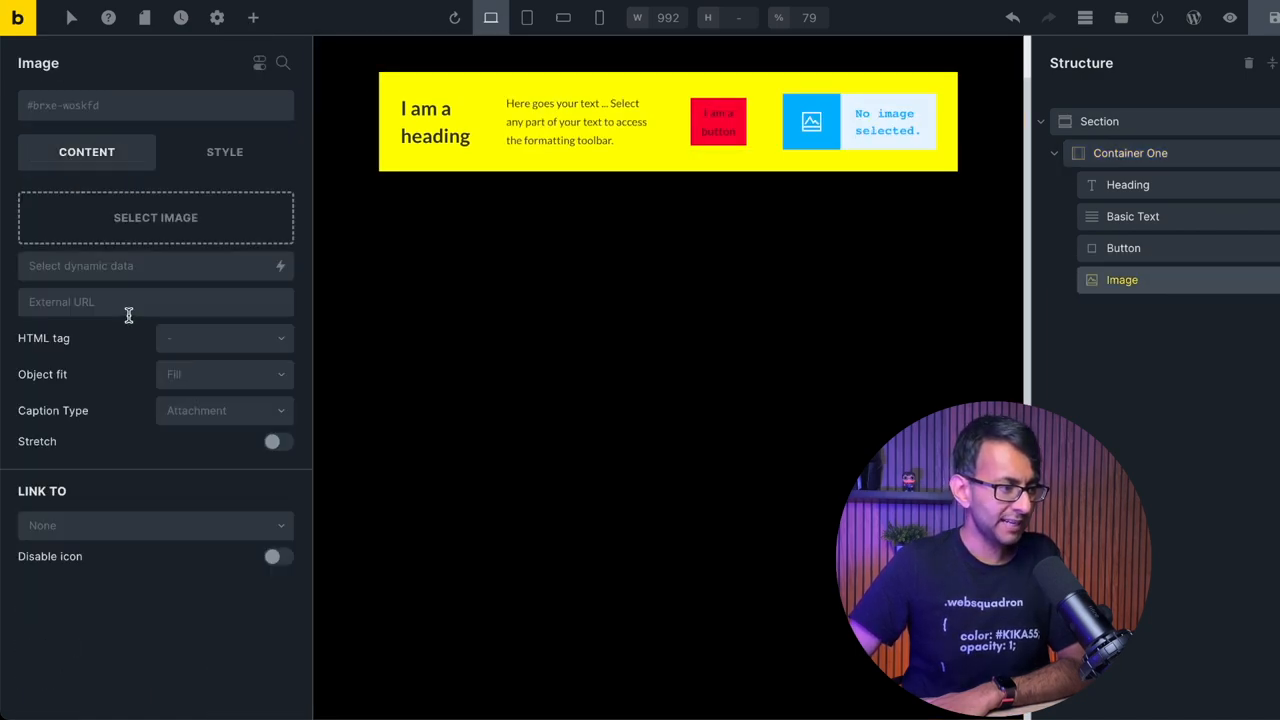
click(155, 217)
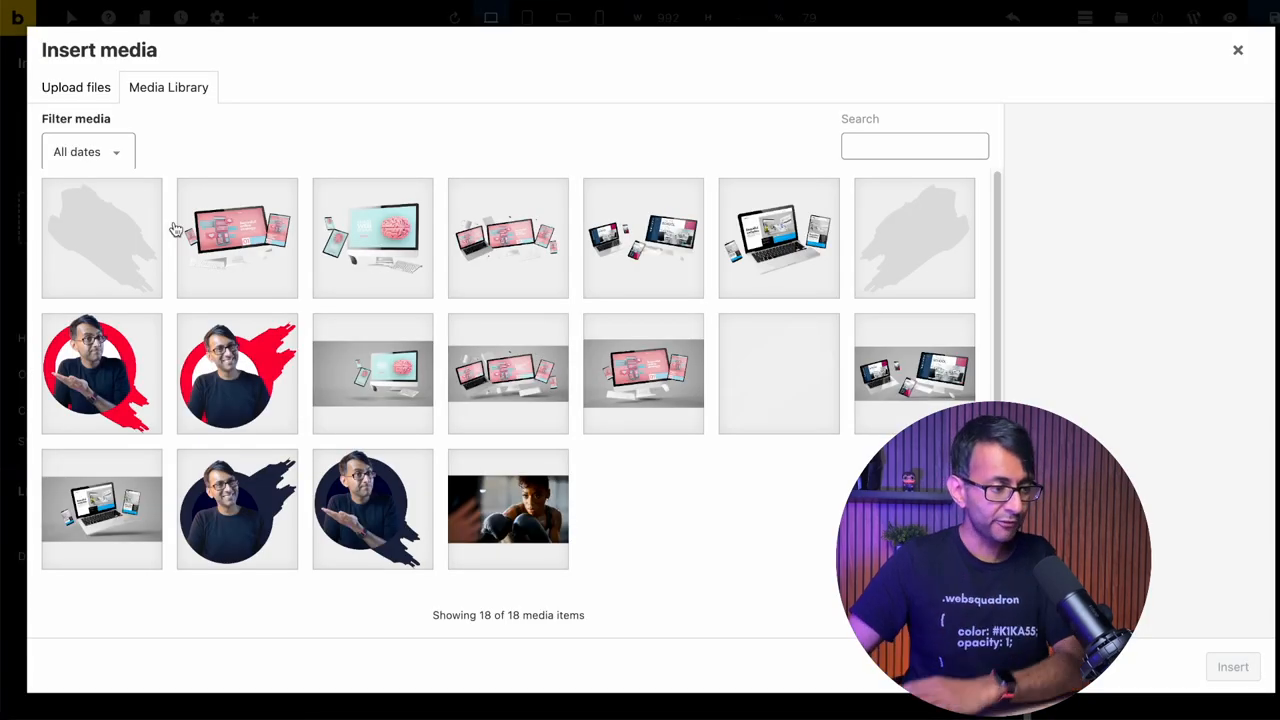
mouse_move(307, 356)
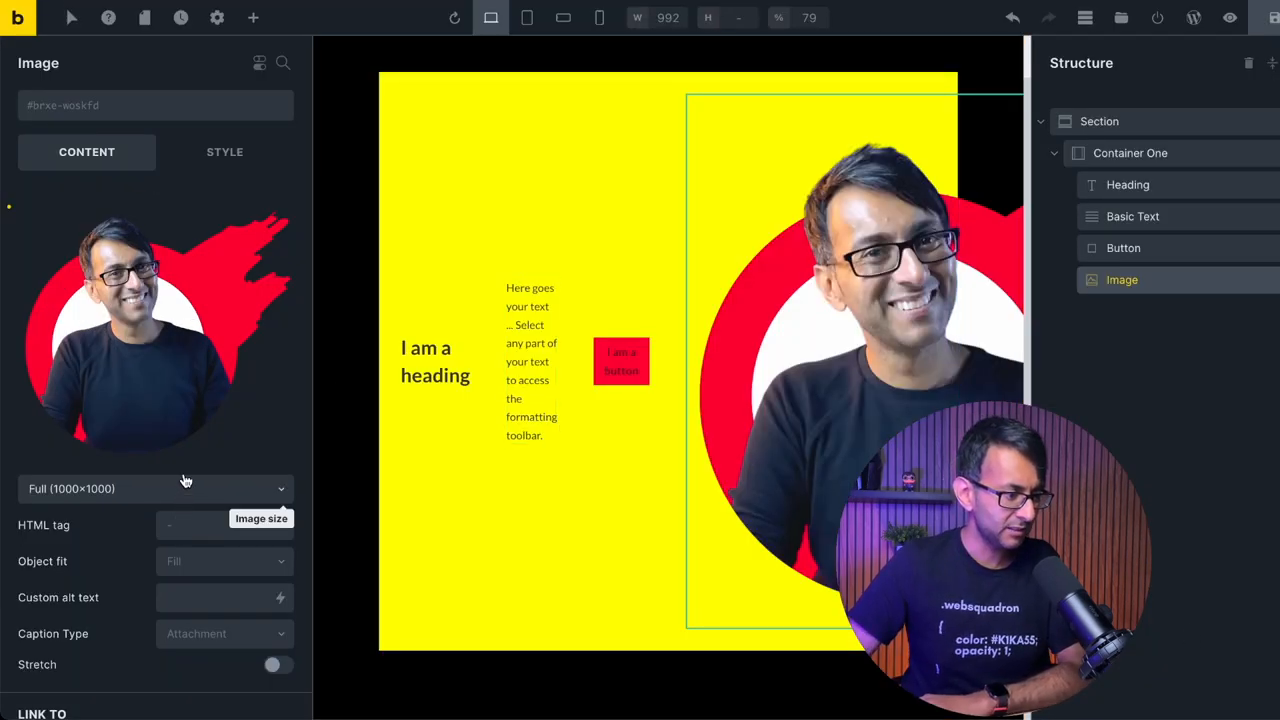
click(224, 151)
text(200)
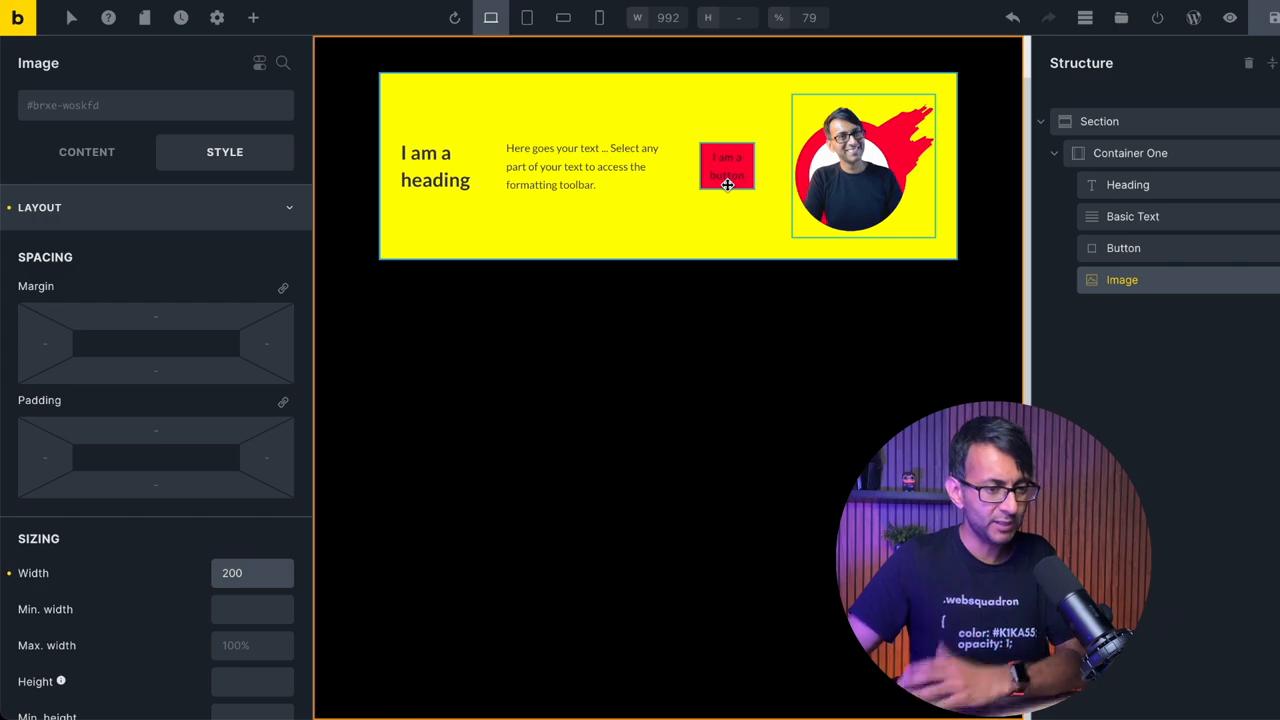
Step: Set Container One's Direction to column so its four items stack vertically
click(1130, 152)
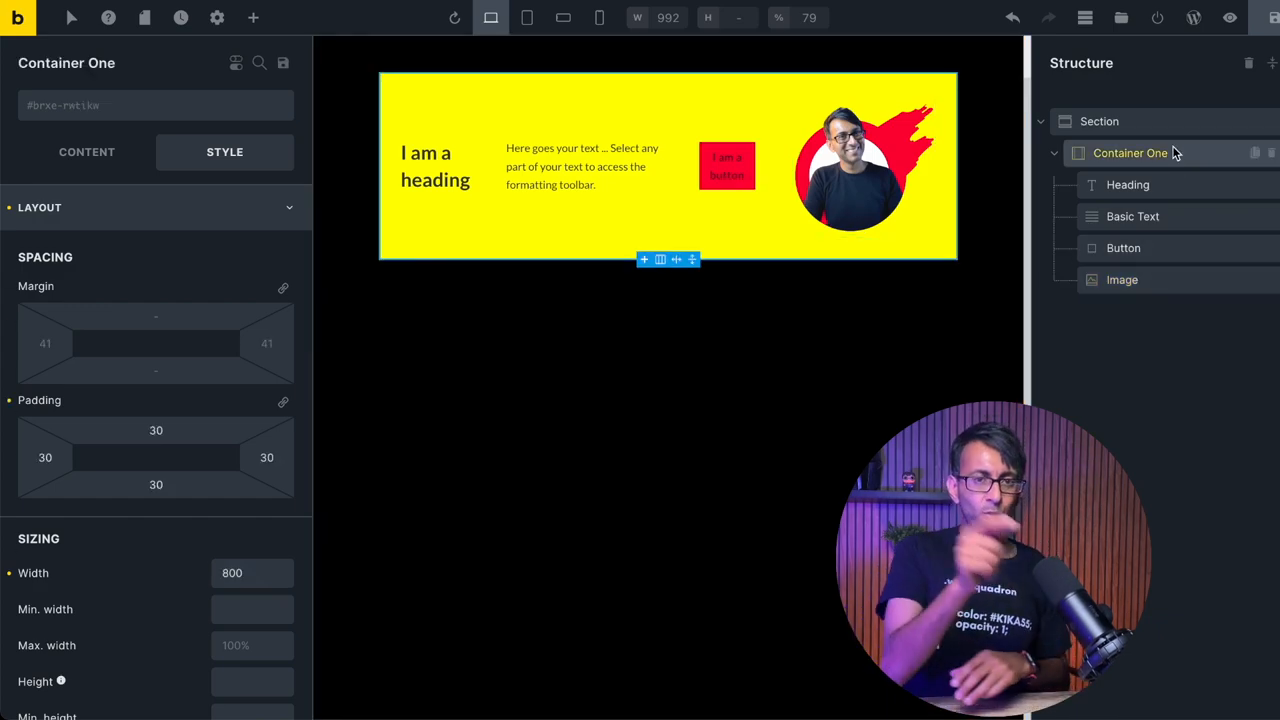
click(87, 151)
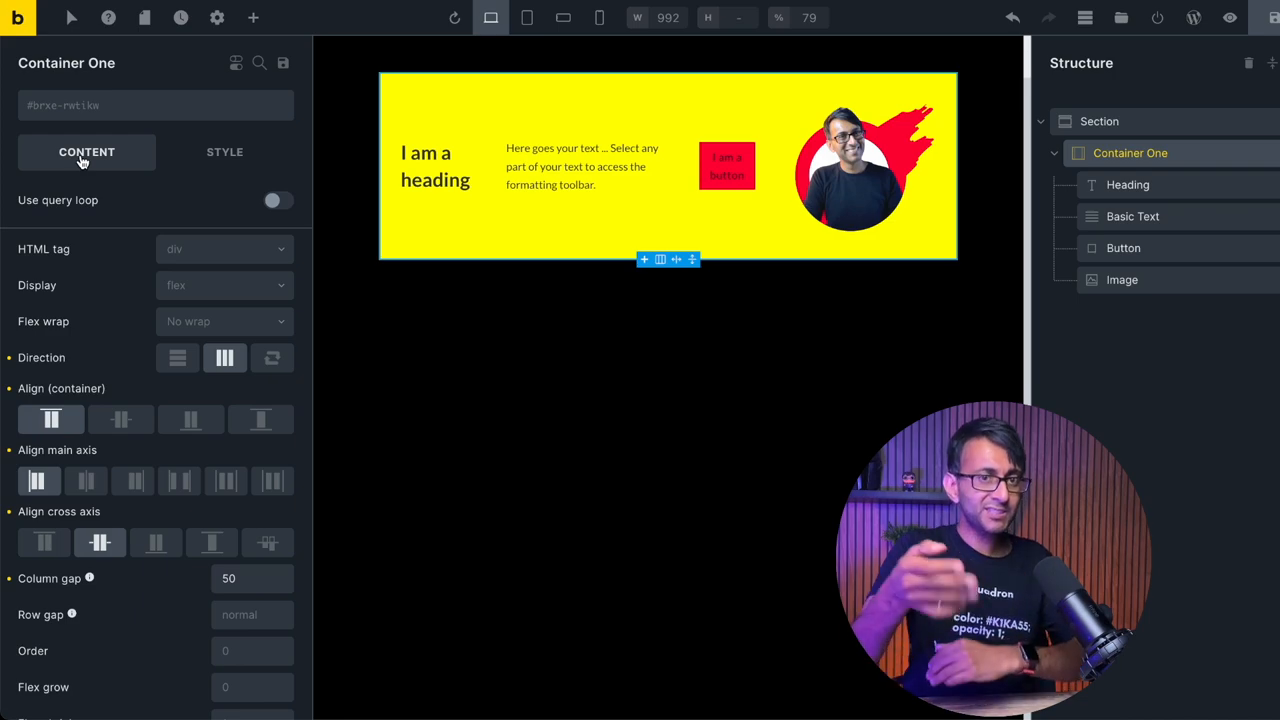
click(177, 358)
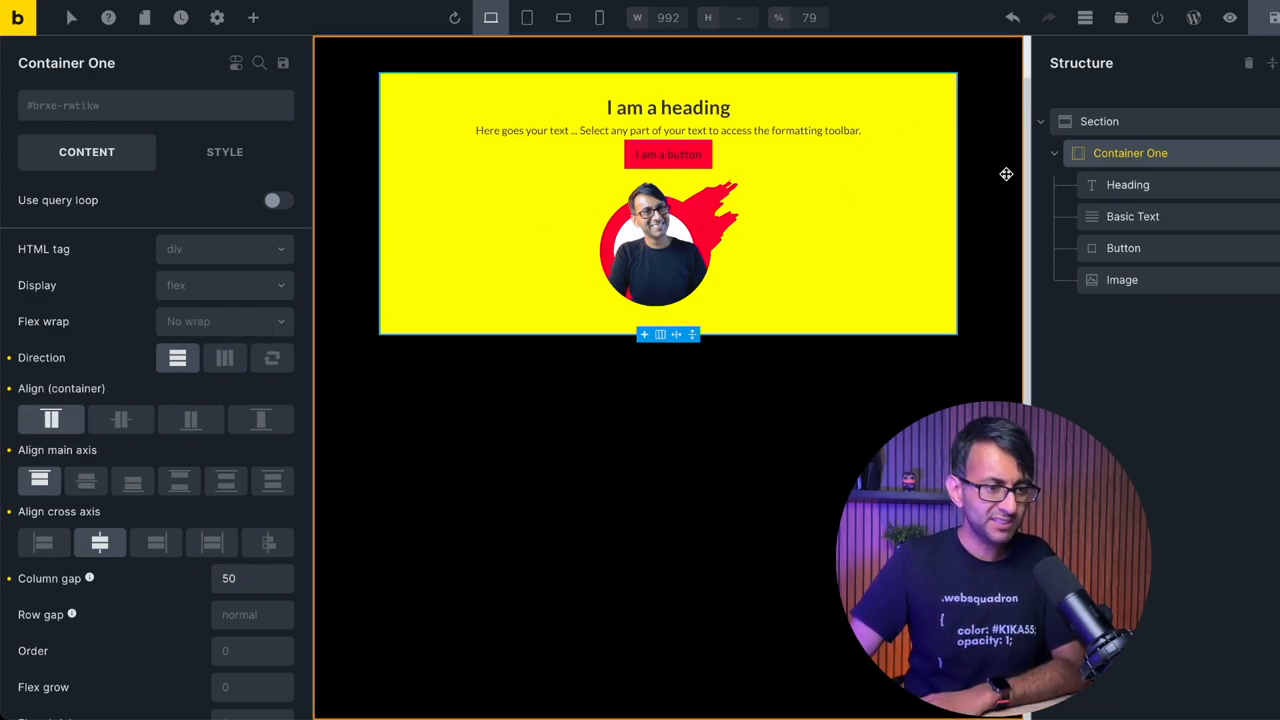
Step: Set Container One's height to 80vh and its background to light grey
click(224, 151)
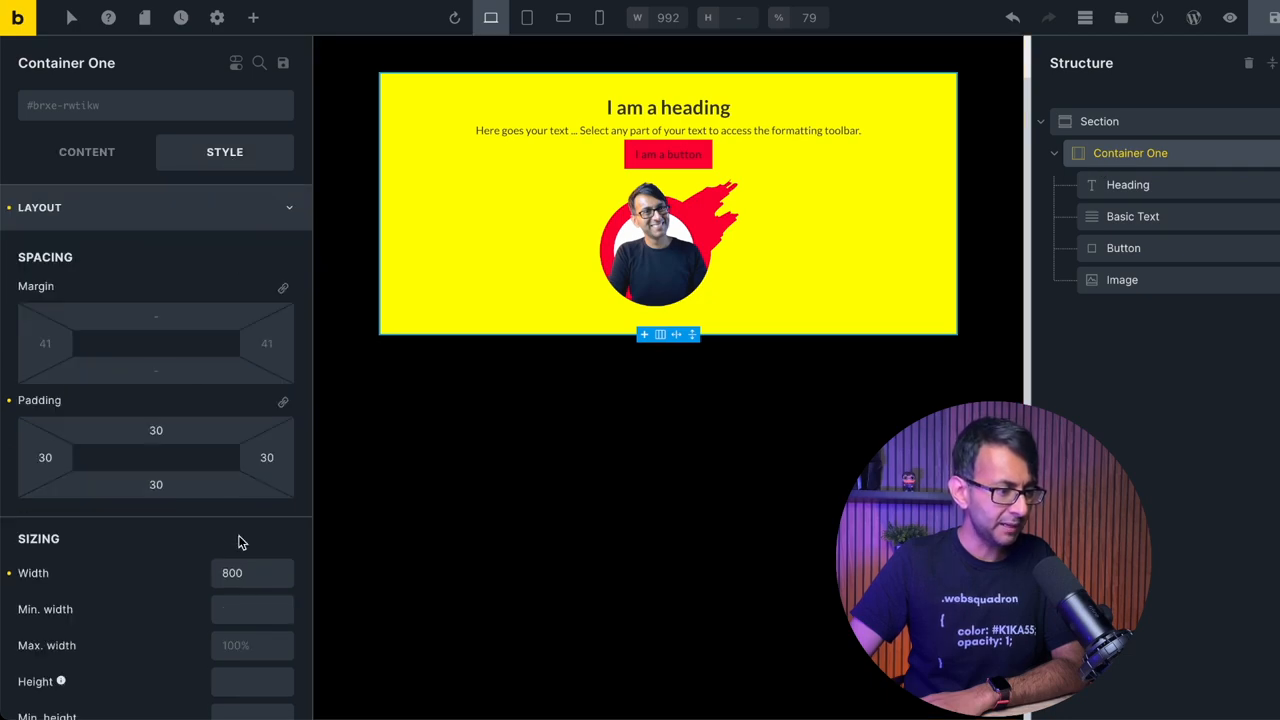
mouse_move(240, 670)
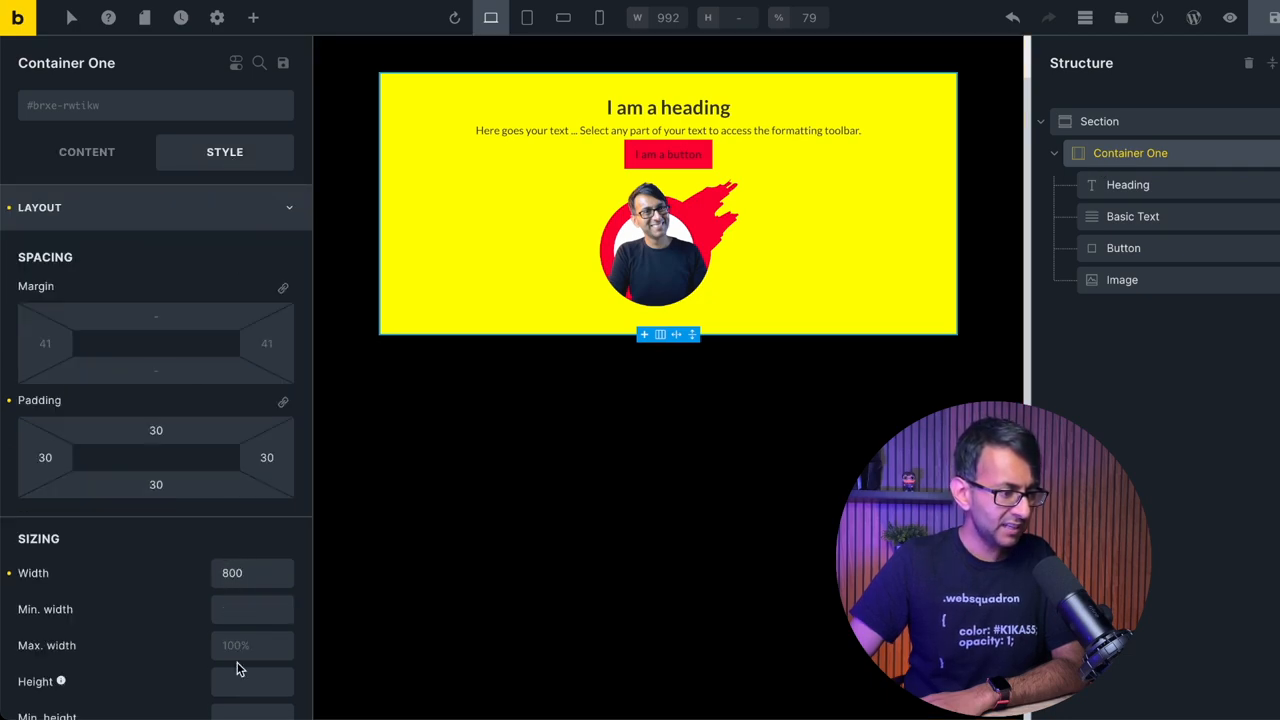
click(250, 681)
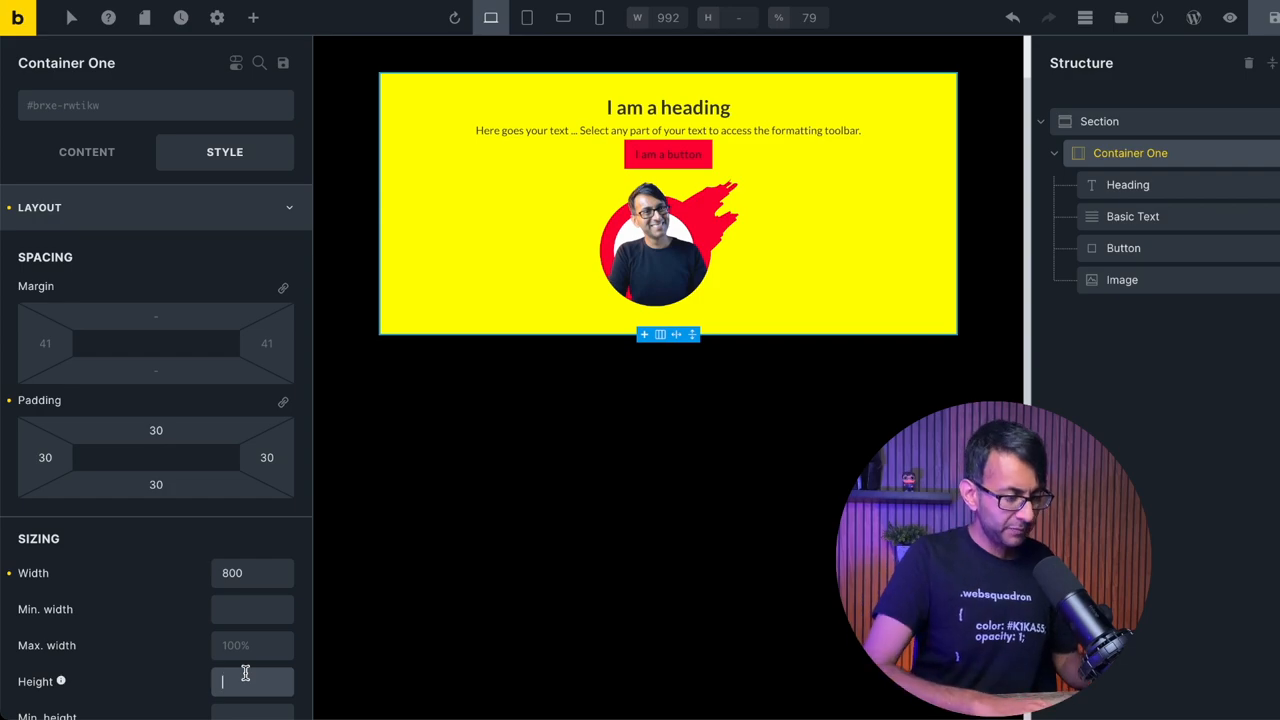
text(80vh)
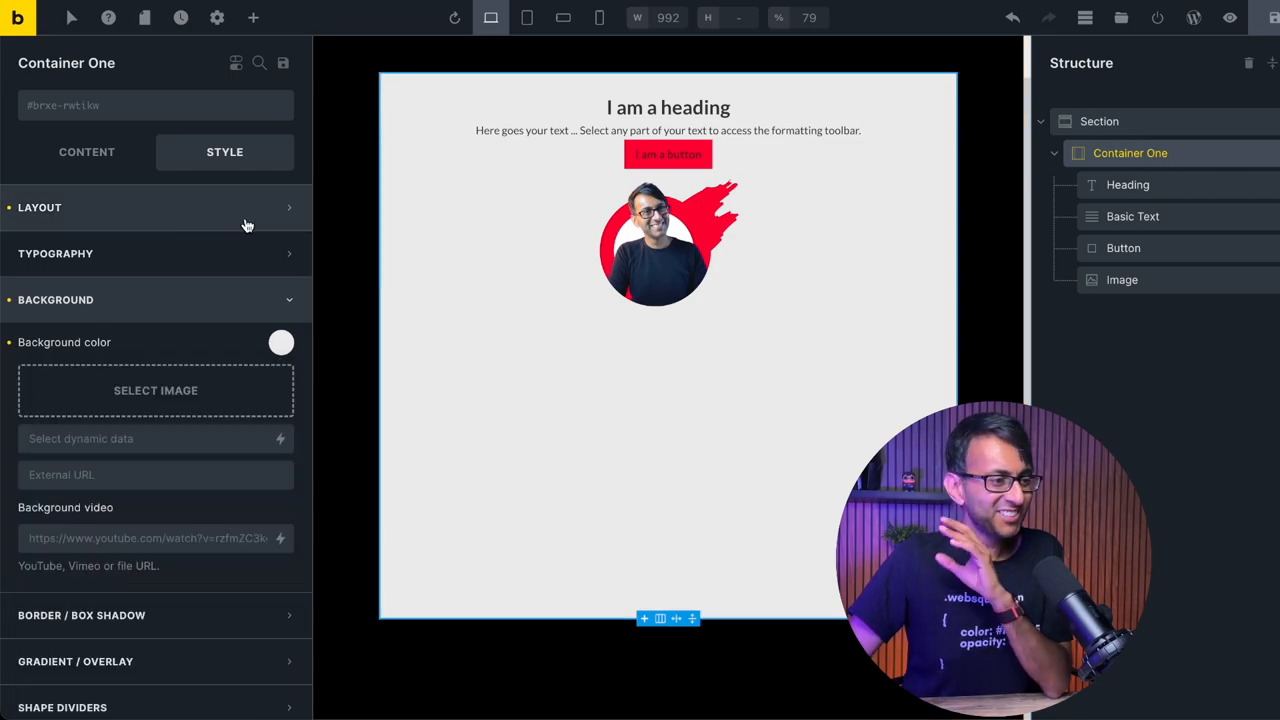
Step: Try End, Center and Start for Container One's Align container setting
click(86, 151)
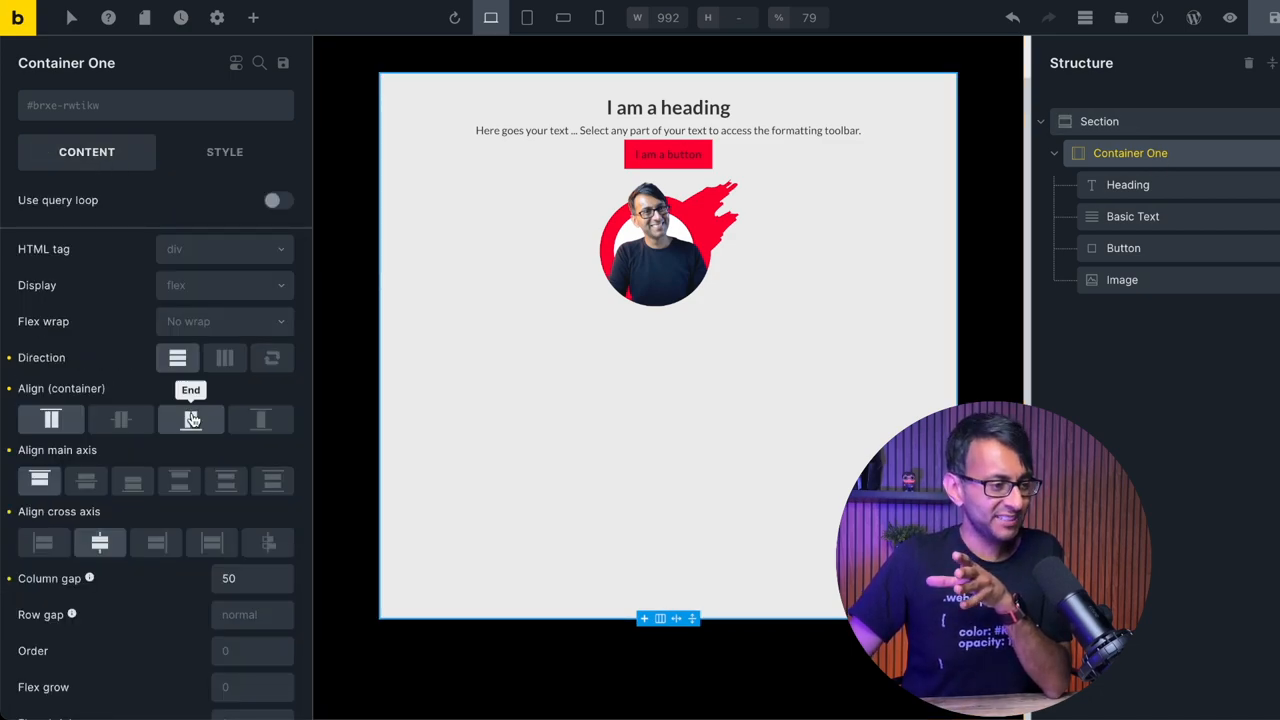
click(120, 419)
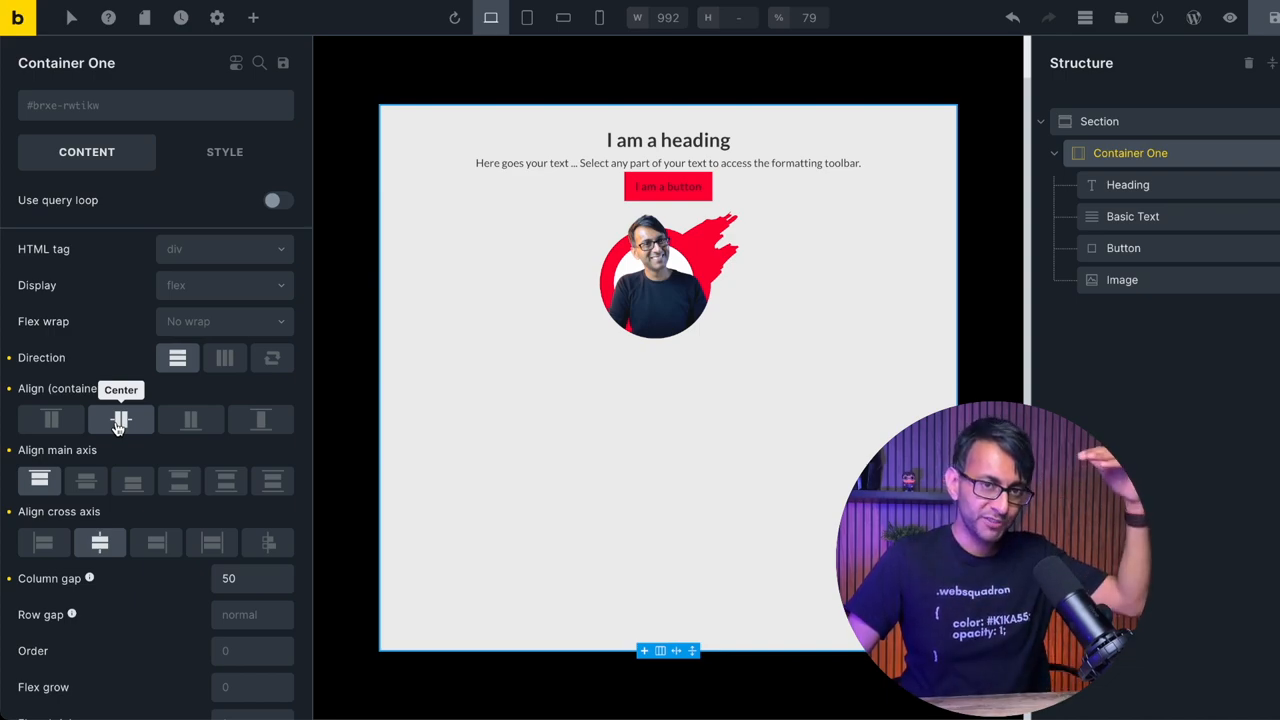
click(190, 419)
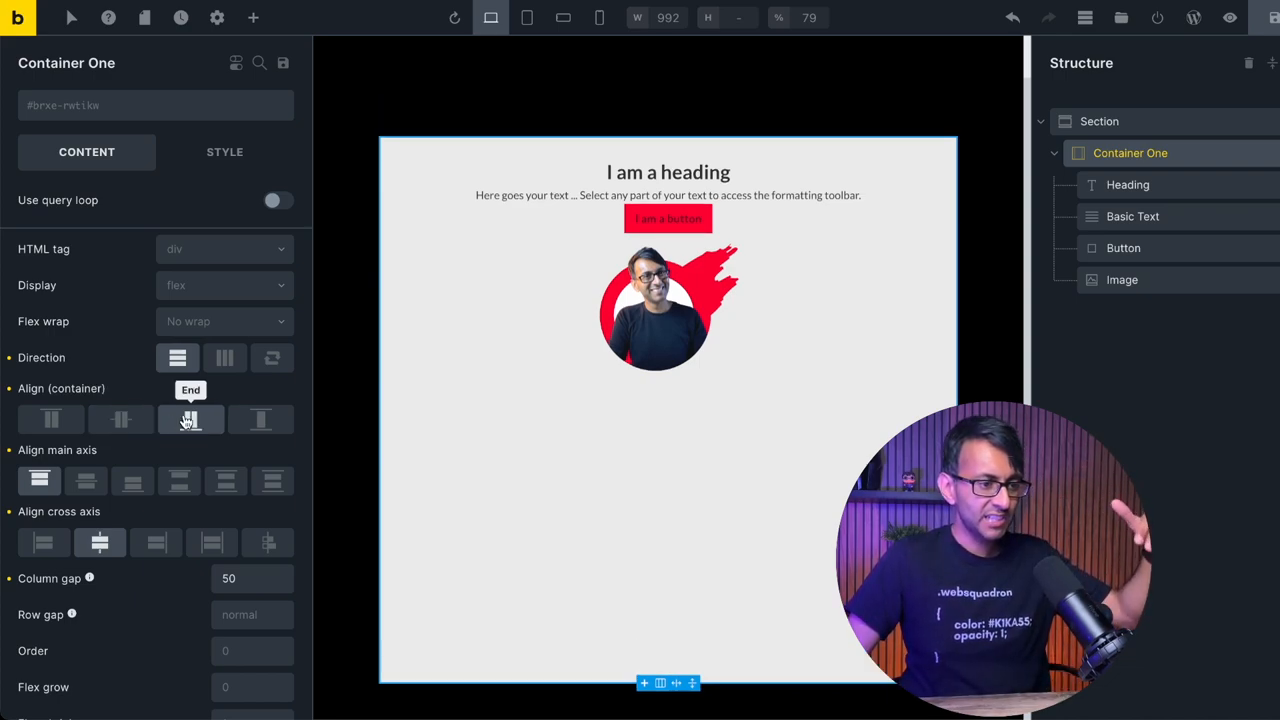
click(51, 419)
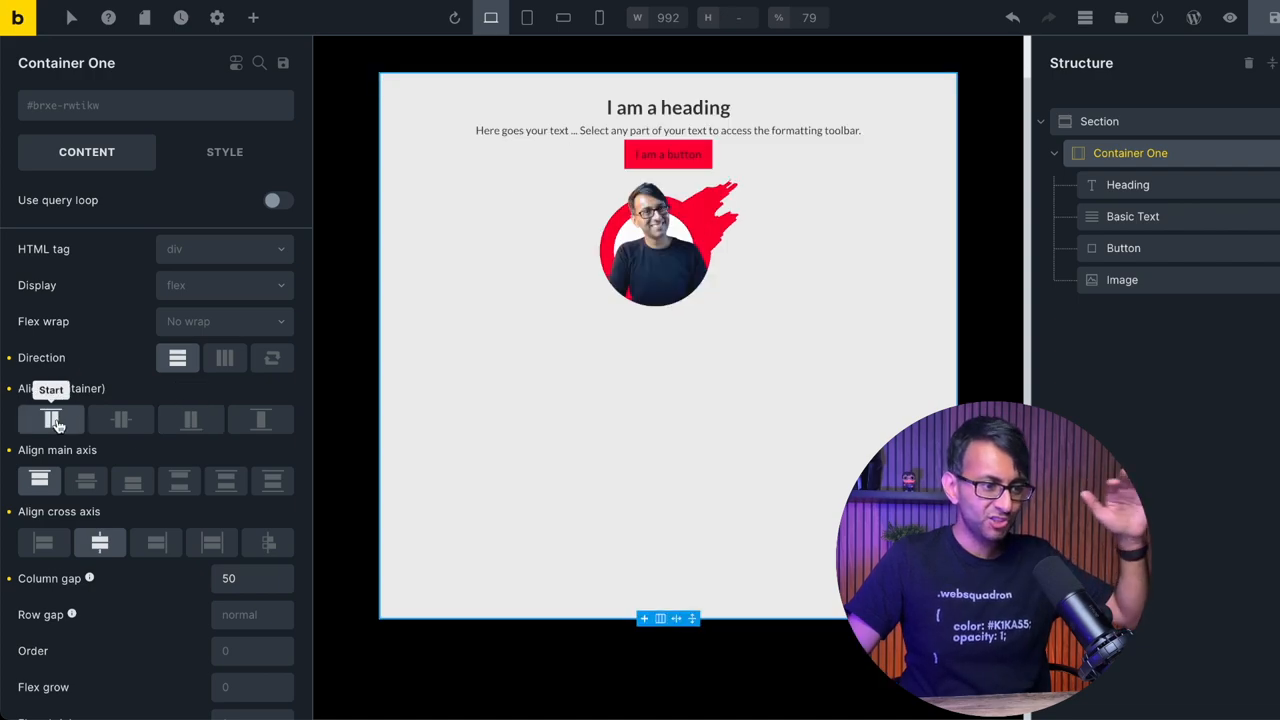
mouse_move(145, 470)
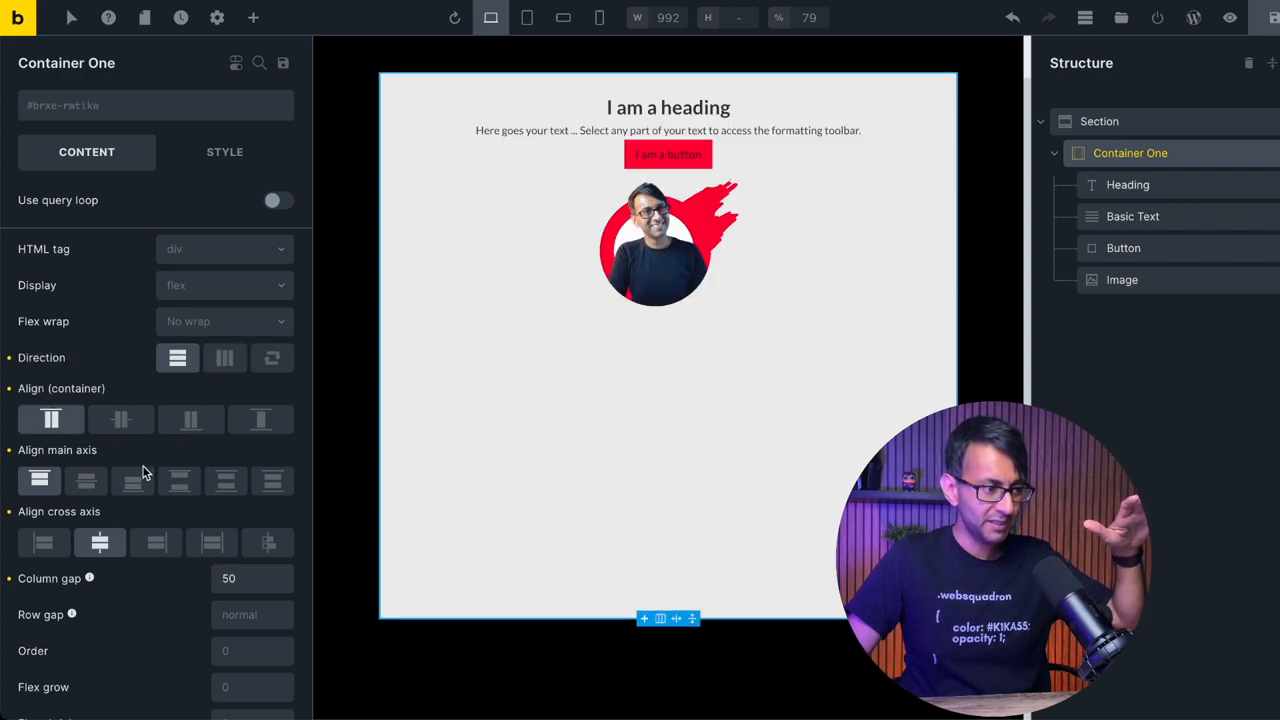
mouse_move(177, 358)
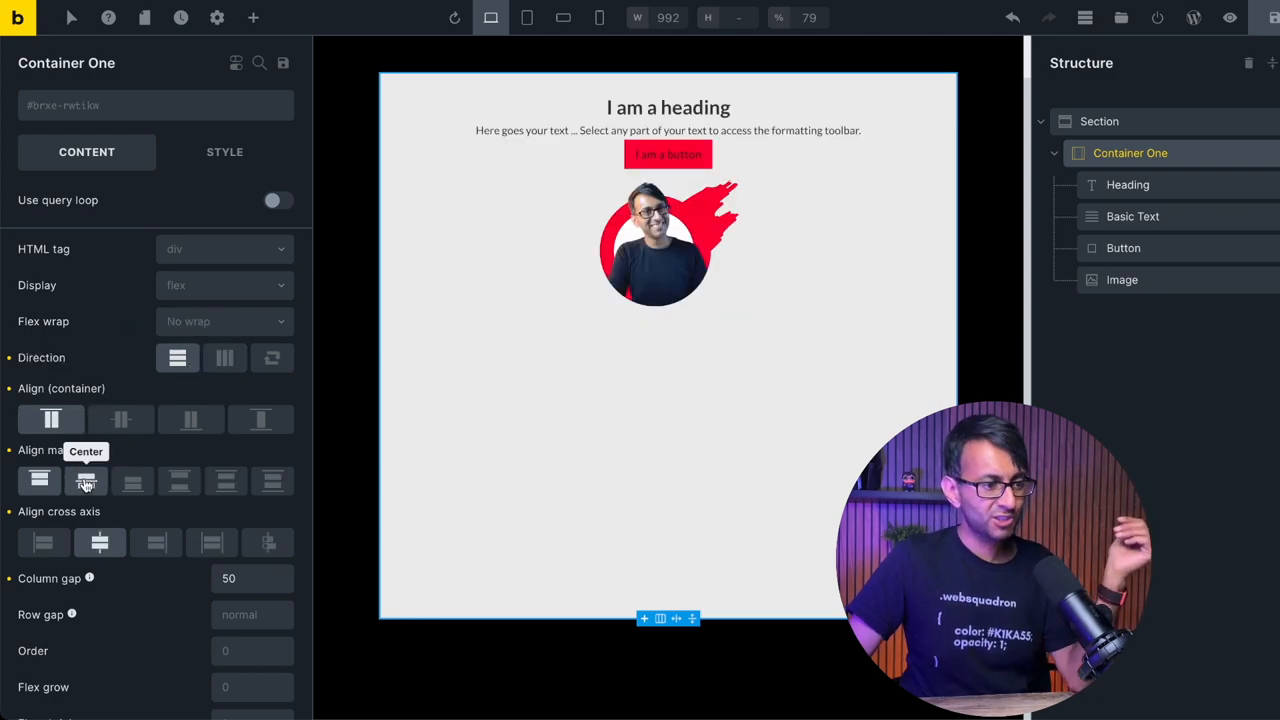
Step: Test main-axis alignments, then set cross-axis alignment to Stretch so the button spans
click(132, 481)
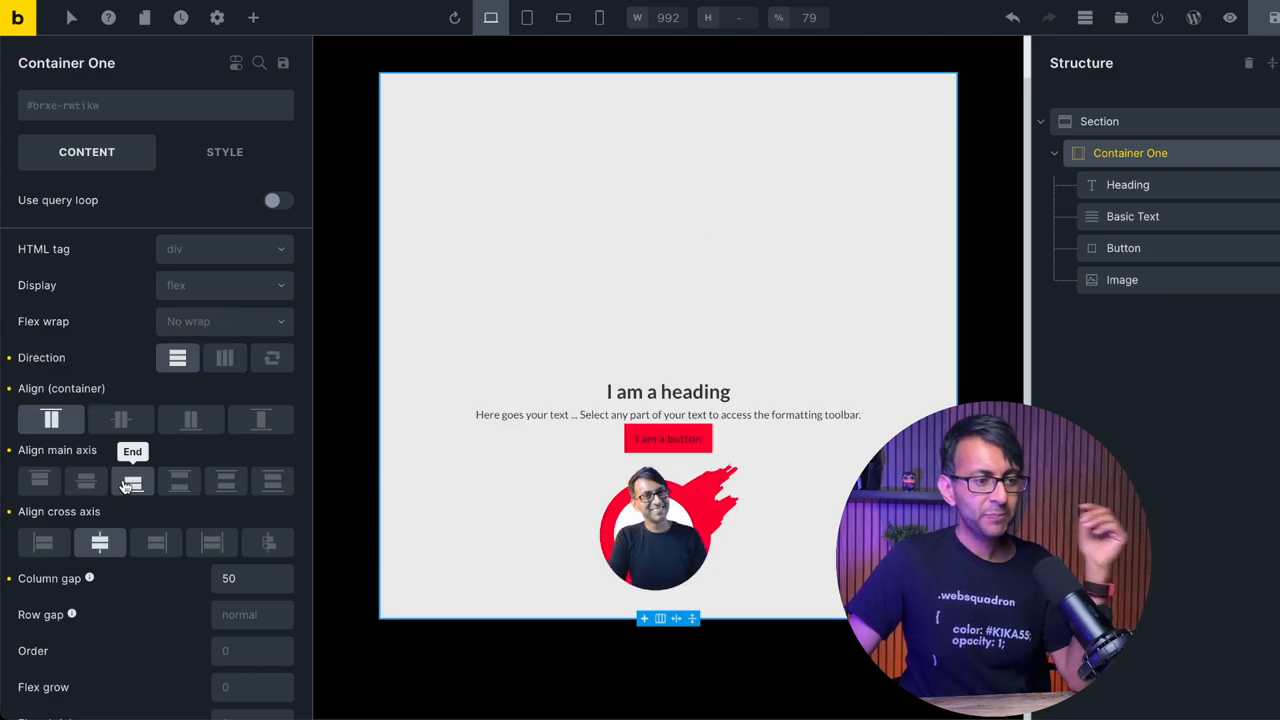
click(179, 480)
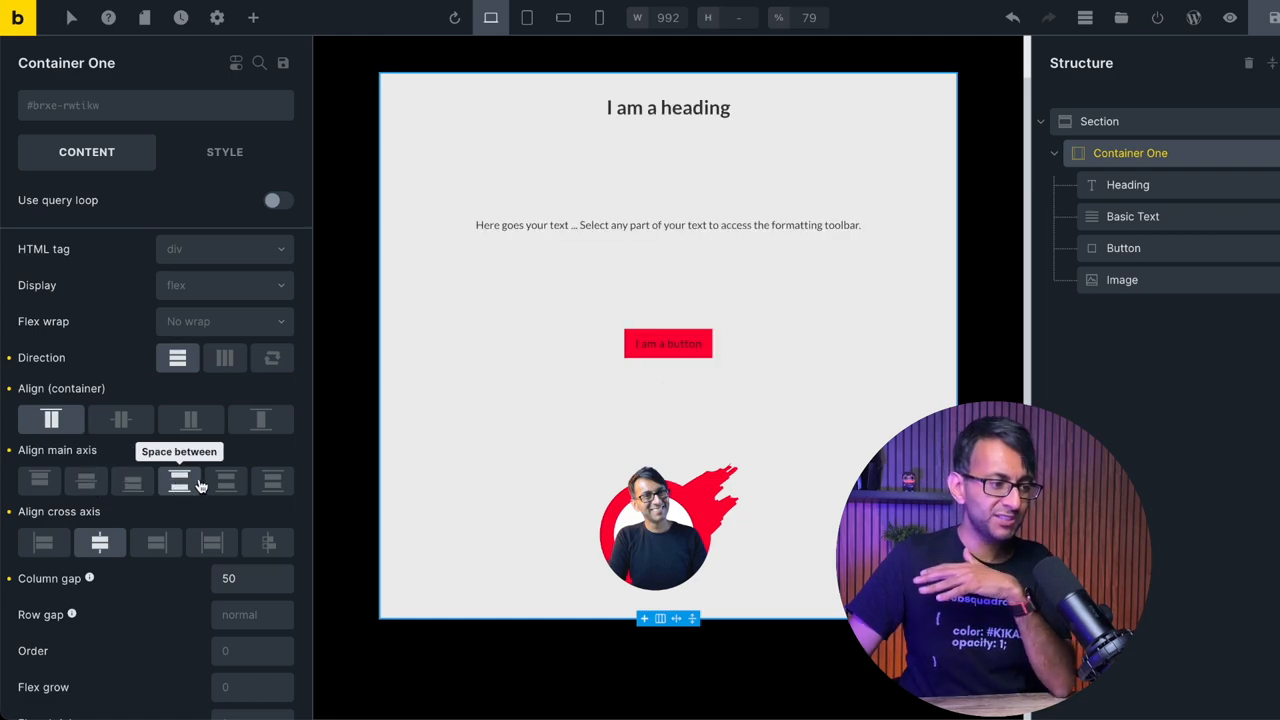
click(272, 481)
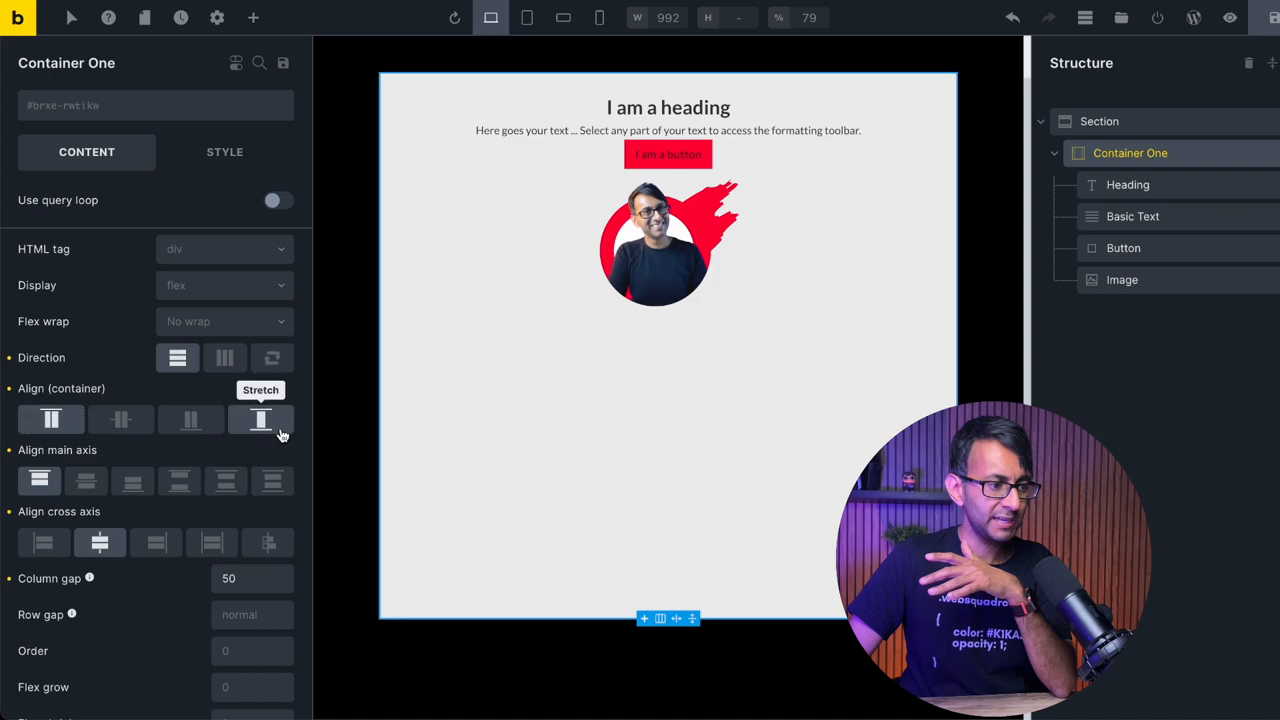
click(155, 543)
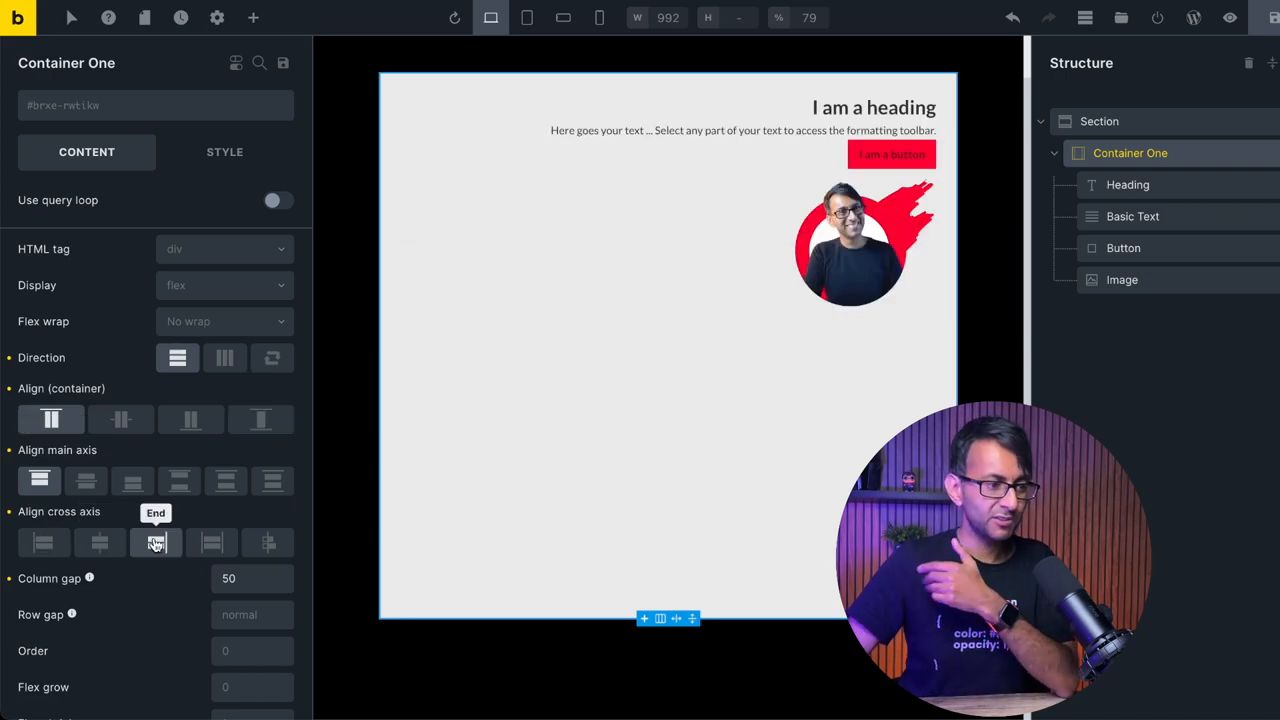
click(211, 542)
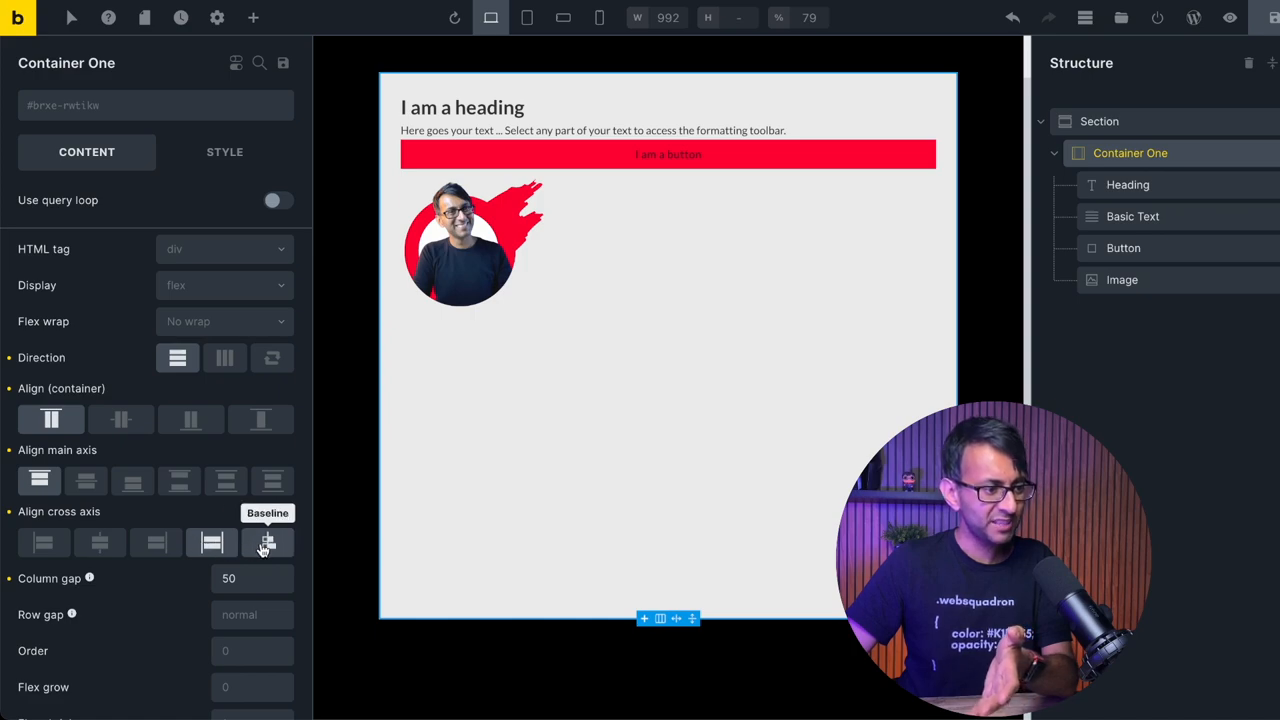
Step: Reset cross-axis alignment to Start, enter a gap of 50, and clear the column gap
click(100, 542)
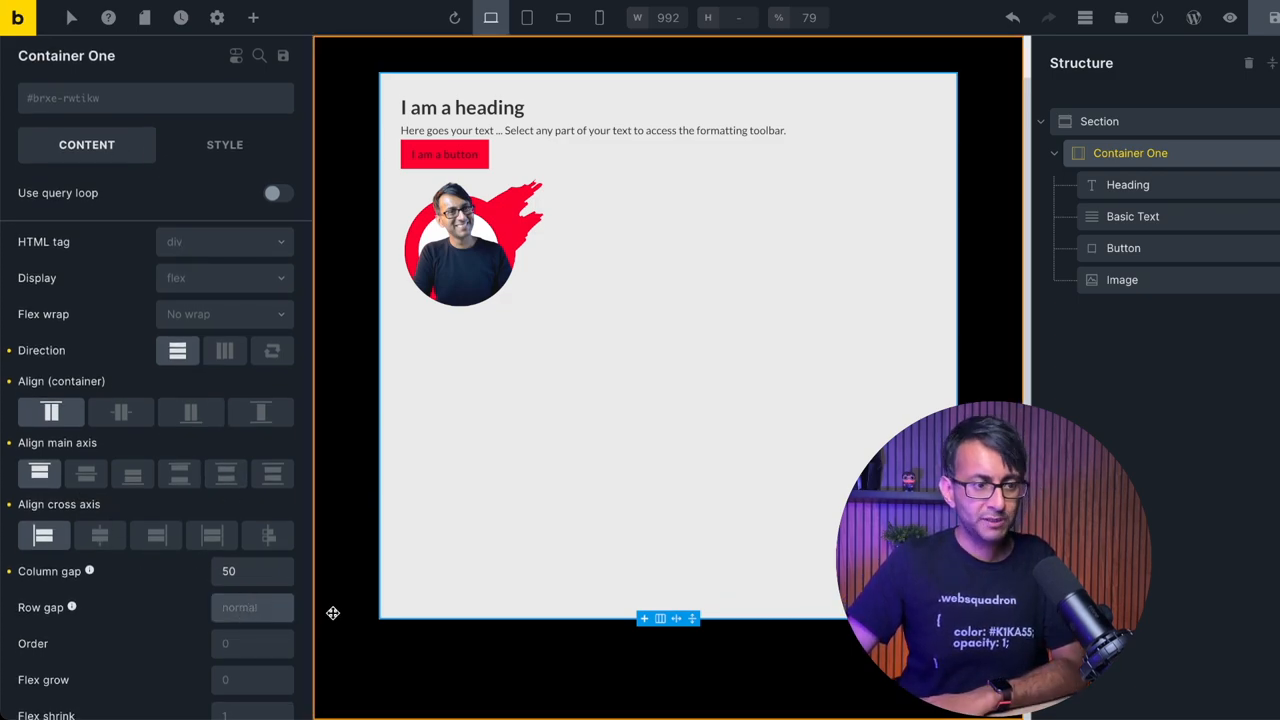
text(50)
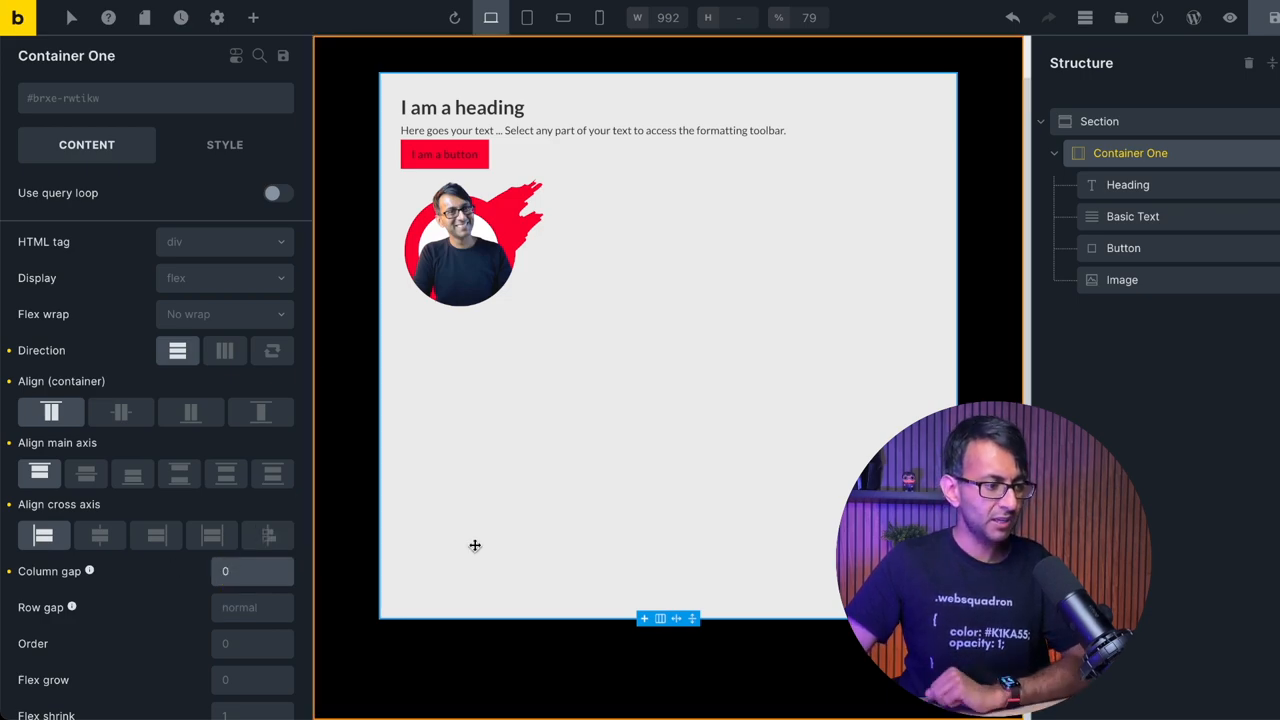
click(462, 107)
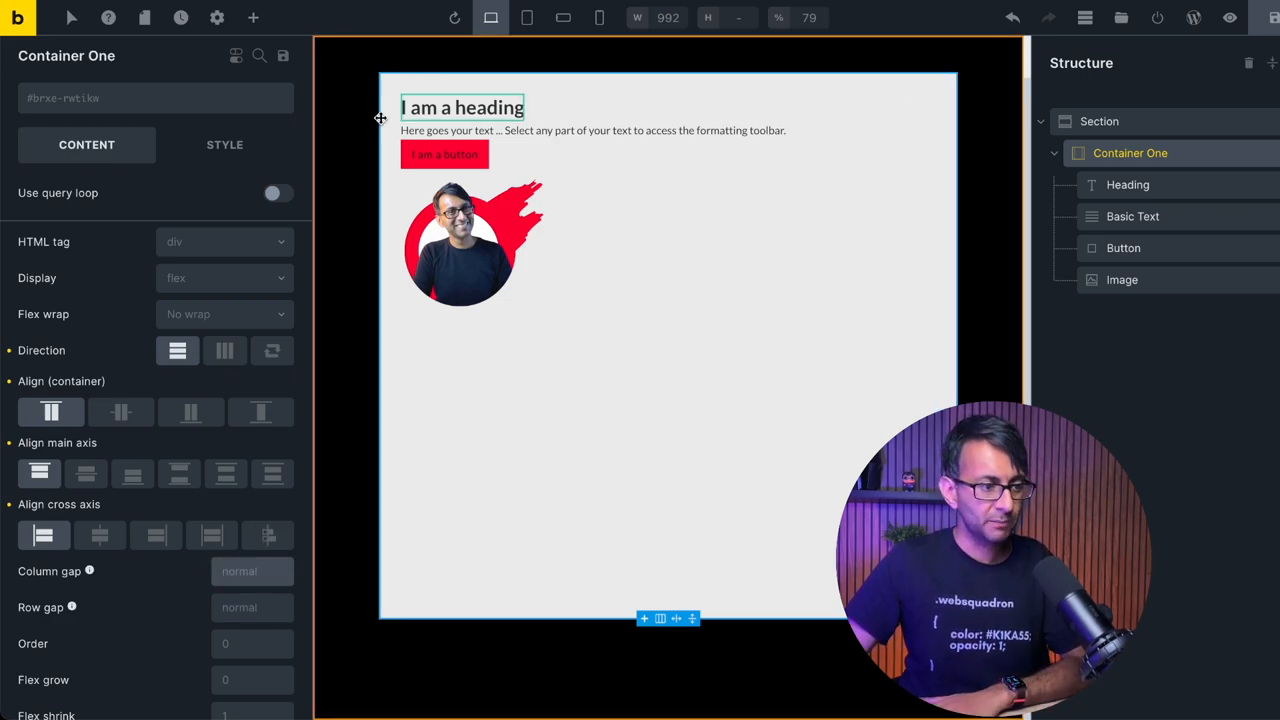
Step: Switch Container One to a horizontal row and try Align container options
click(225, 350)
text(50)
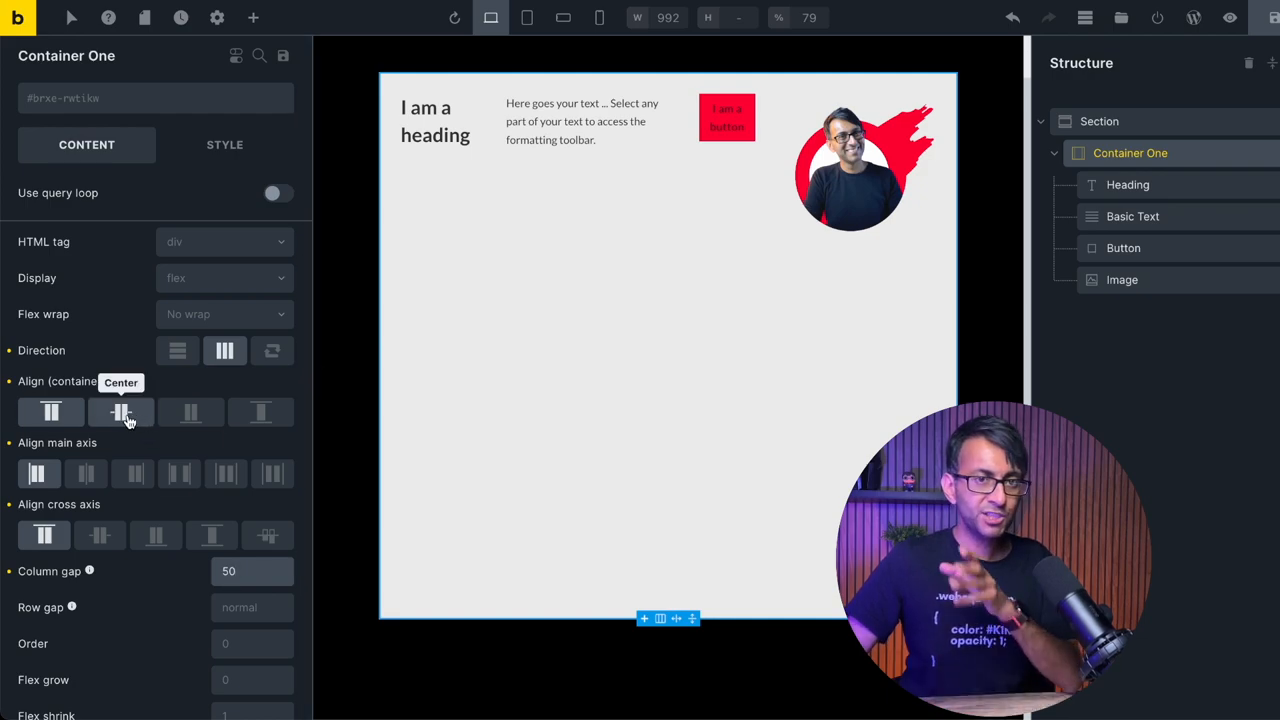
click(190, 412)
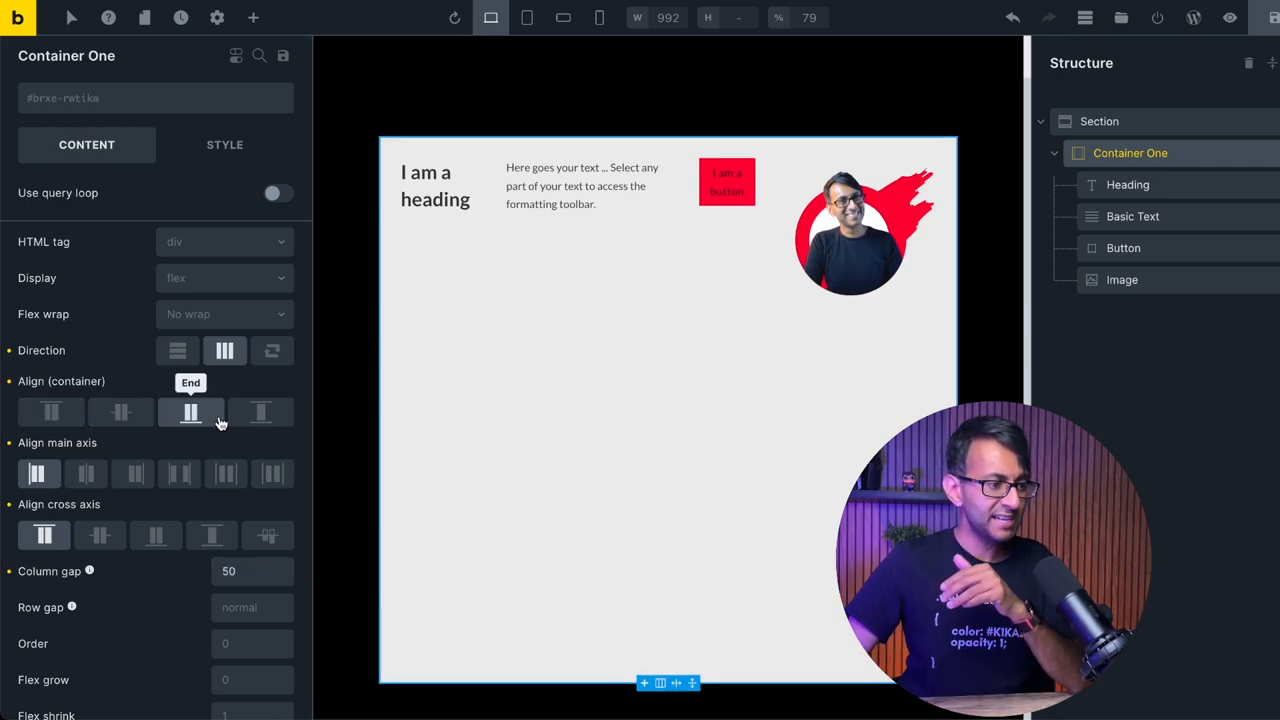
click(260, 412)
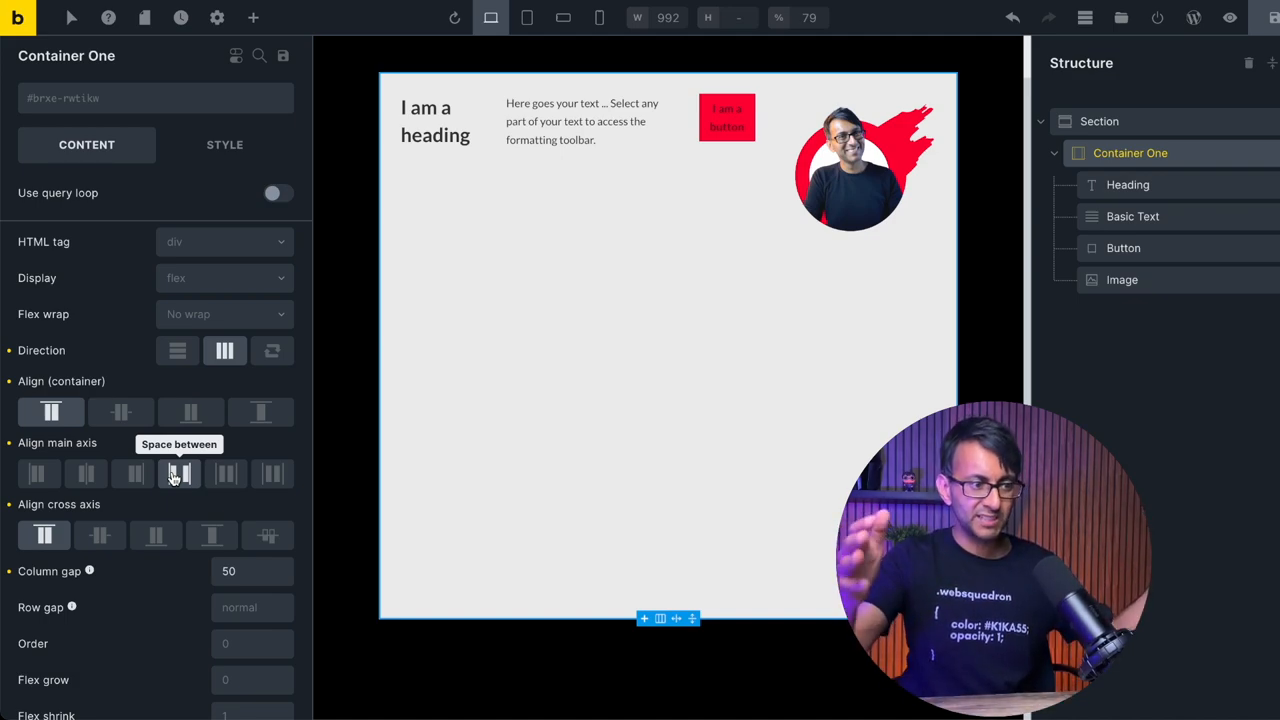
Step: Try cross-axis Center and Stretch, then align items to the top and reselect the container
click(39, 473)
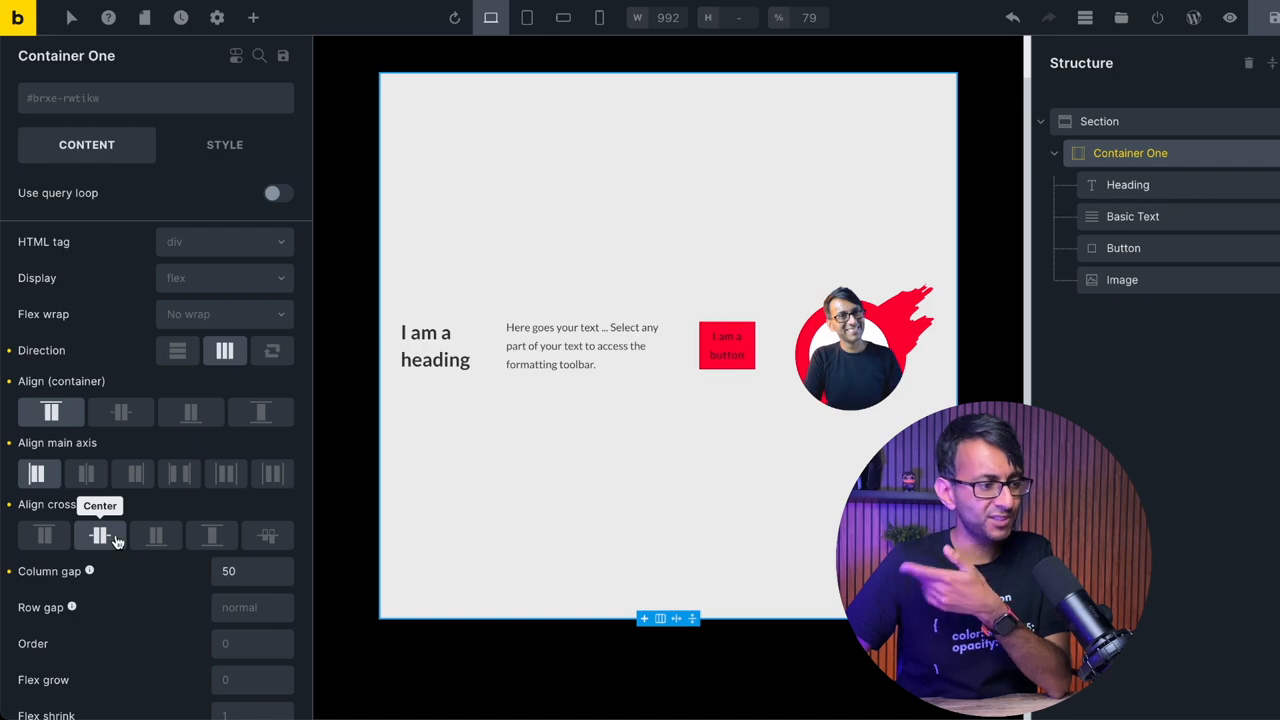
click(211, 535)
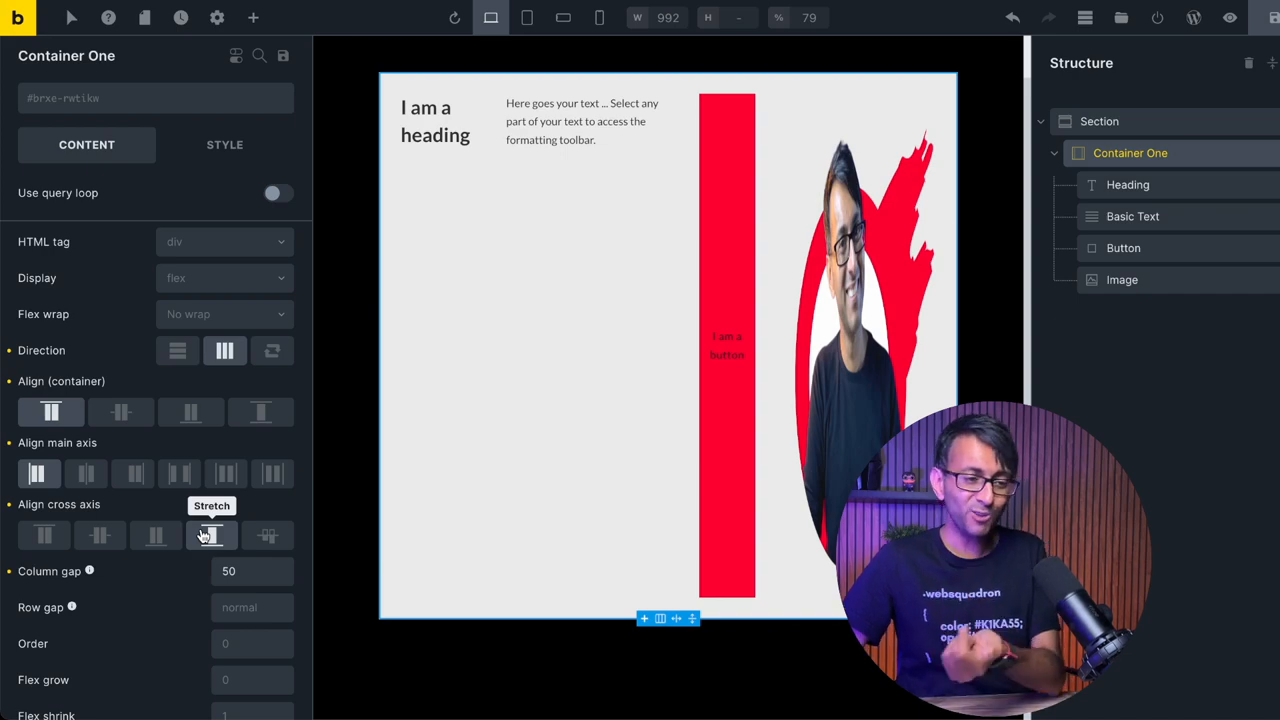
click(44, 535)
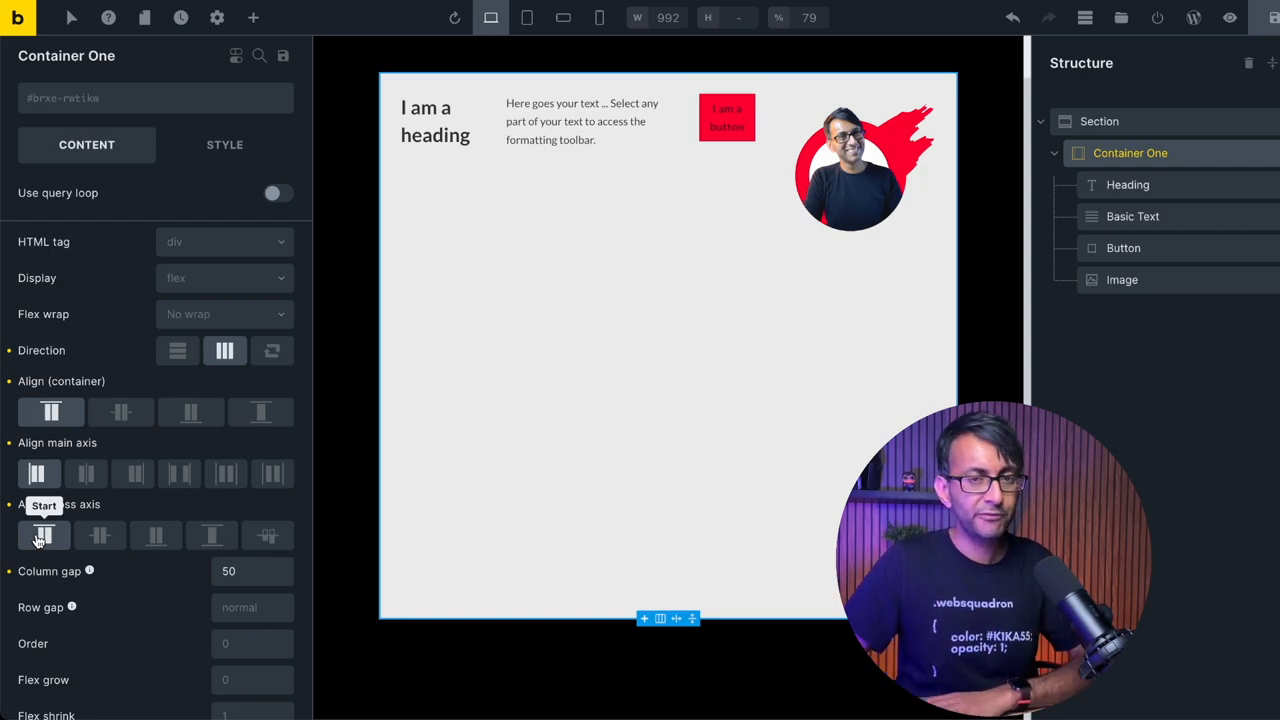
click(1132, 216)
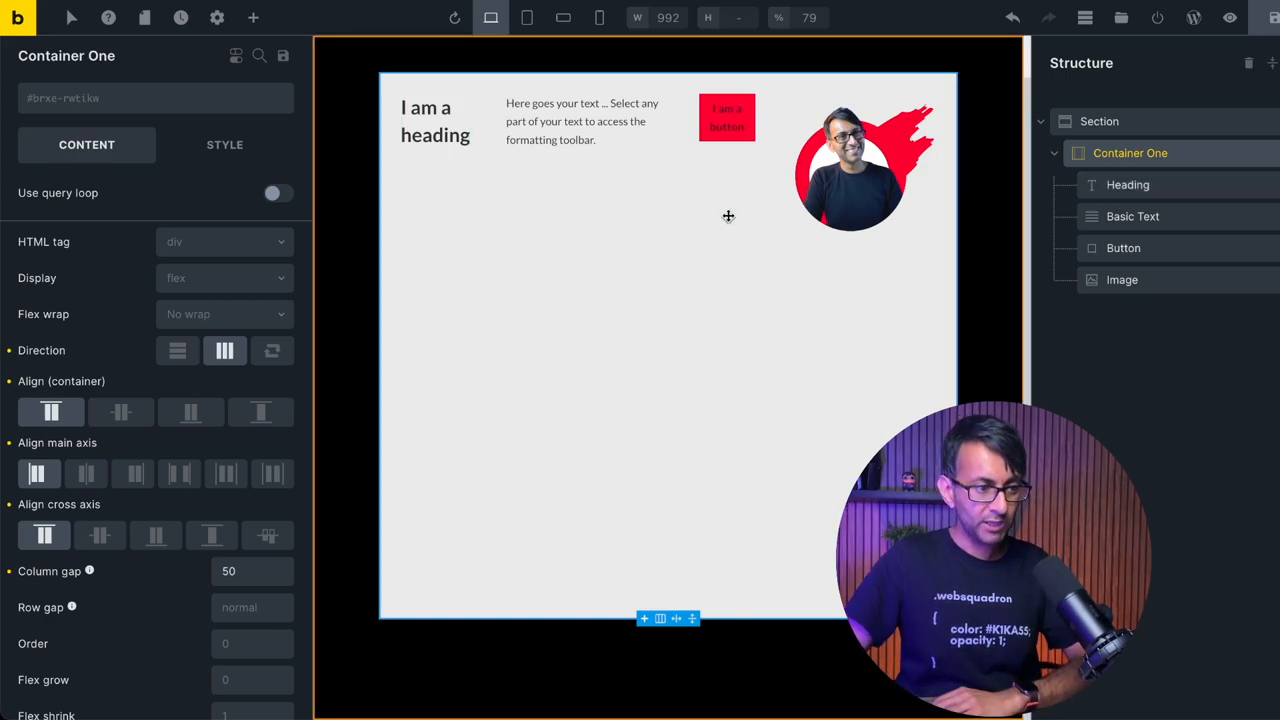
click(583, 121)
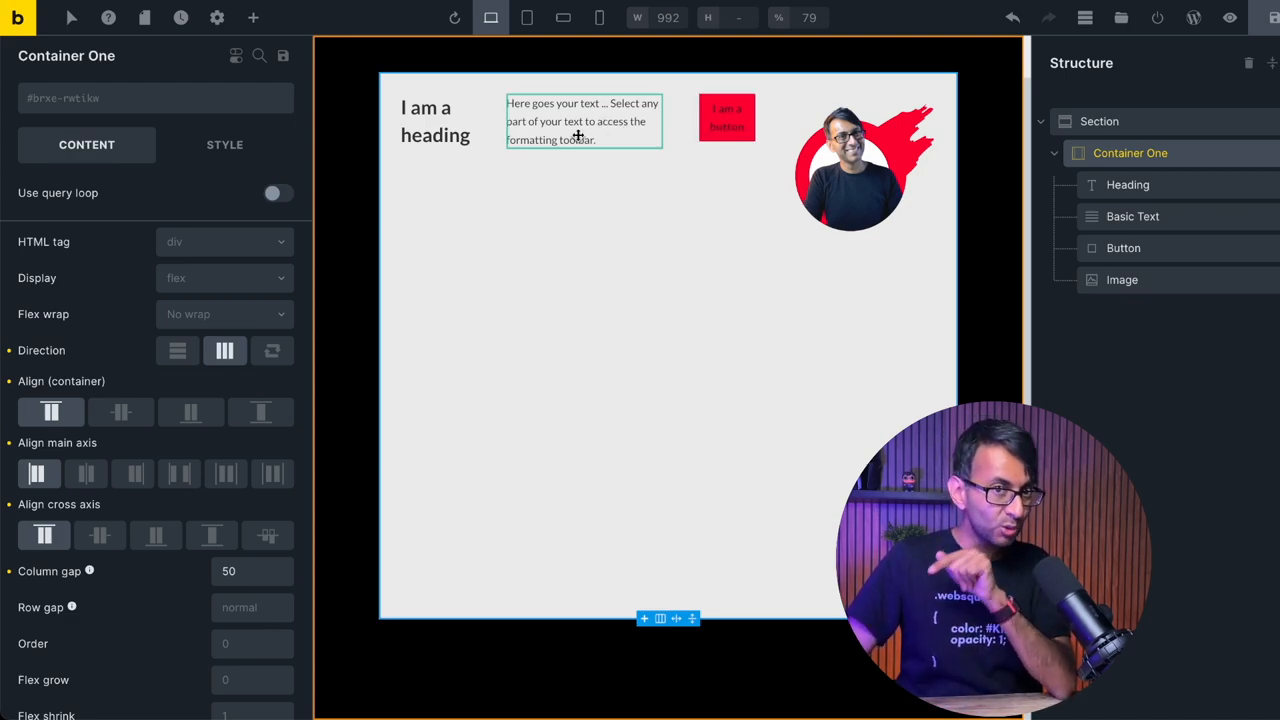
click(864, 165)
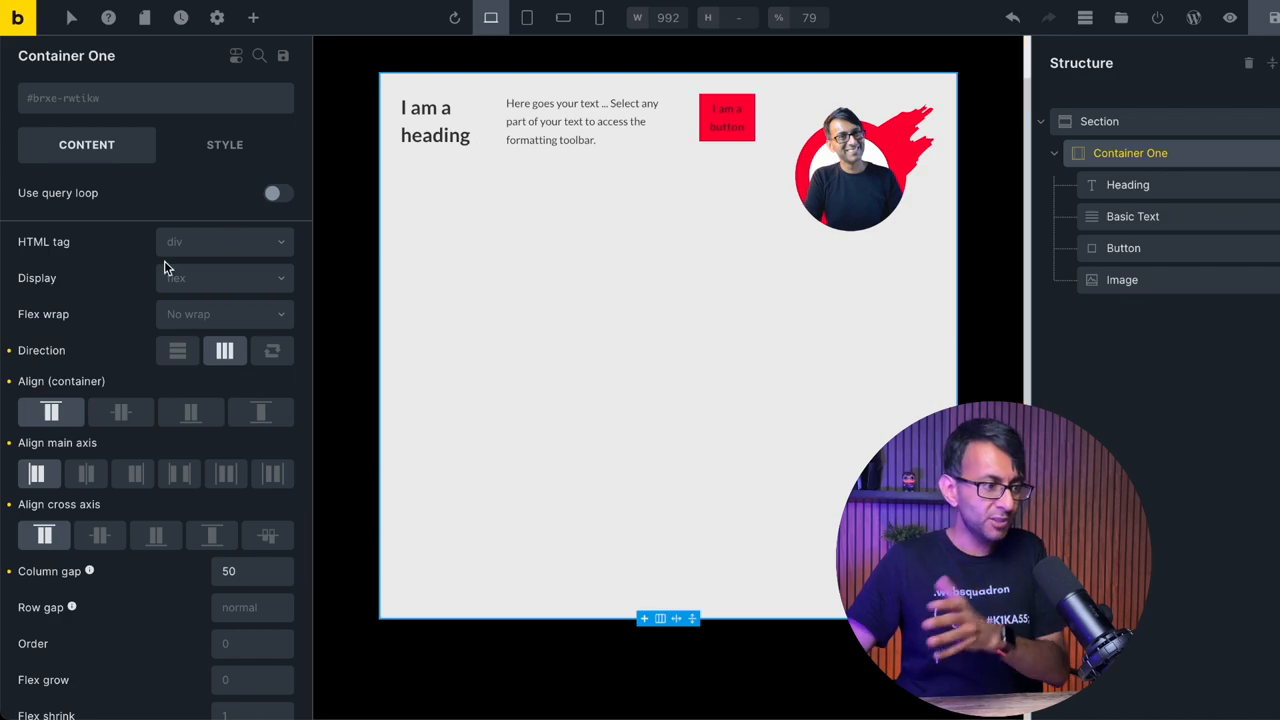
Step: Toggle Direction, enable Flex wrap, and settle on a wrapping horizontal row
click(177, 350)
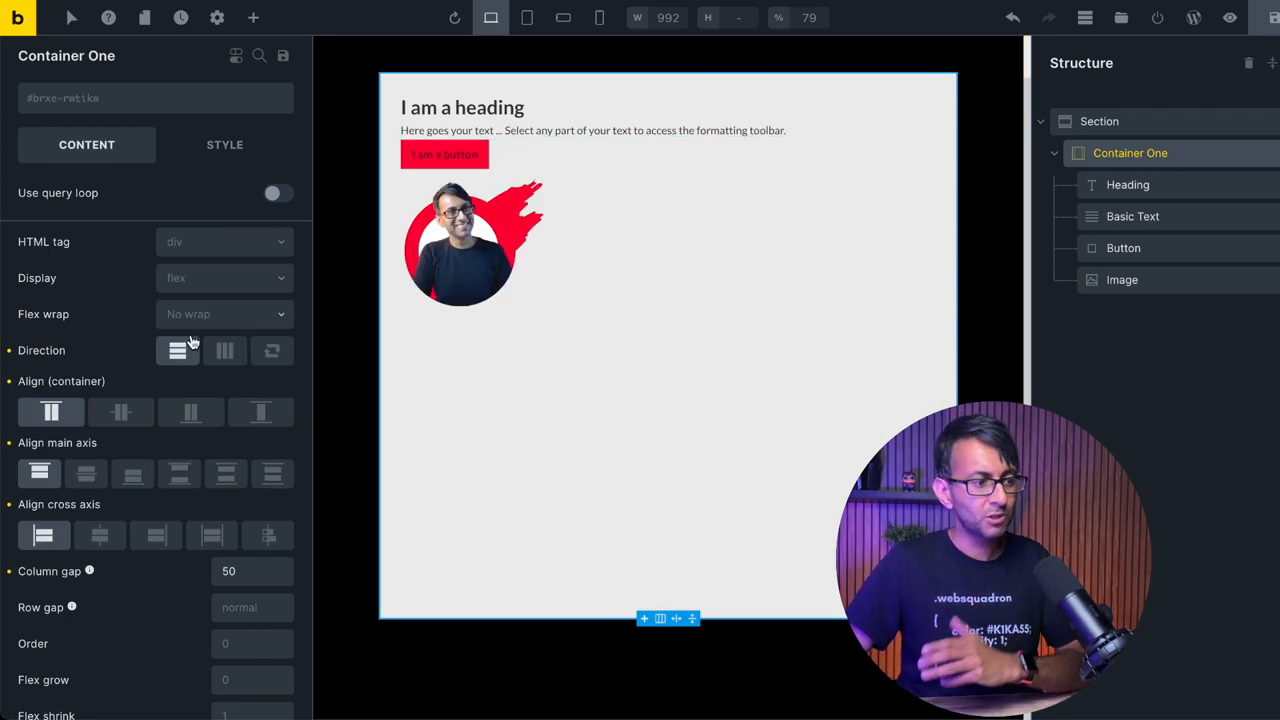
click(225, 350)
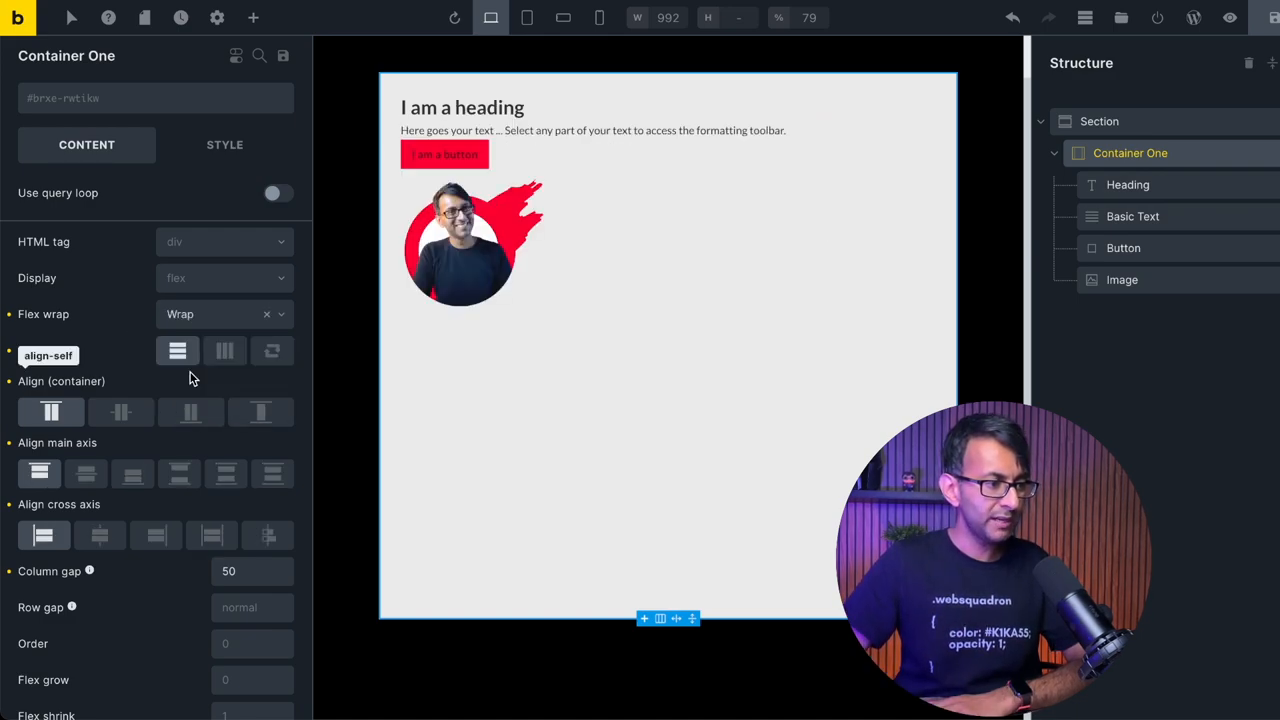
mouse_move(225, 350)
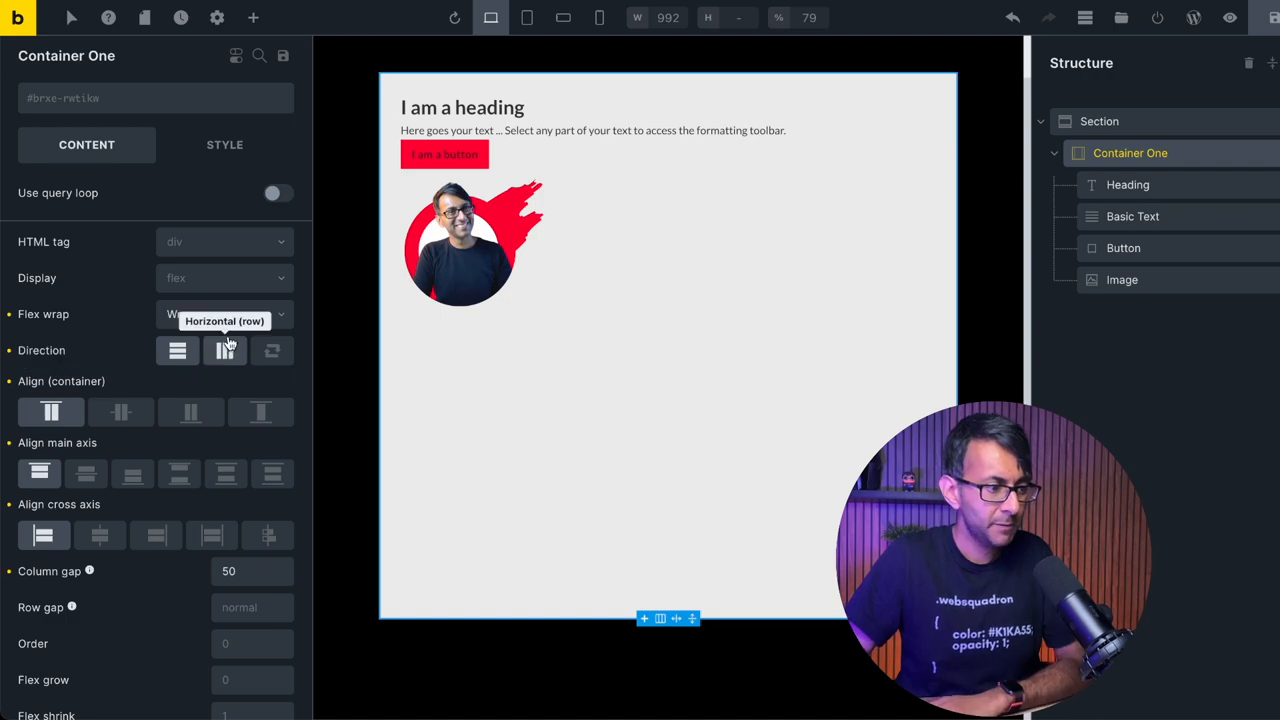
click(225, 350)
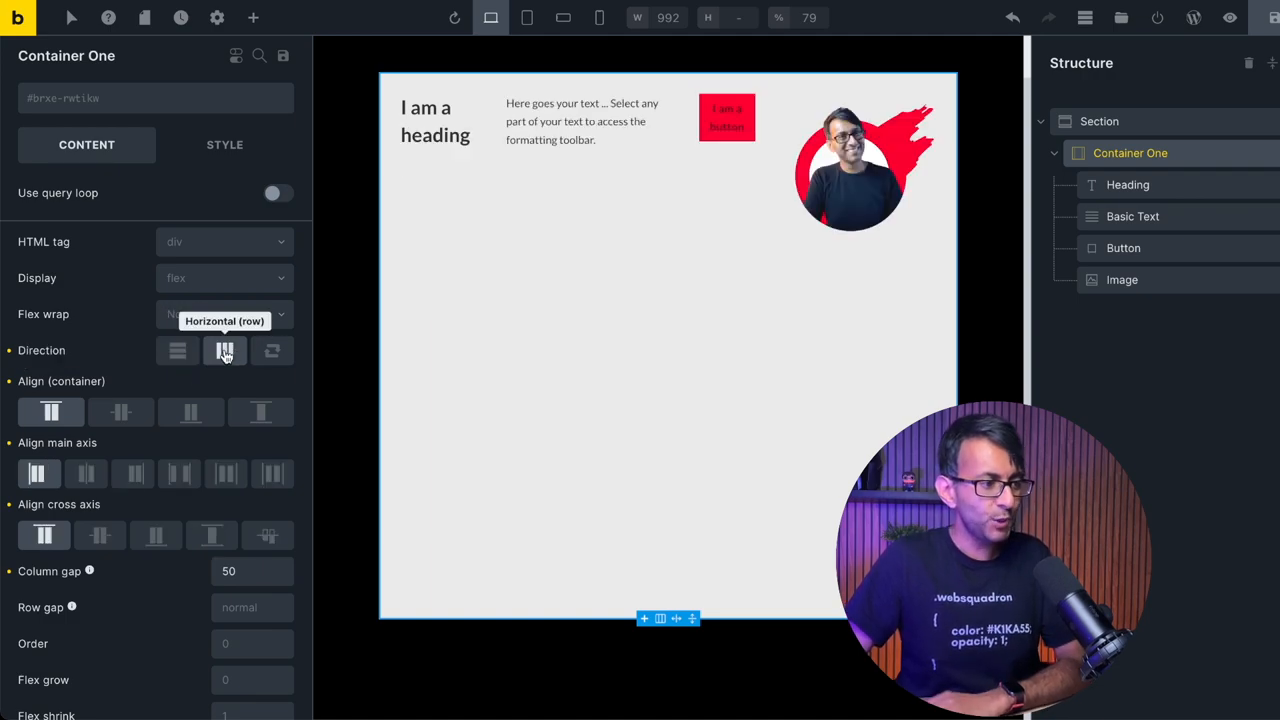
click(225, 351)
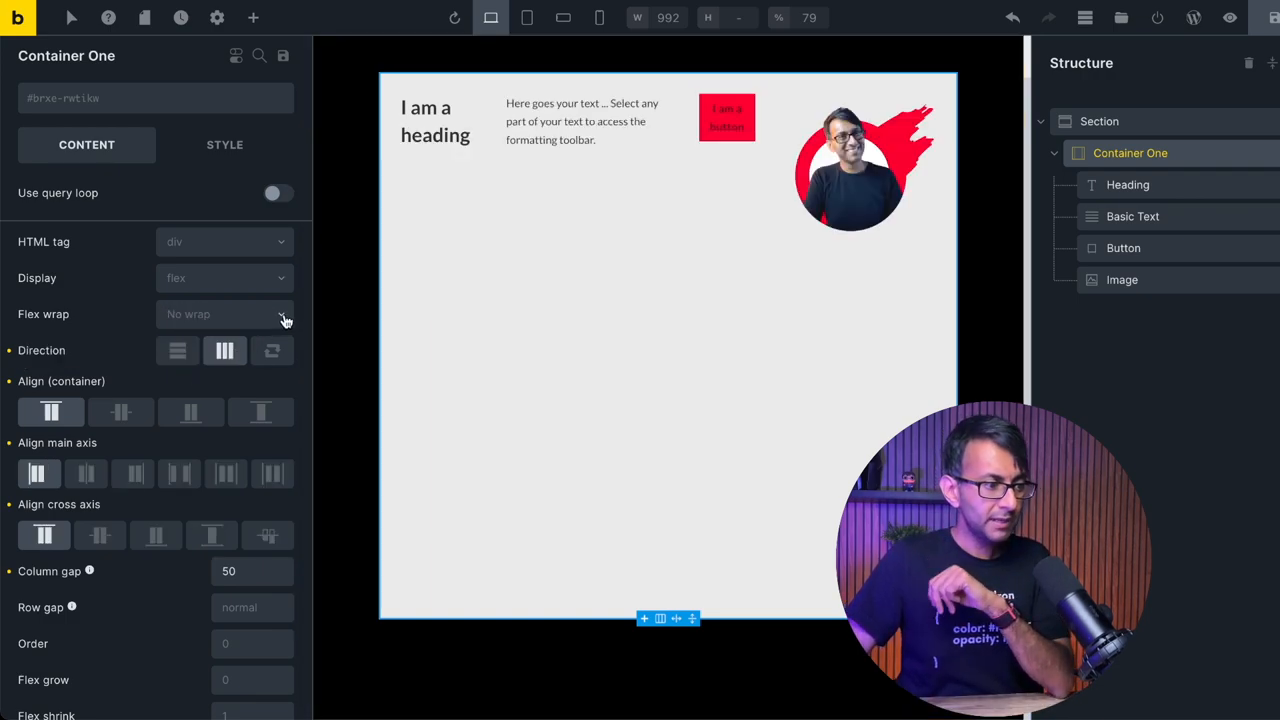
click(220, 314)
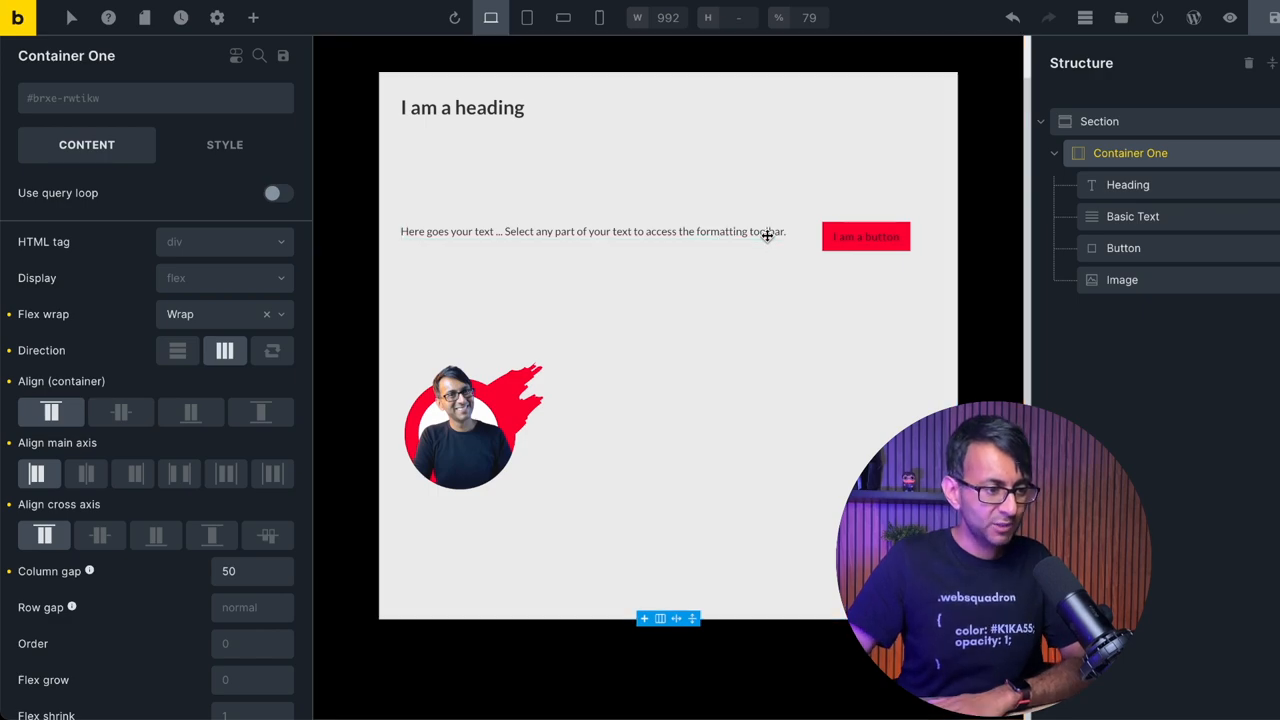
Step: Extend the Basic Text content, then reselect Container One
click(590, 231)
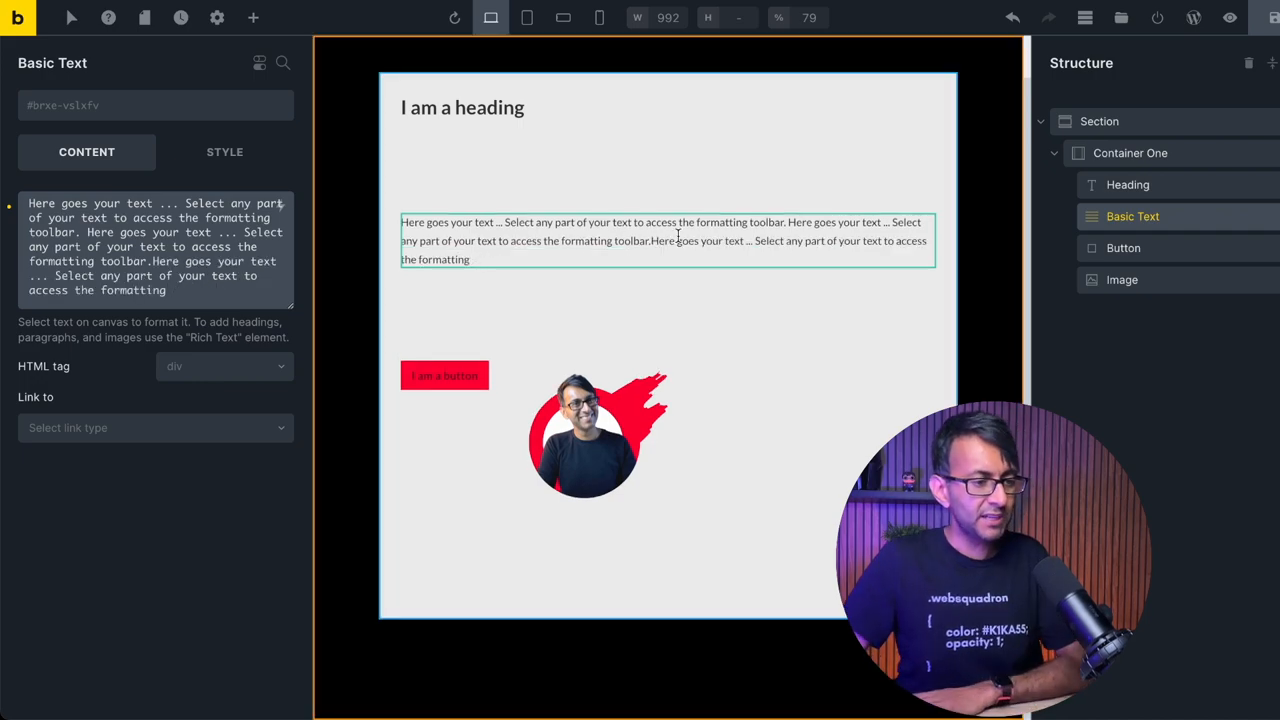
click(1130, 153)
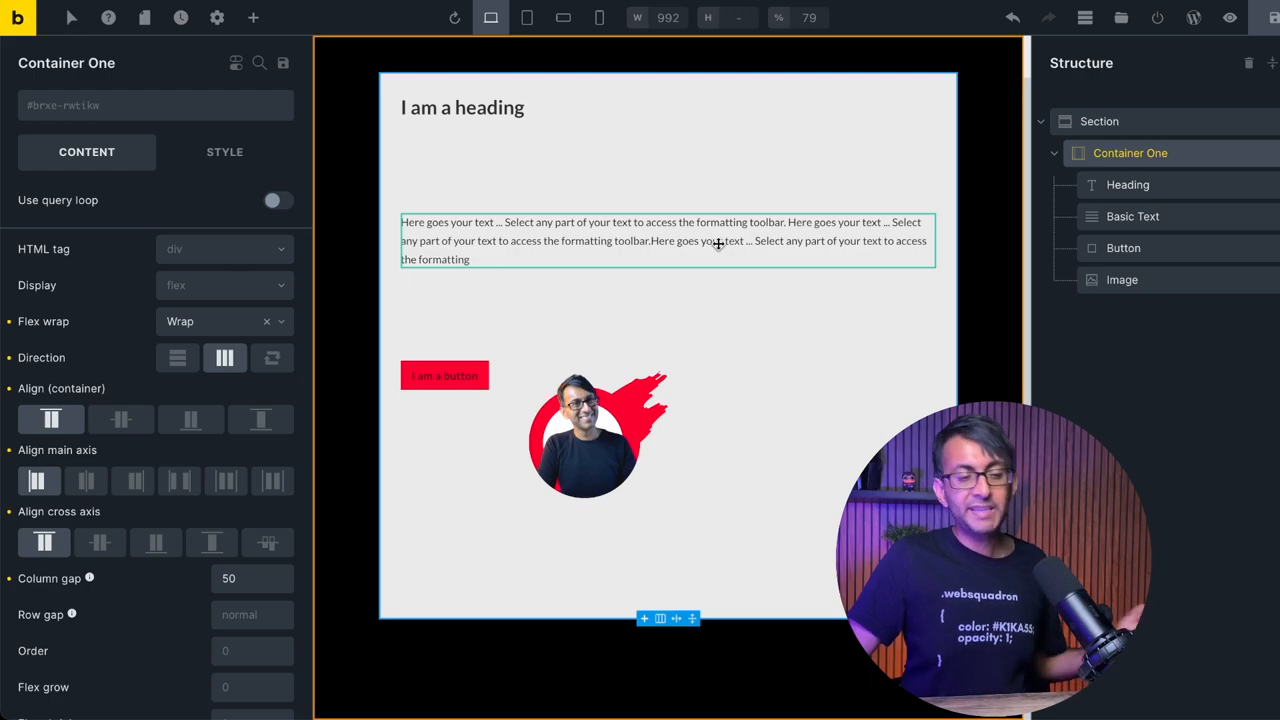
Step: Try Align container Center, main-axis Center/End, and cross-axis End and Stretch options
click(462, 107)
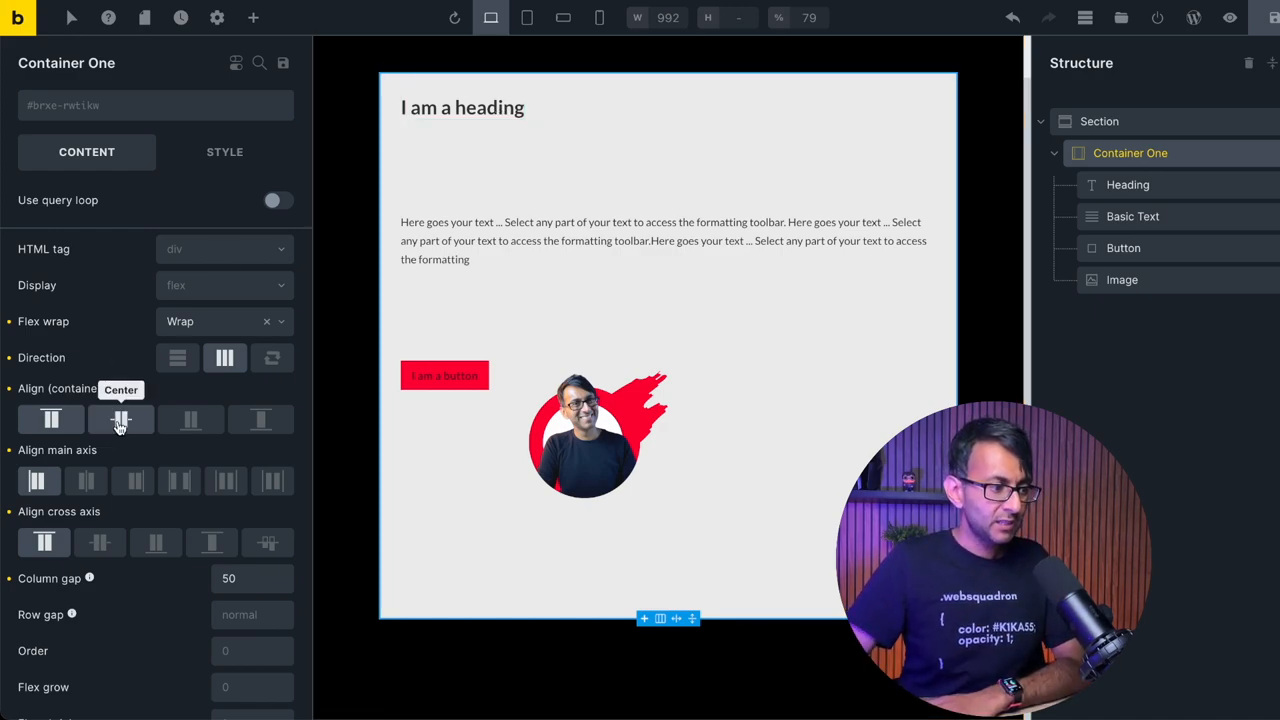
click(190, 419)
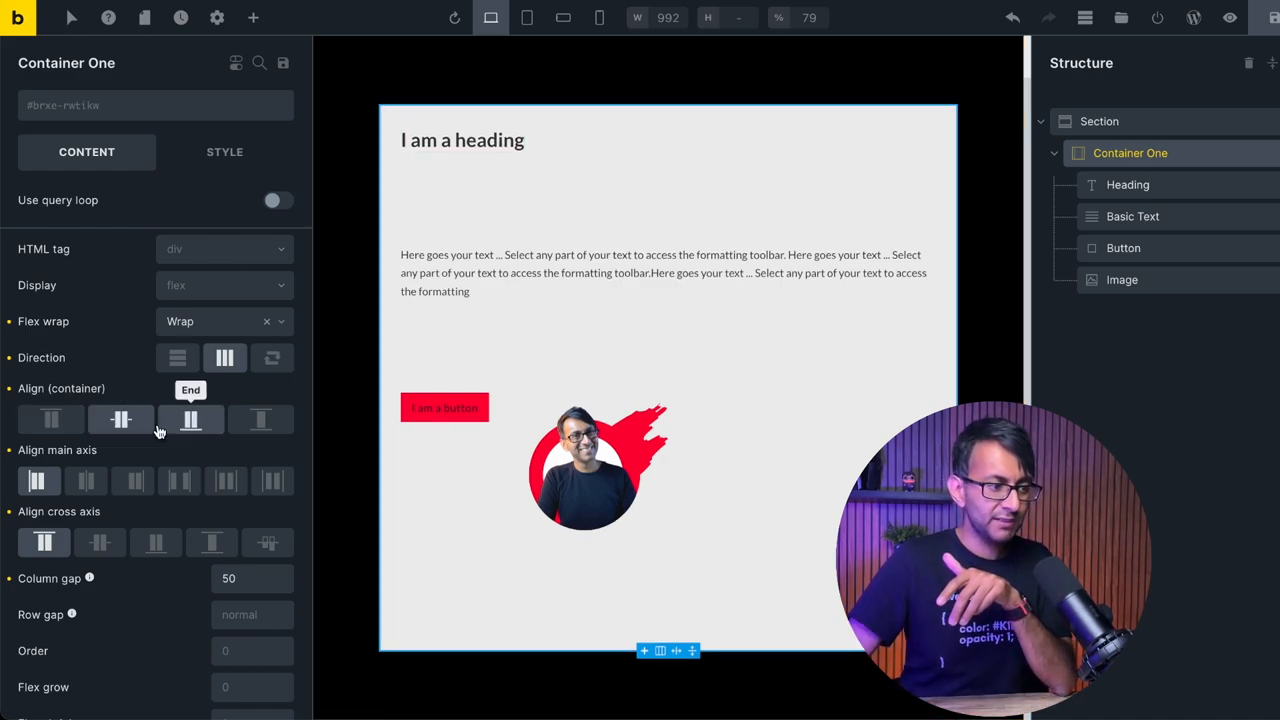
click(50, 419)
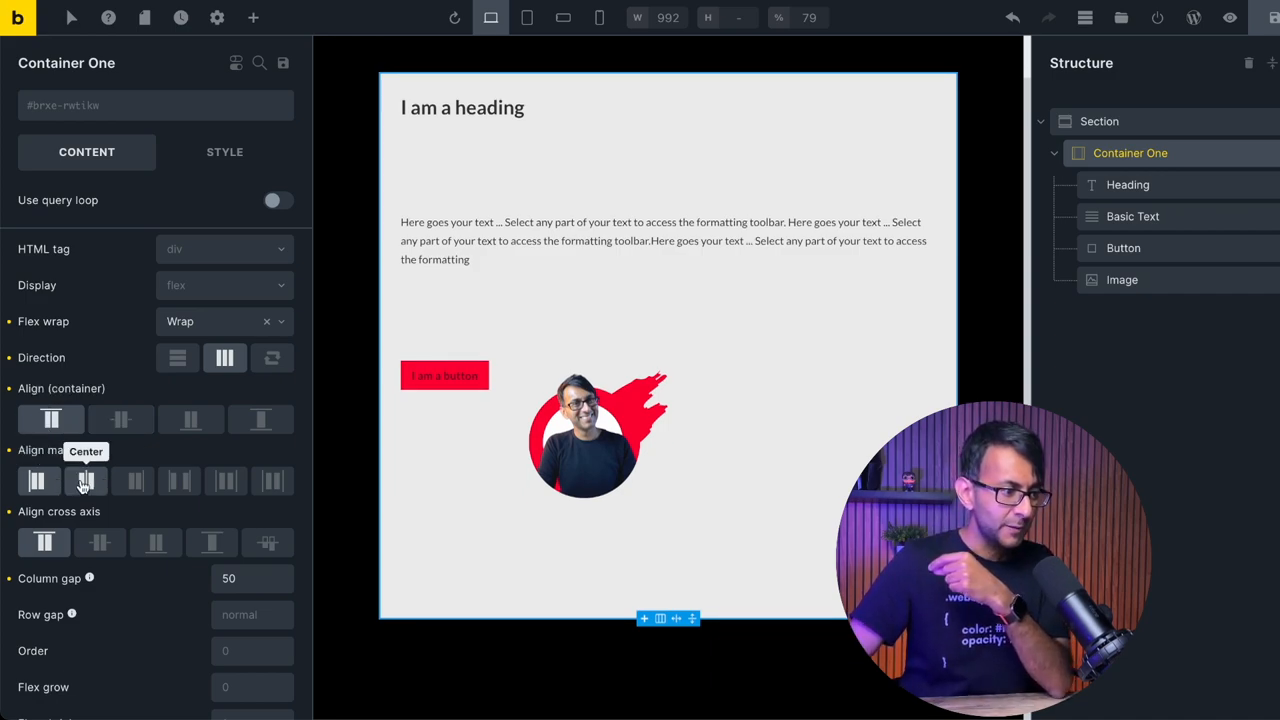
click(133, 481)
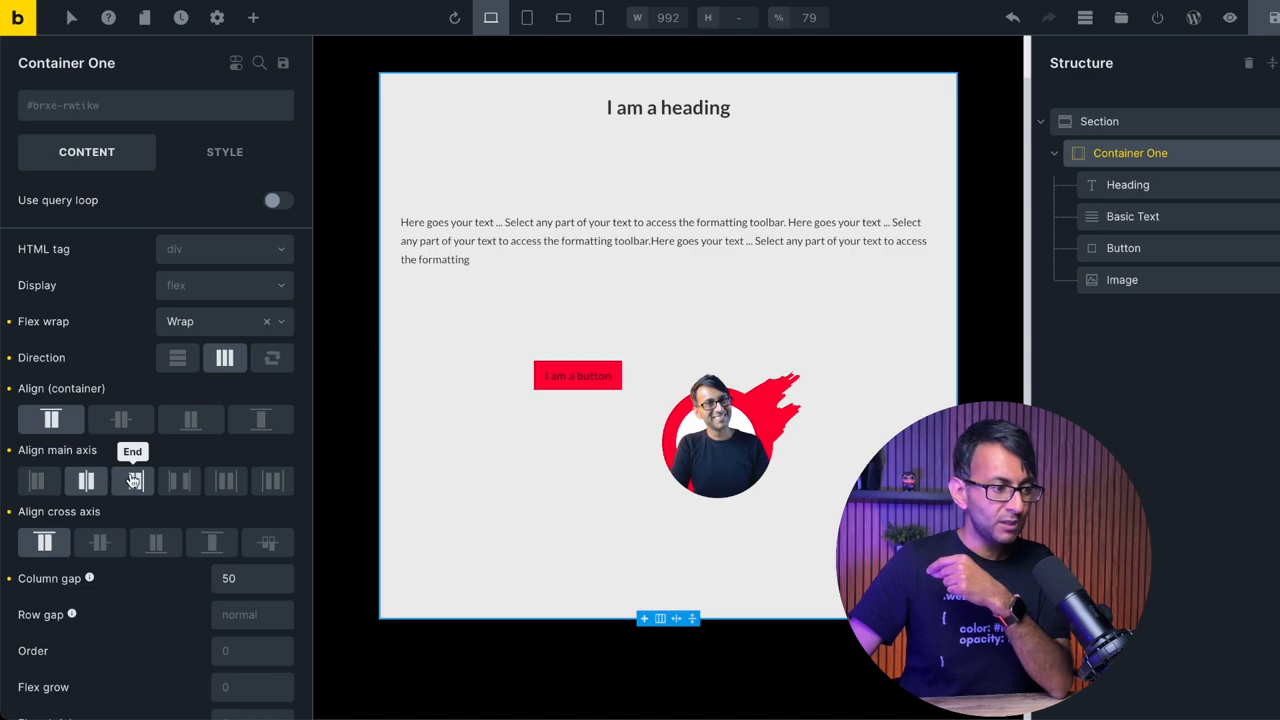
click(86, 481)
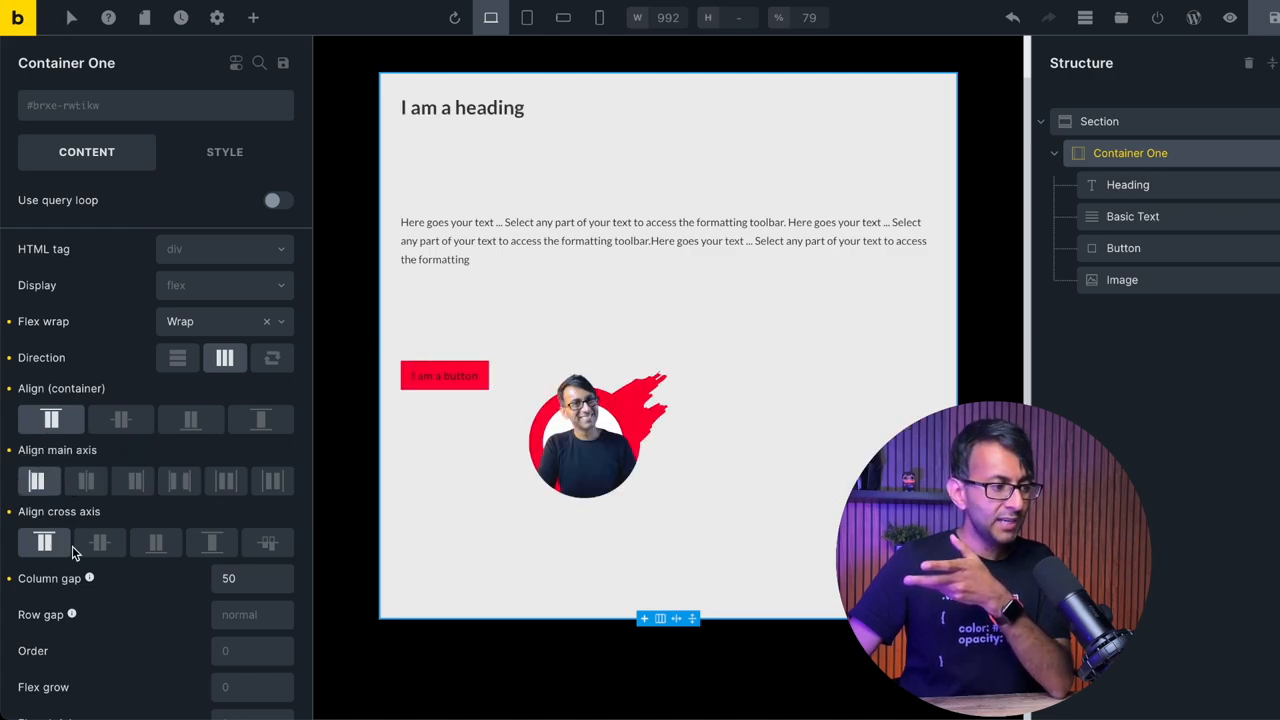
click(212, 542)
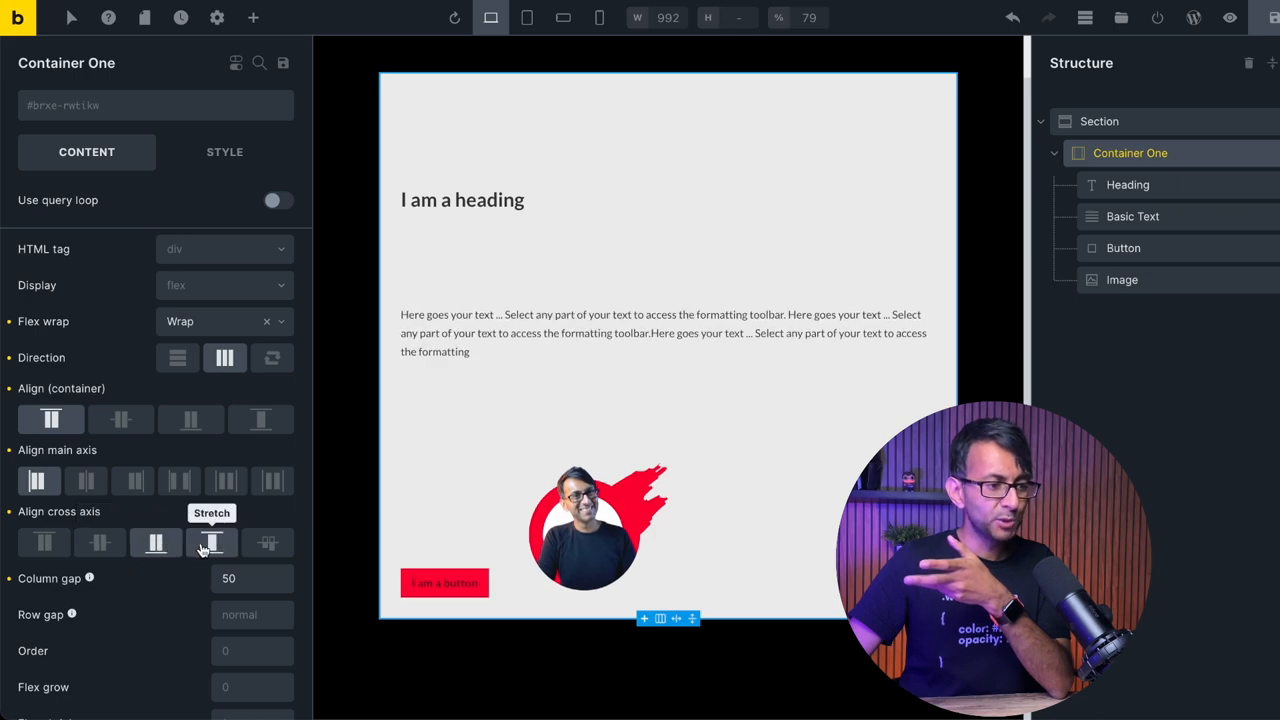
click(44, 543)
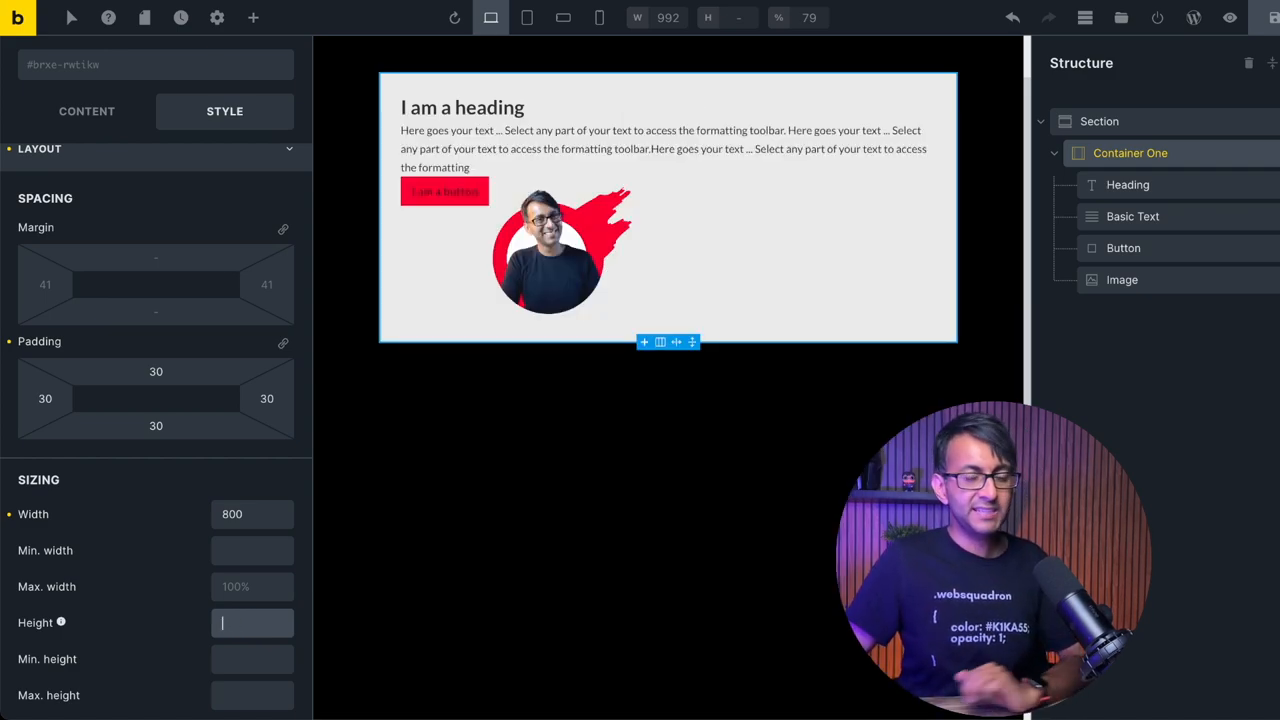
Step: Set Container One's height to 50vh in Style > Sizing
click(156, 425)
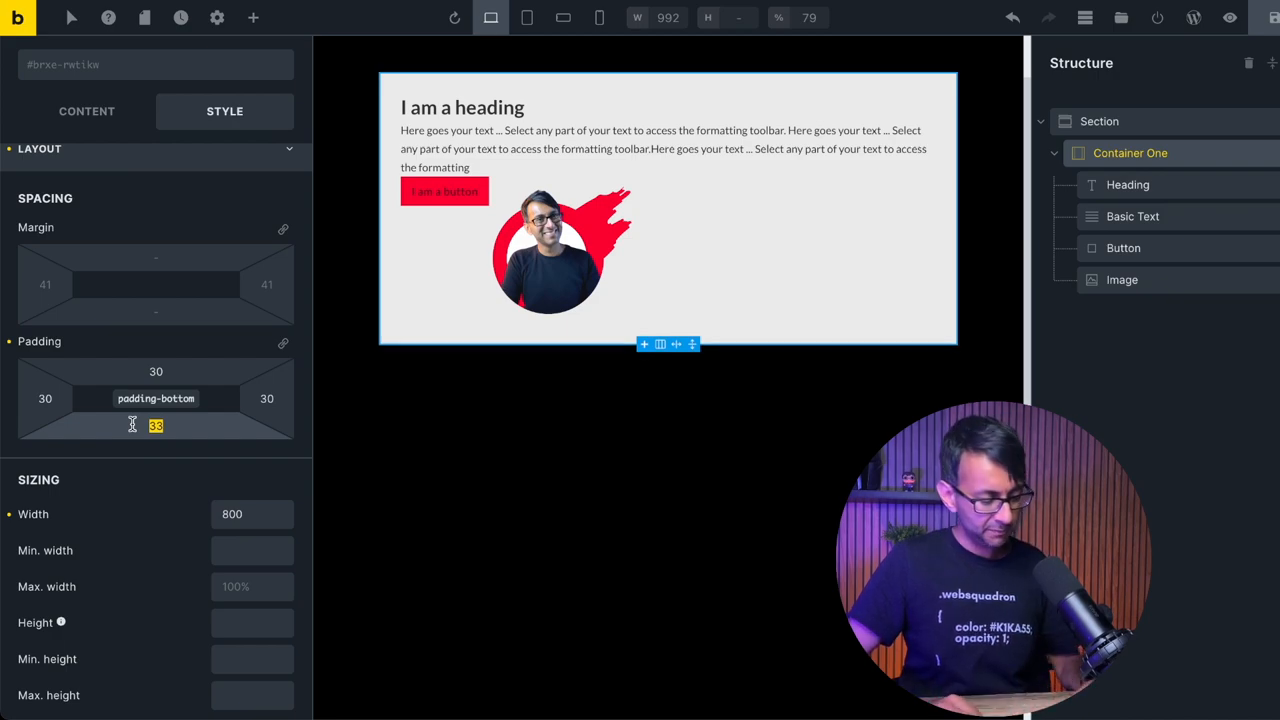
text(50vh)
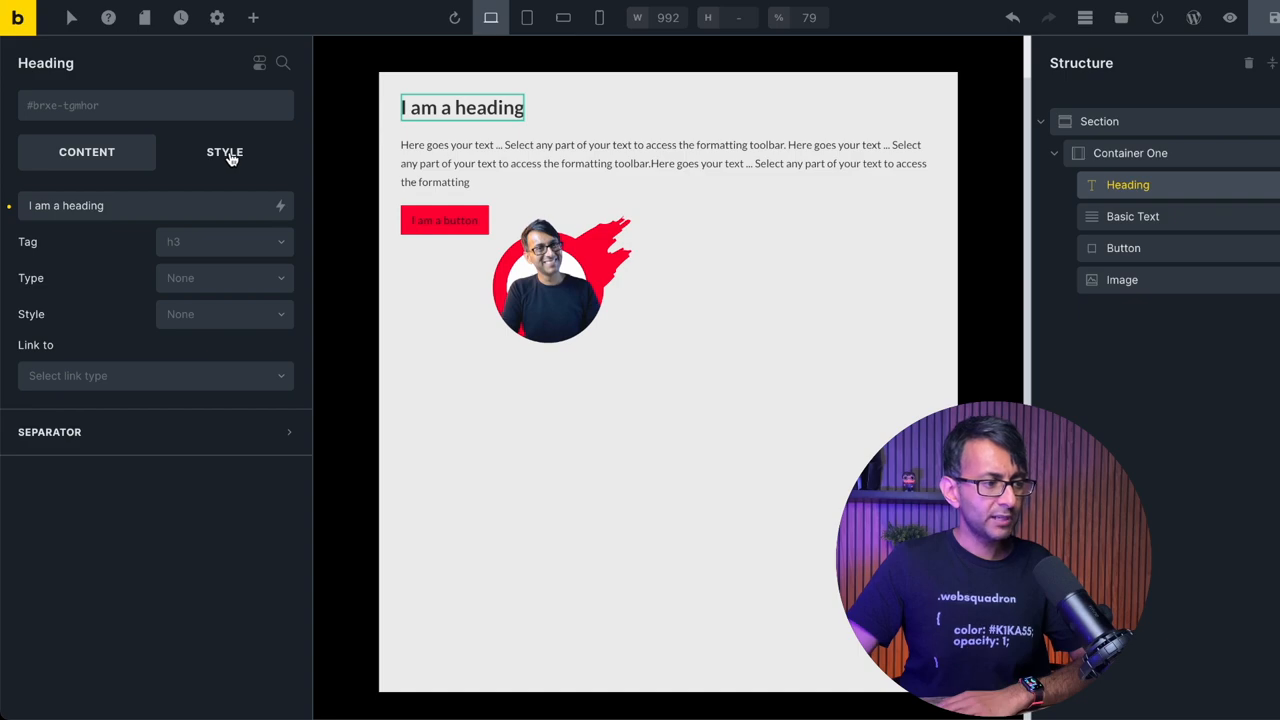
click(225, 152)
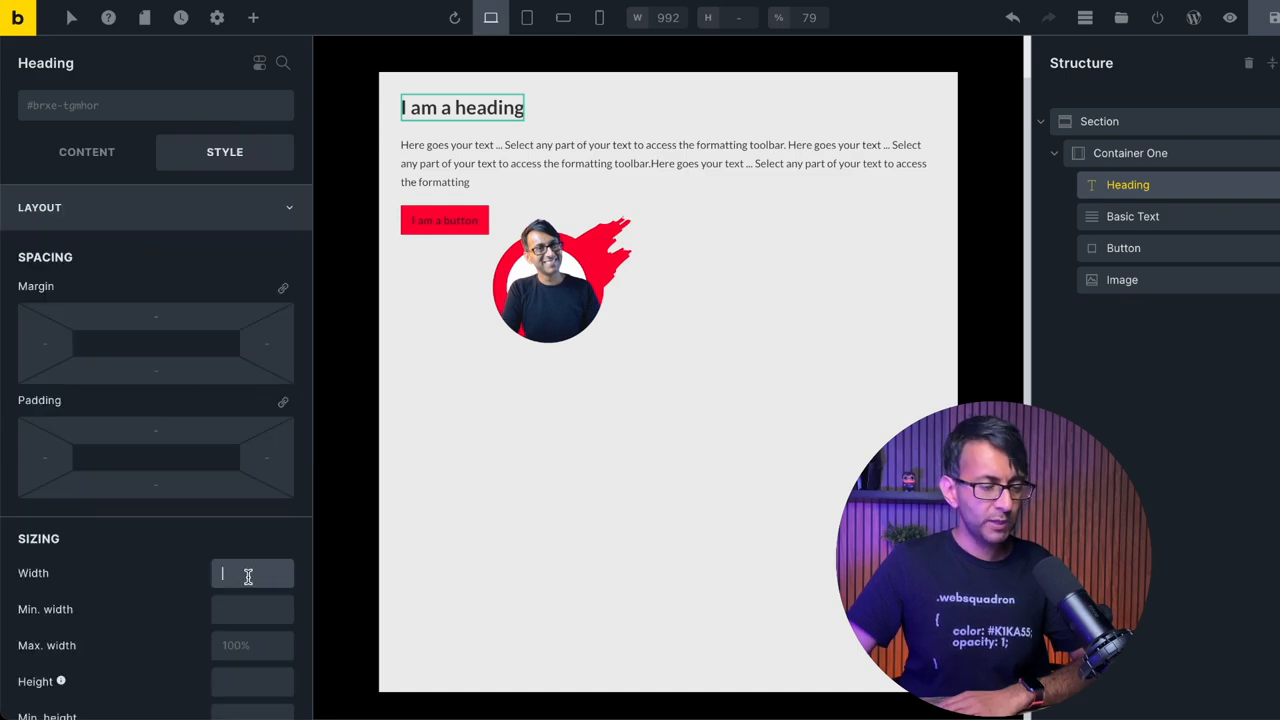
text(1)
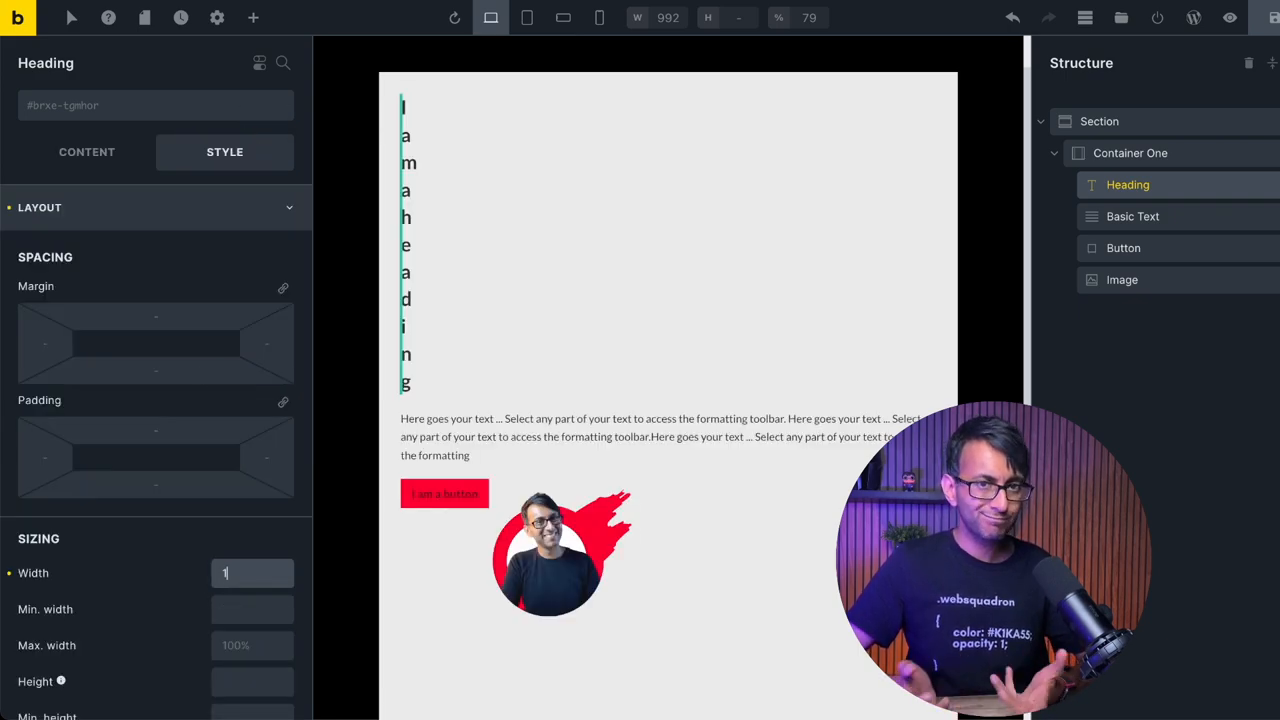
text(00%)
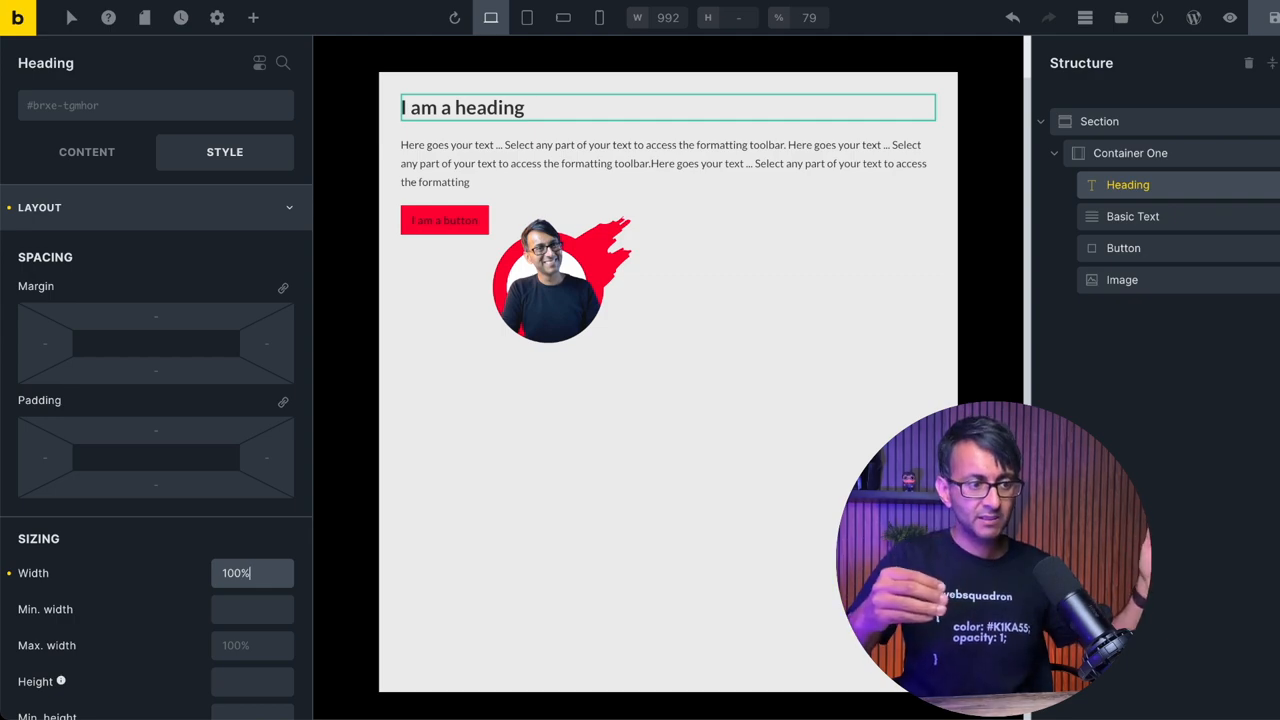
text(1)
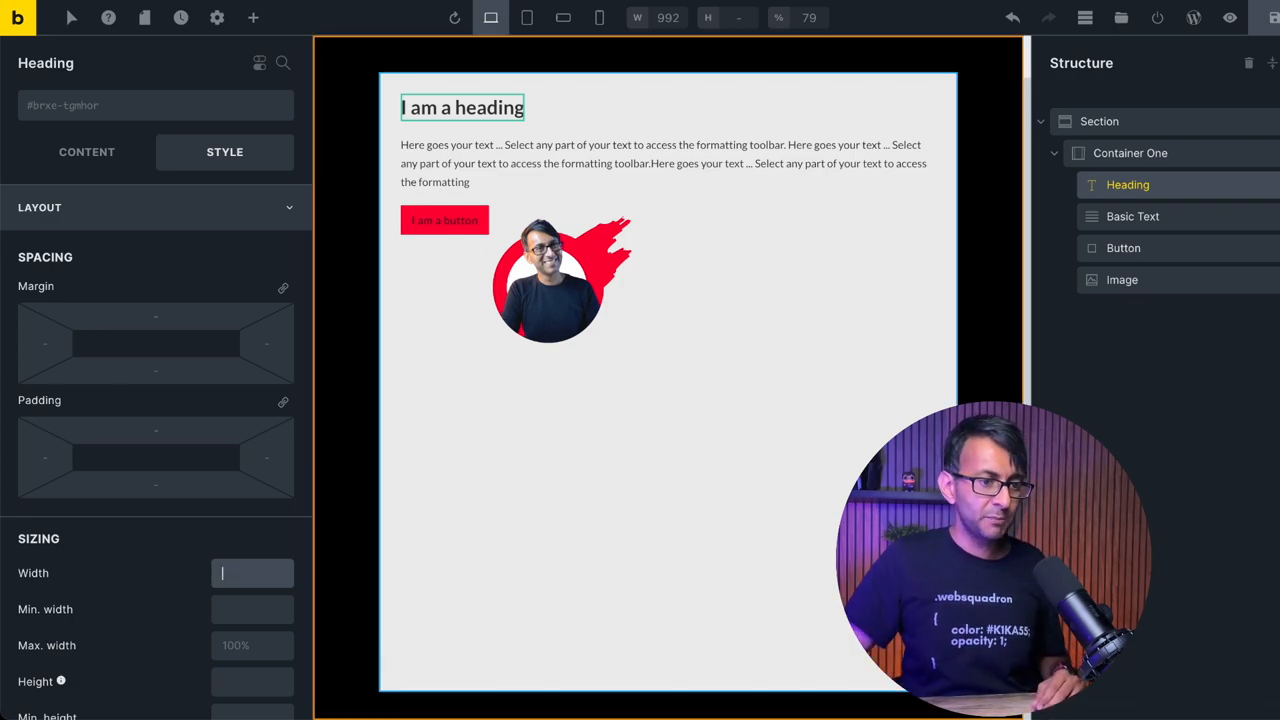
Step: Set the Basic Text width to 70% and the Heading width to 35%
click(1133, 216)
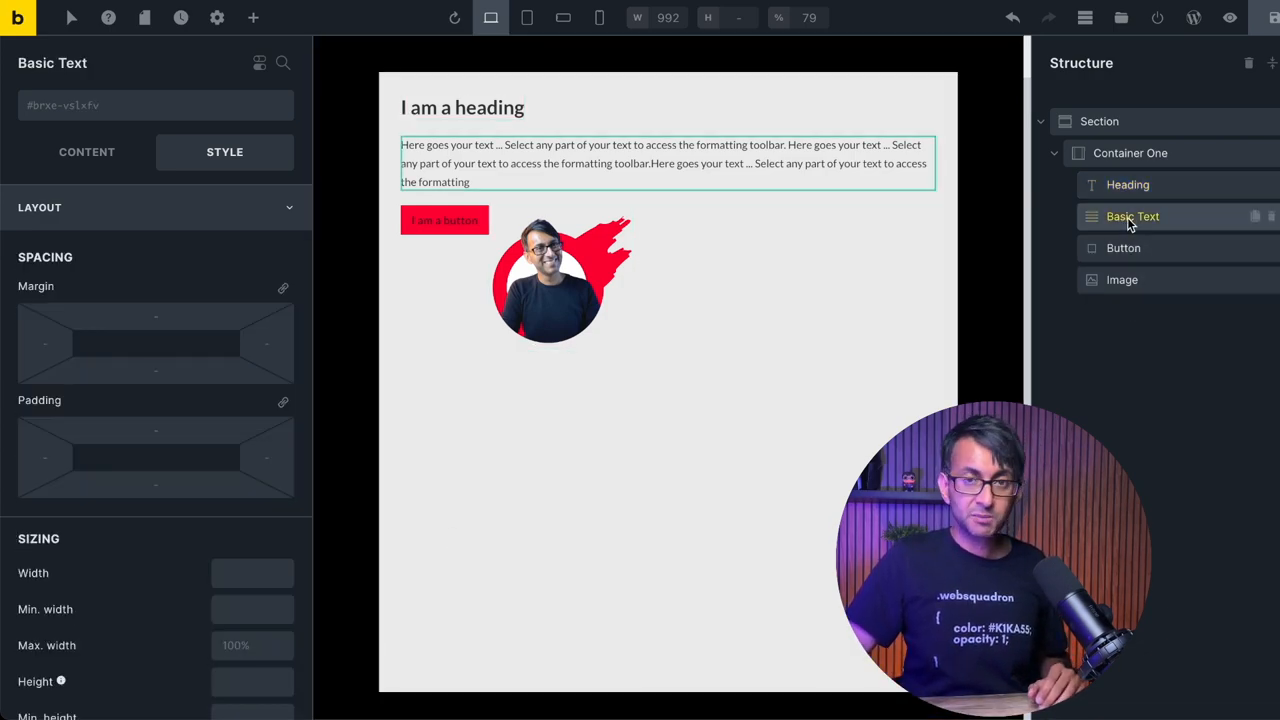
click(252, 573)
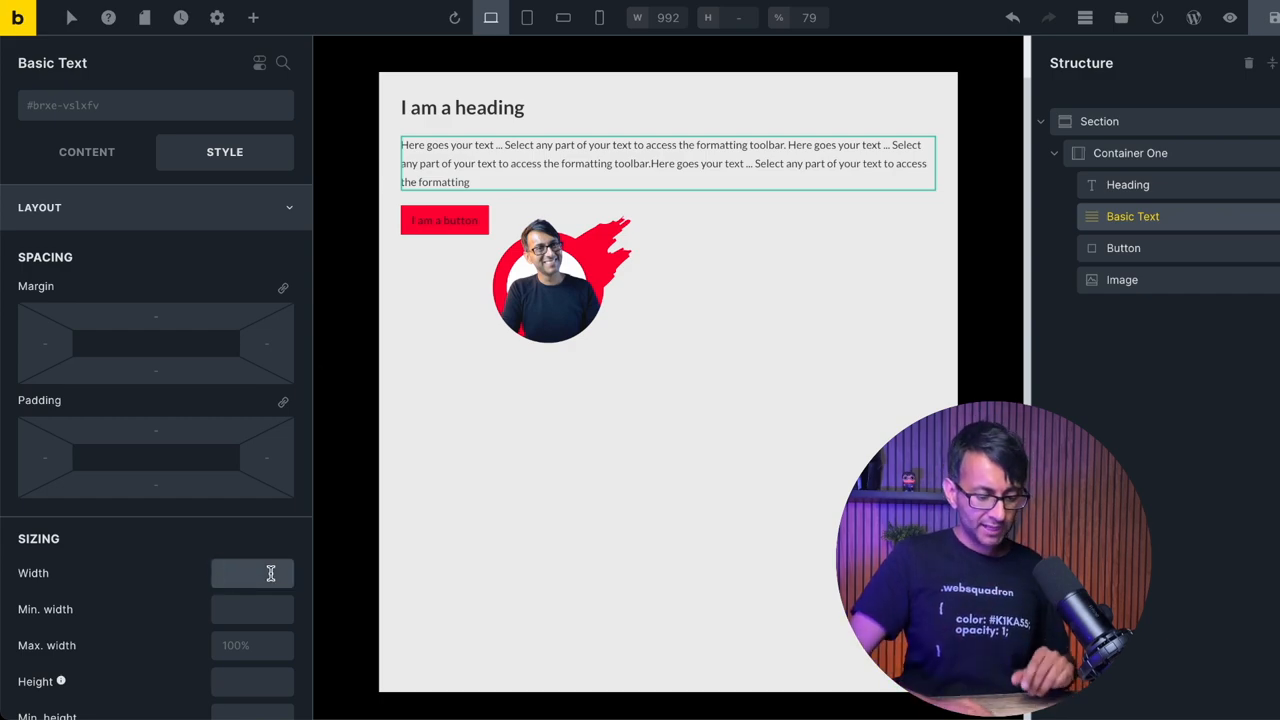
text(70%)
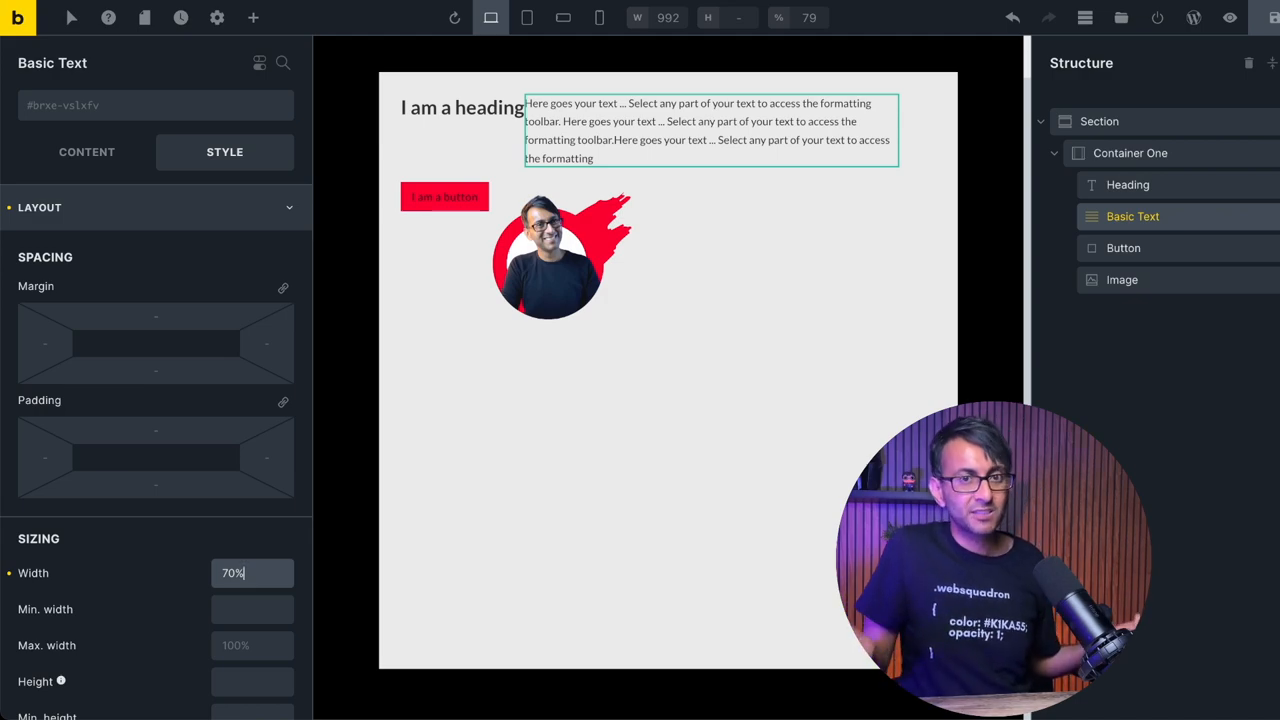
click(1127, 184)
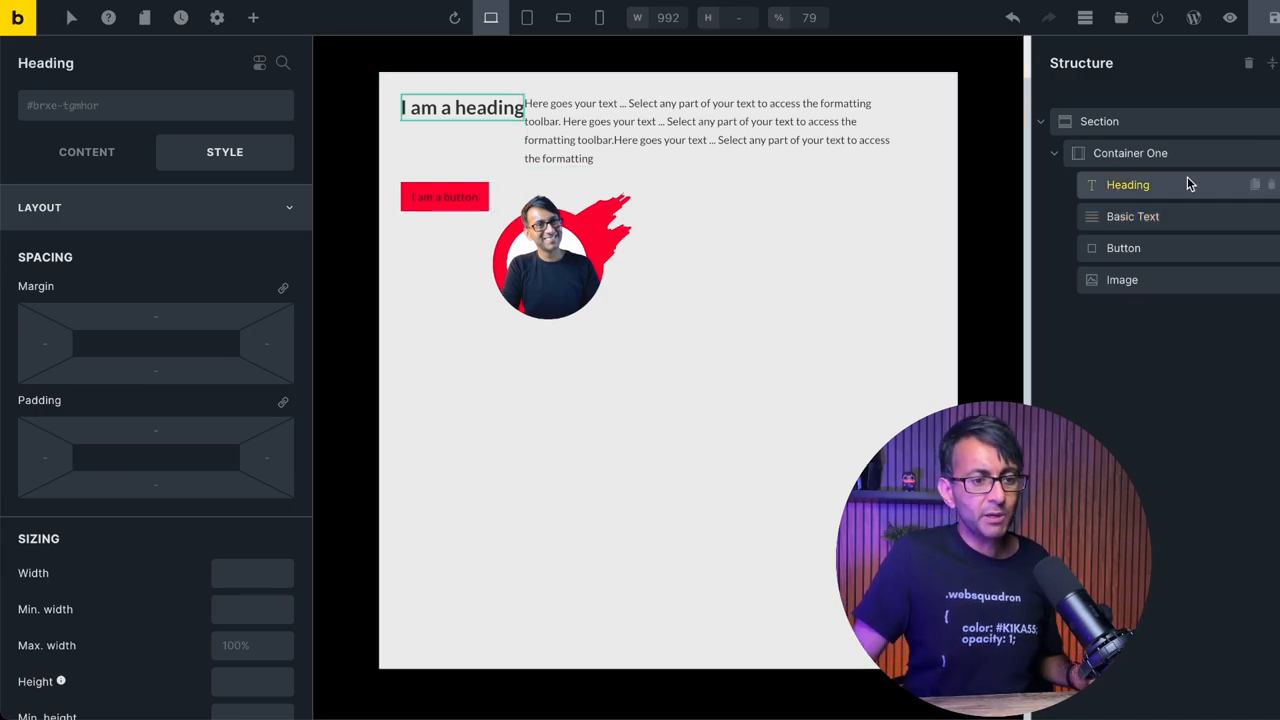
click(252, 572)
text(35)
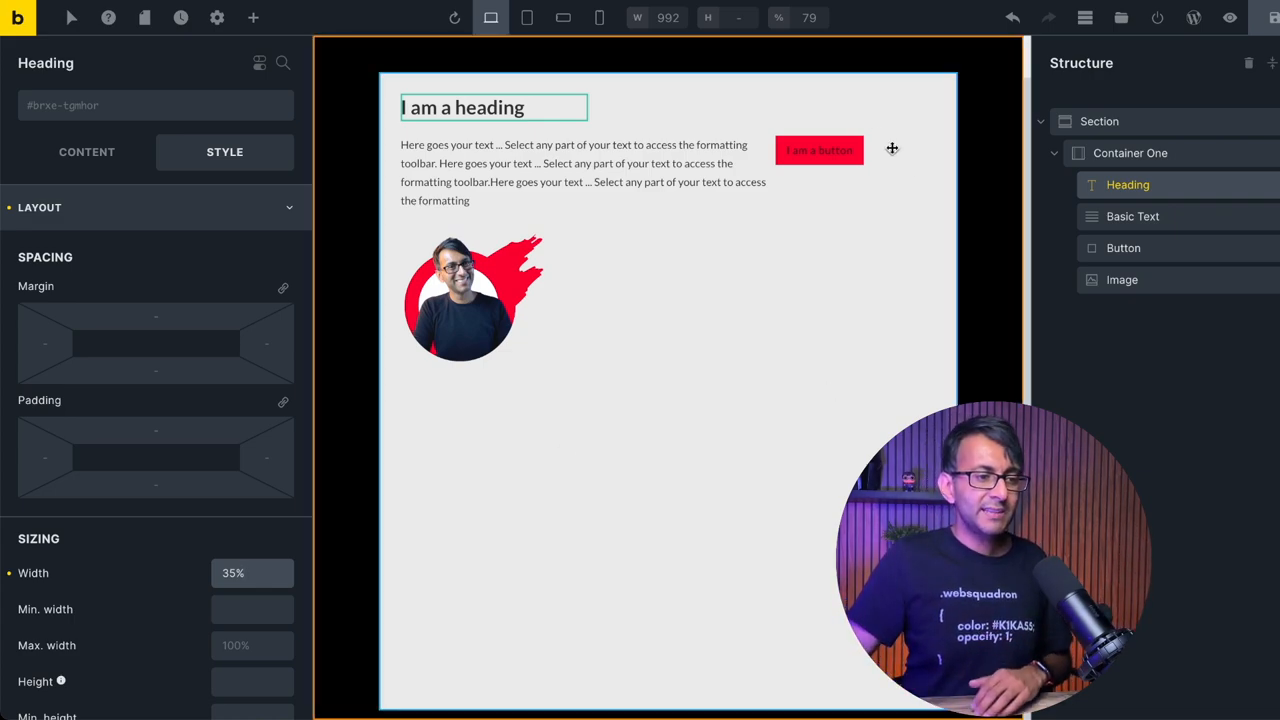
click(1133, 216)
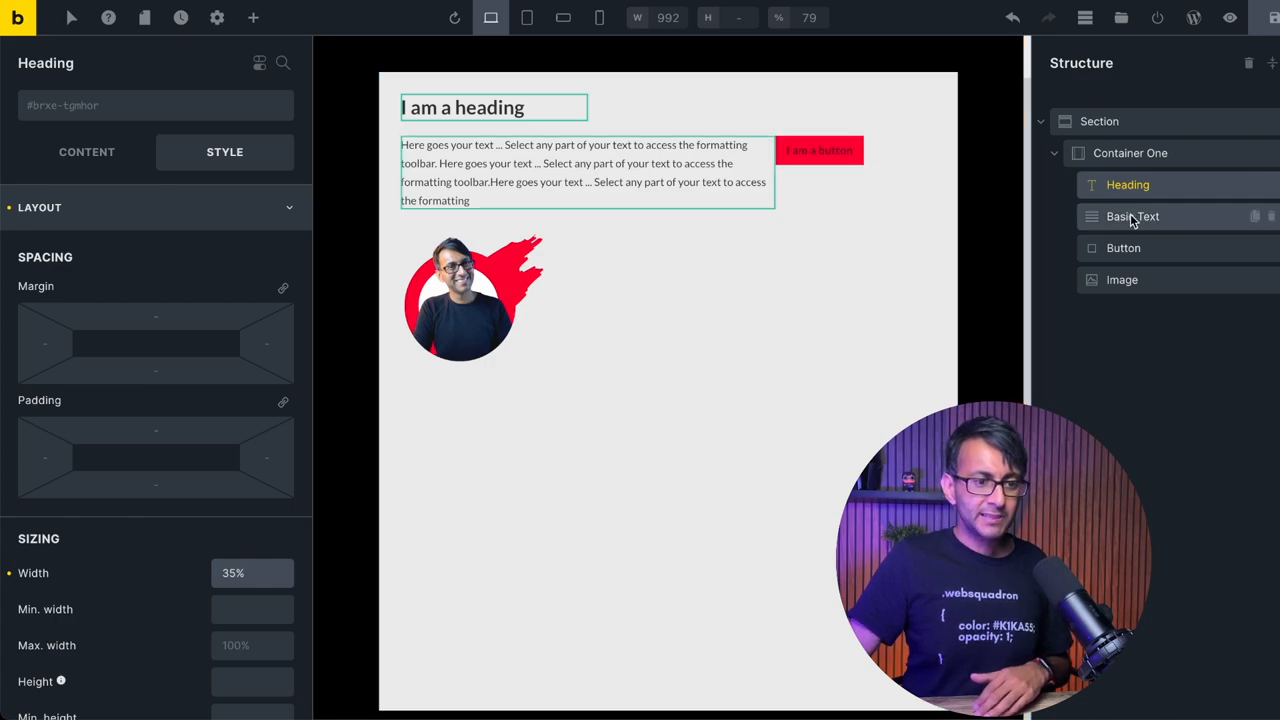
click(1123, 248)
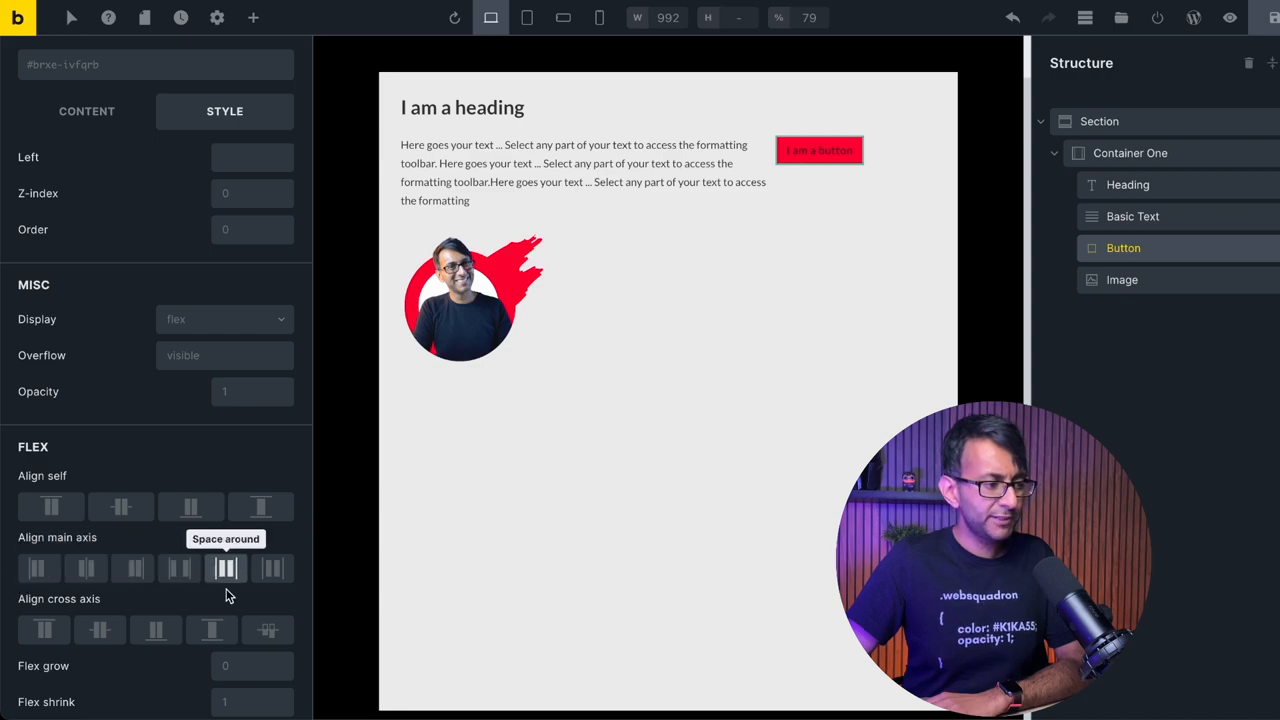
mouse_move(121, 506)
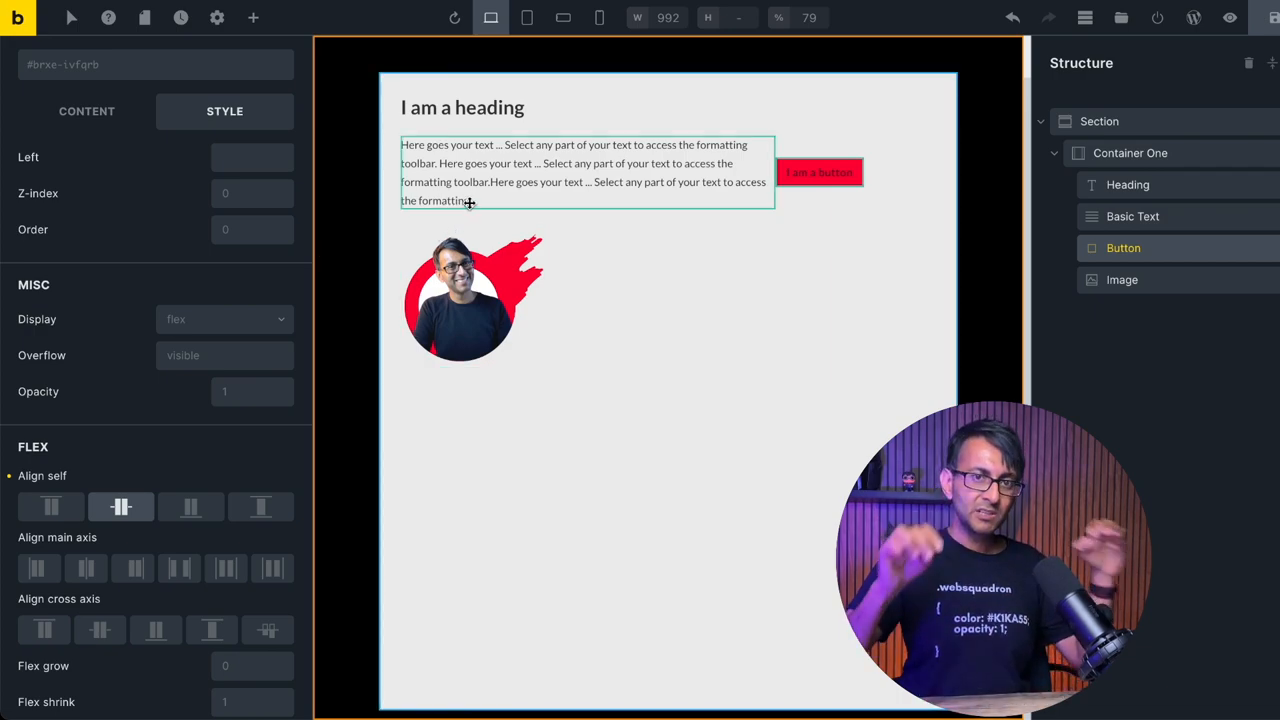
click(190, 507)
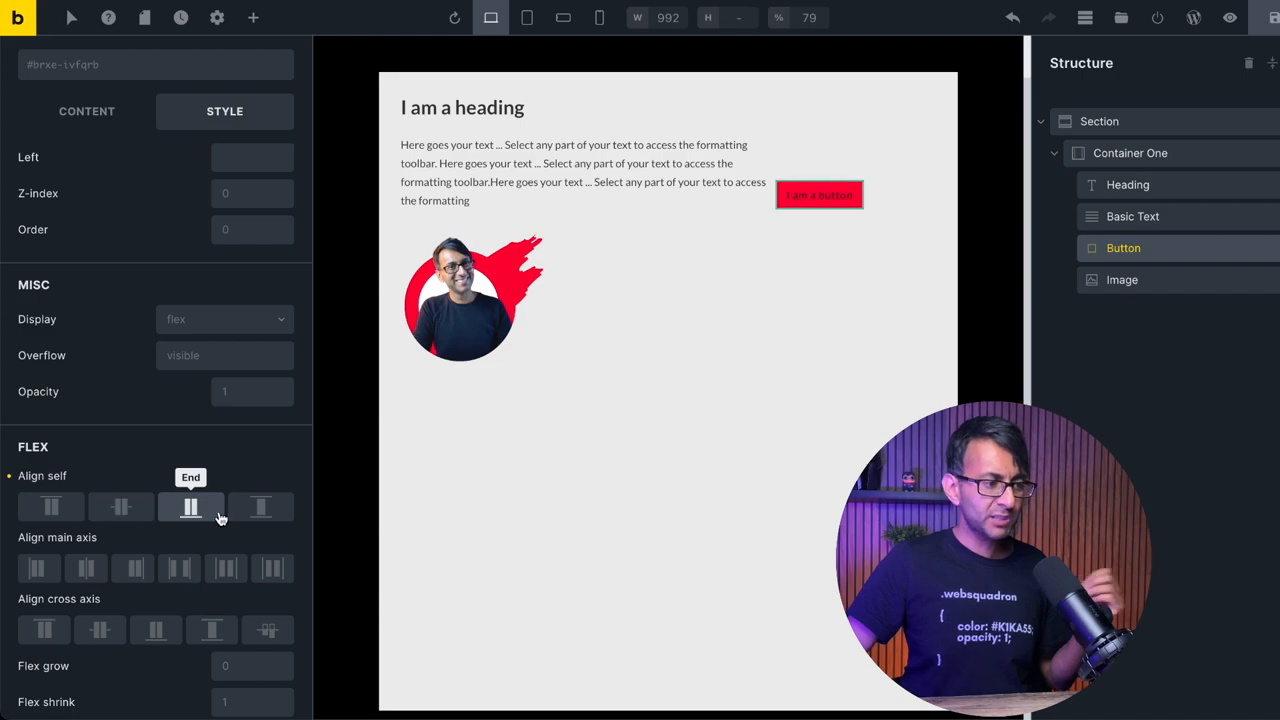
click(260, 507)
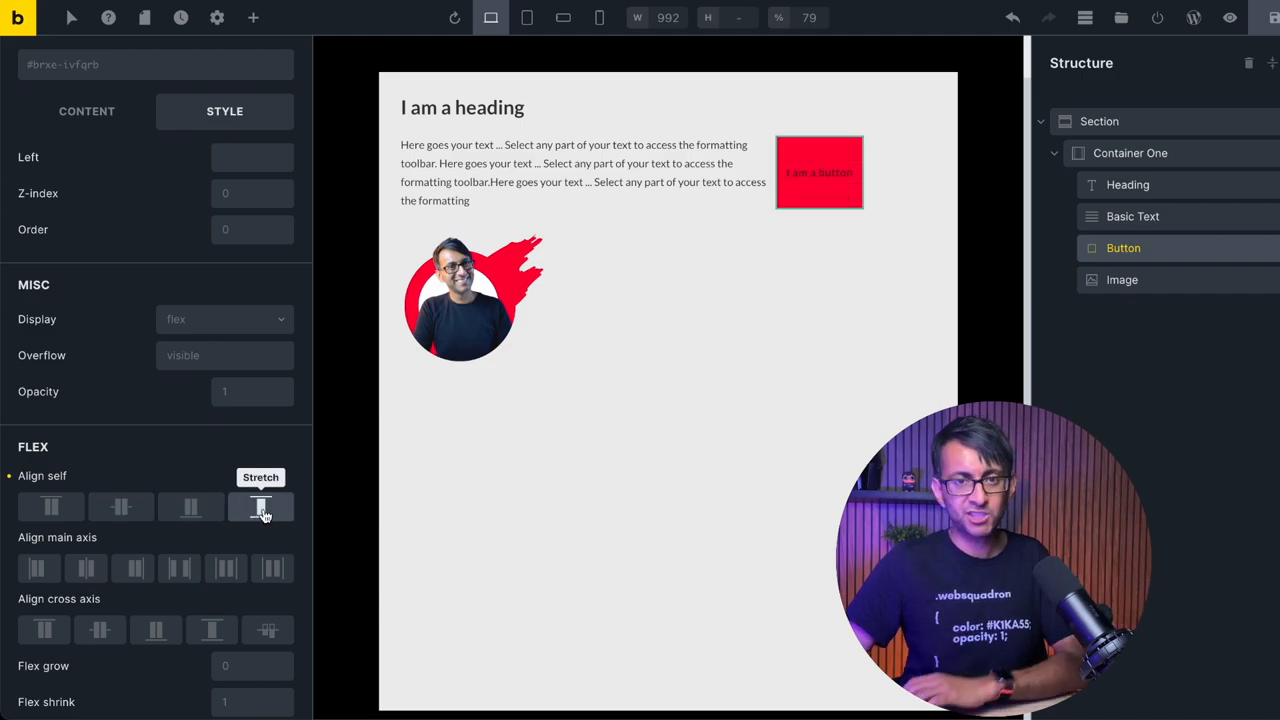
click(51, 507)
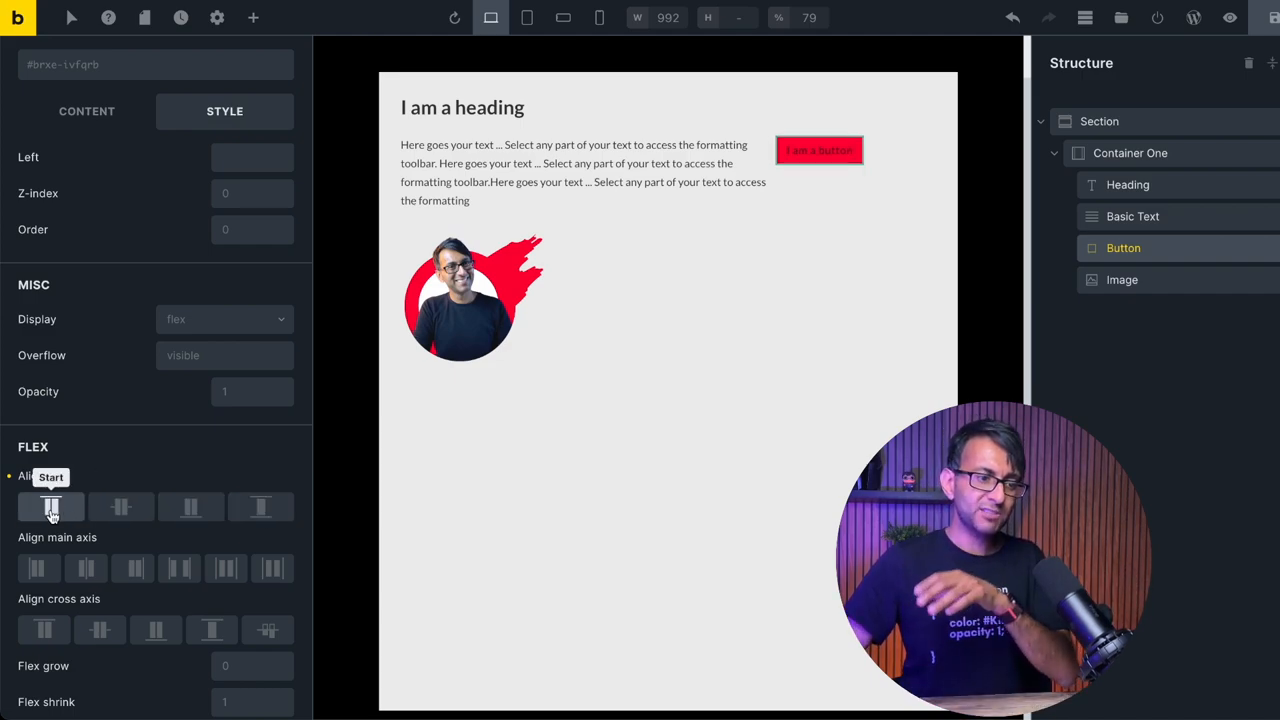
click(190, 507)
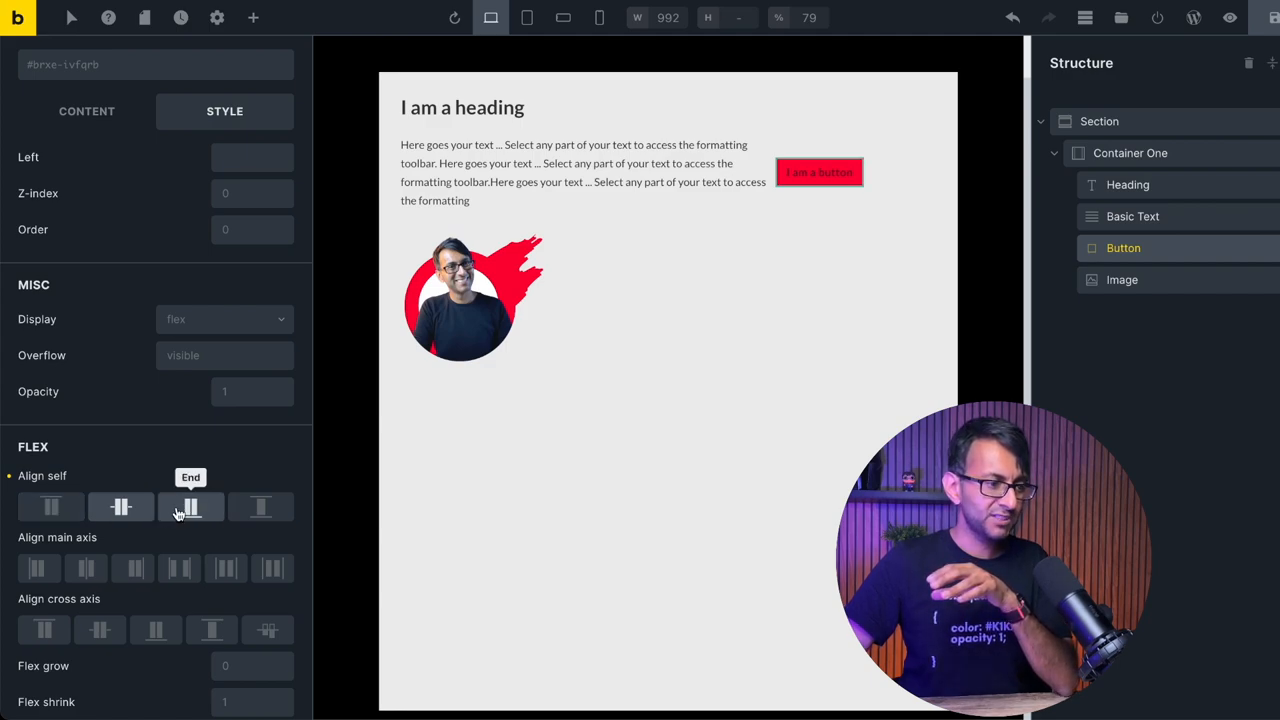
click(51, 507)
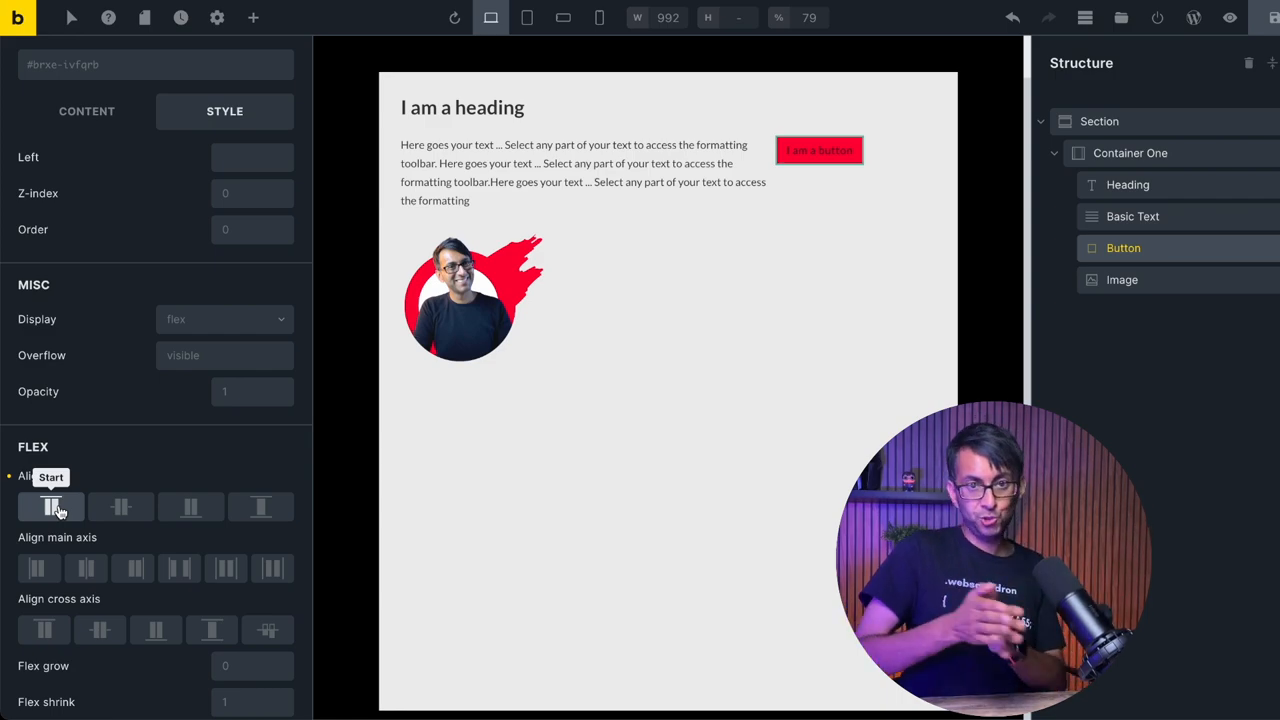
click(1130, 152)
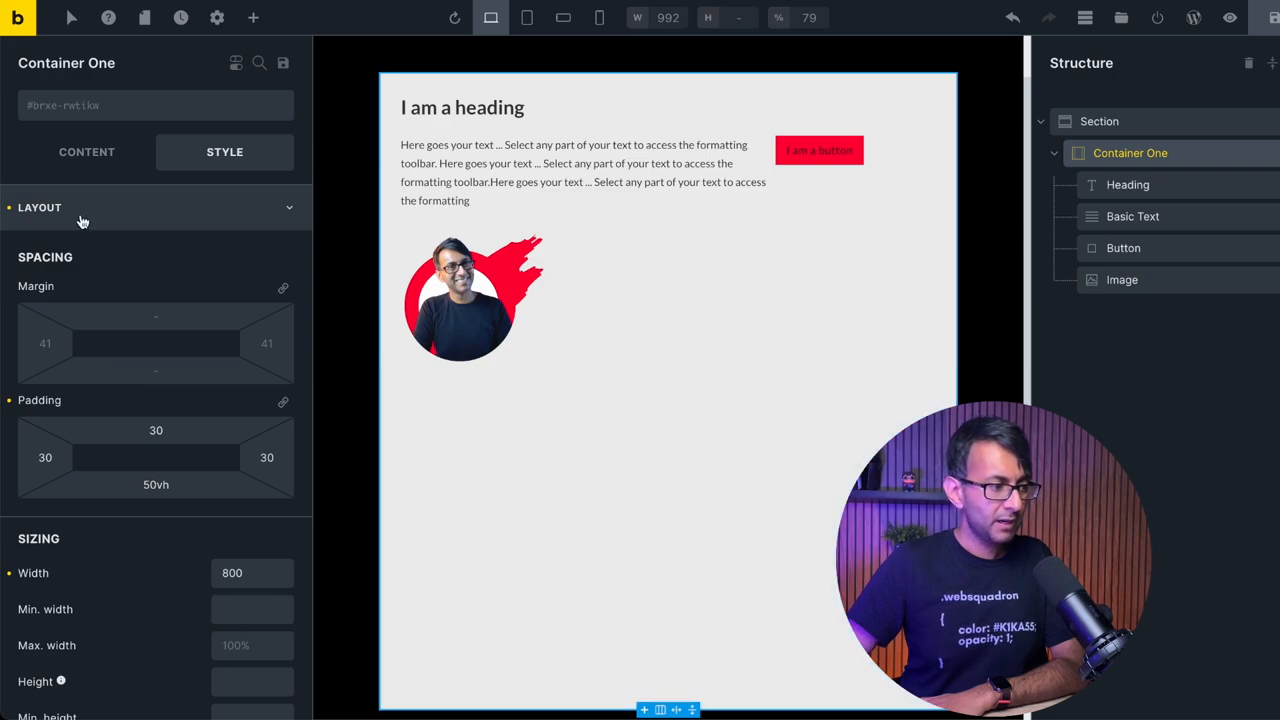
Step: Enter 30 as Container One's column gap in the Content layout settings
click(86, 151)
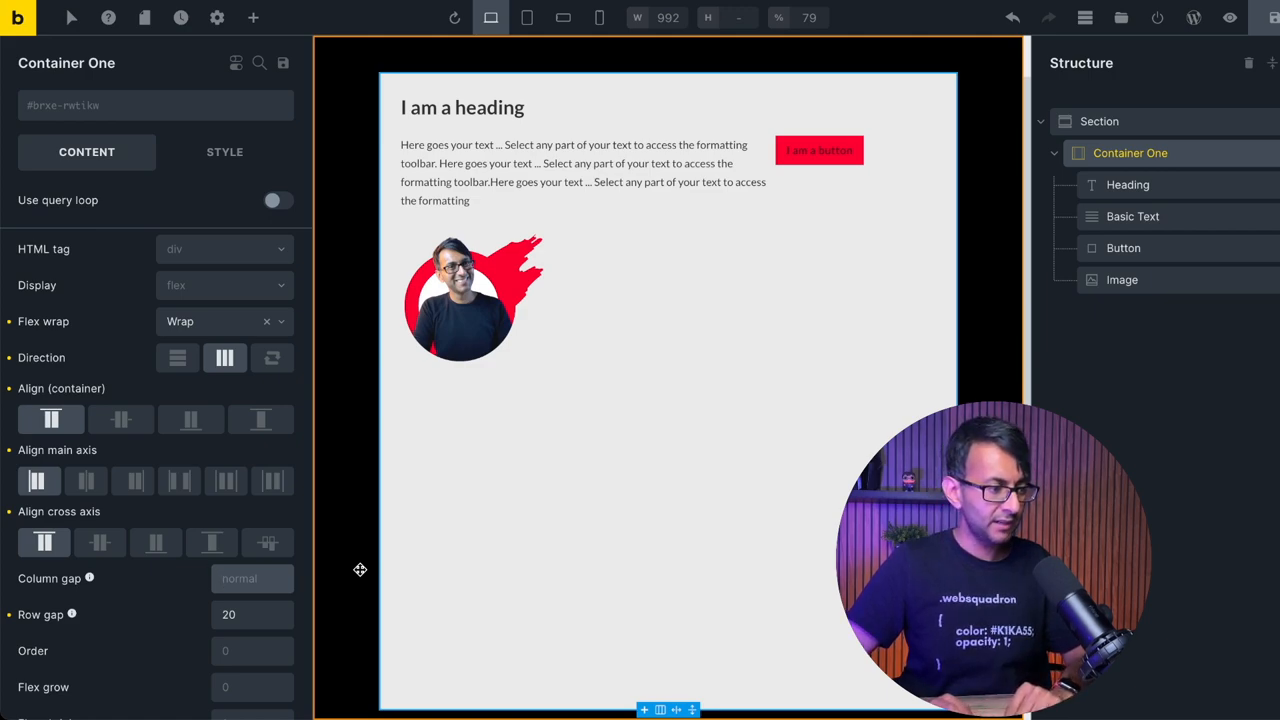
text(30)
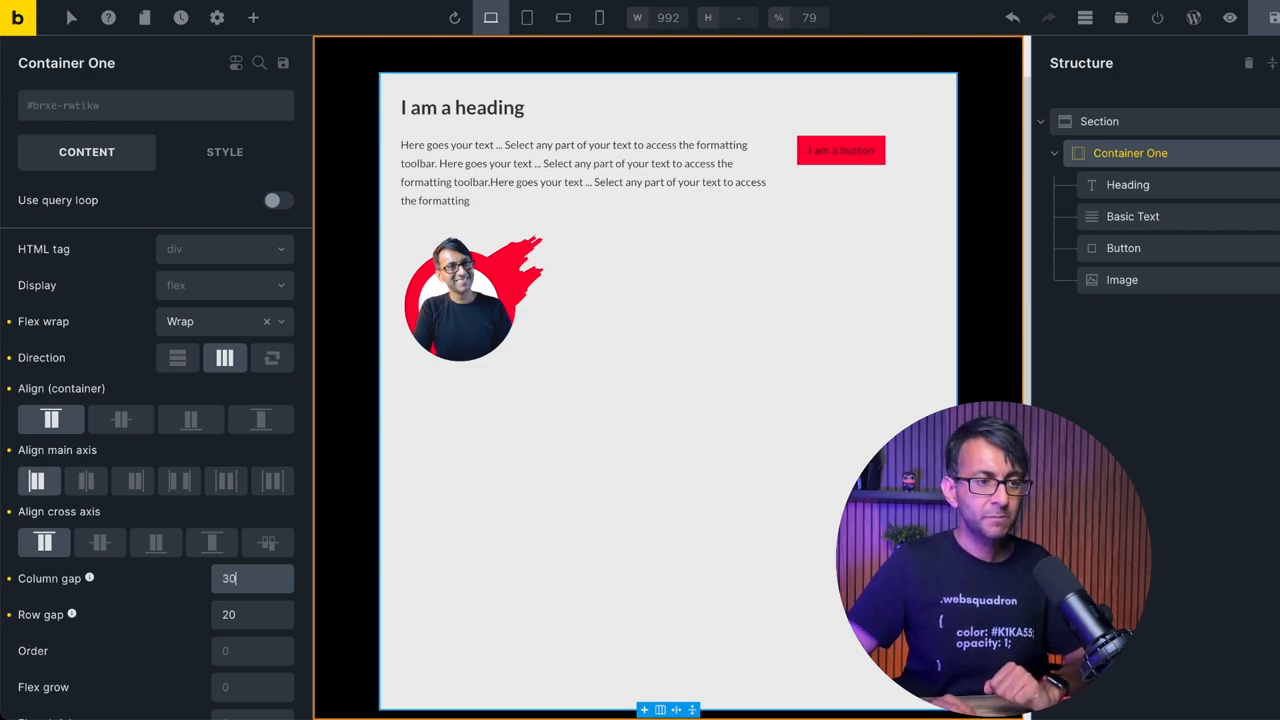
text(300)
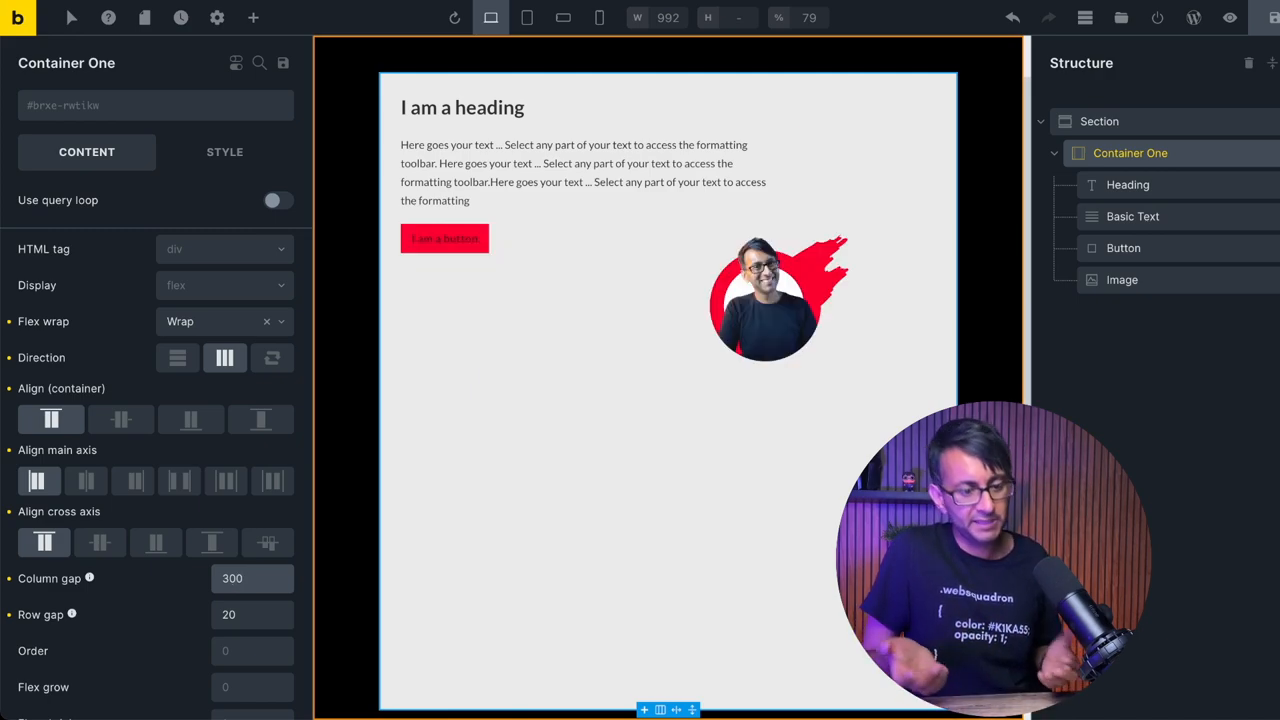
text(30)
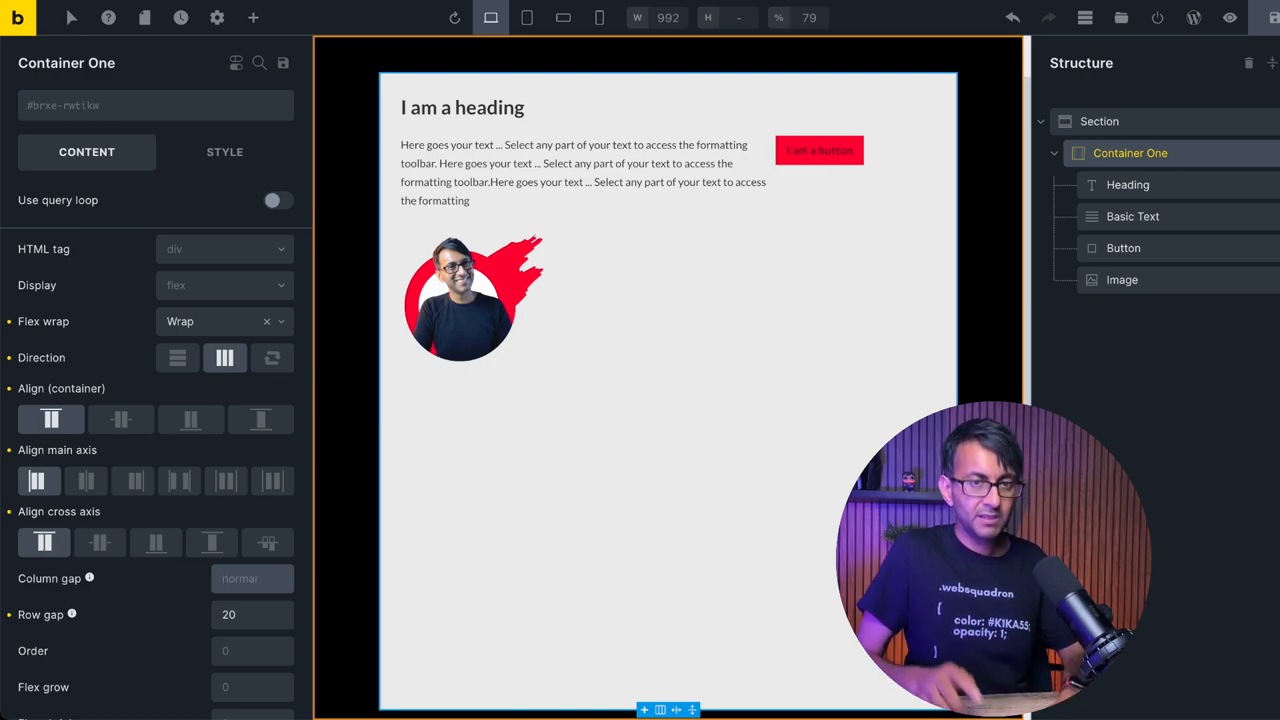
text(30)
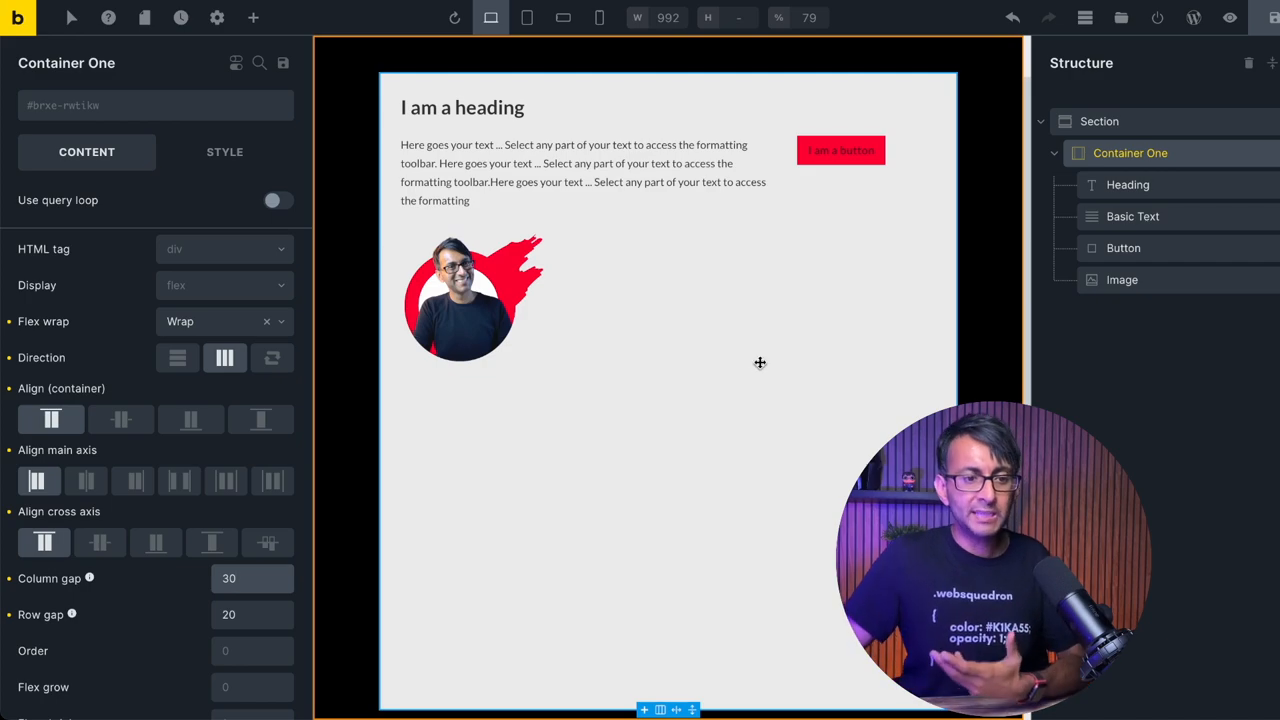
Step: Set the portrait image's width to 300 so it sits large below the text
click(840, 150)
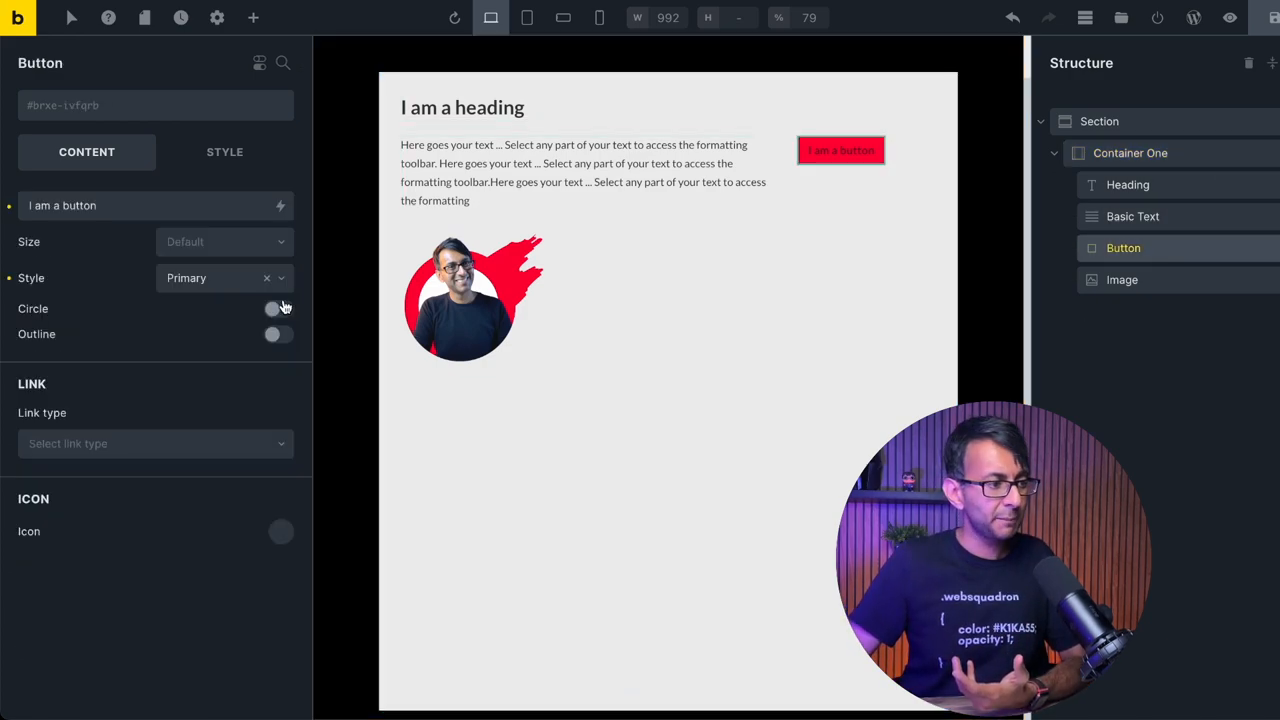
click(224, 151)
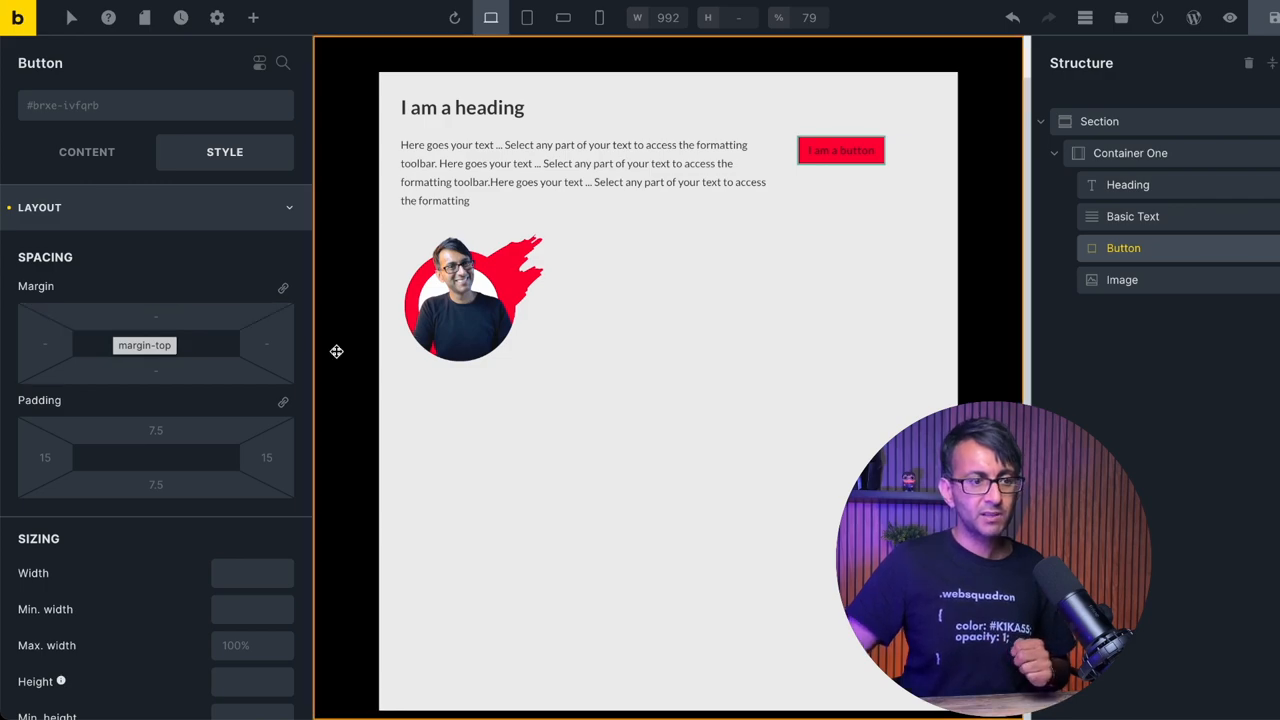
click(1122, 279)
text(3)
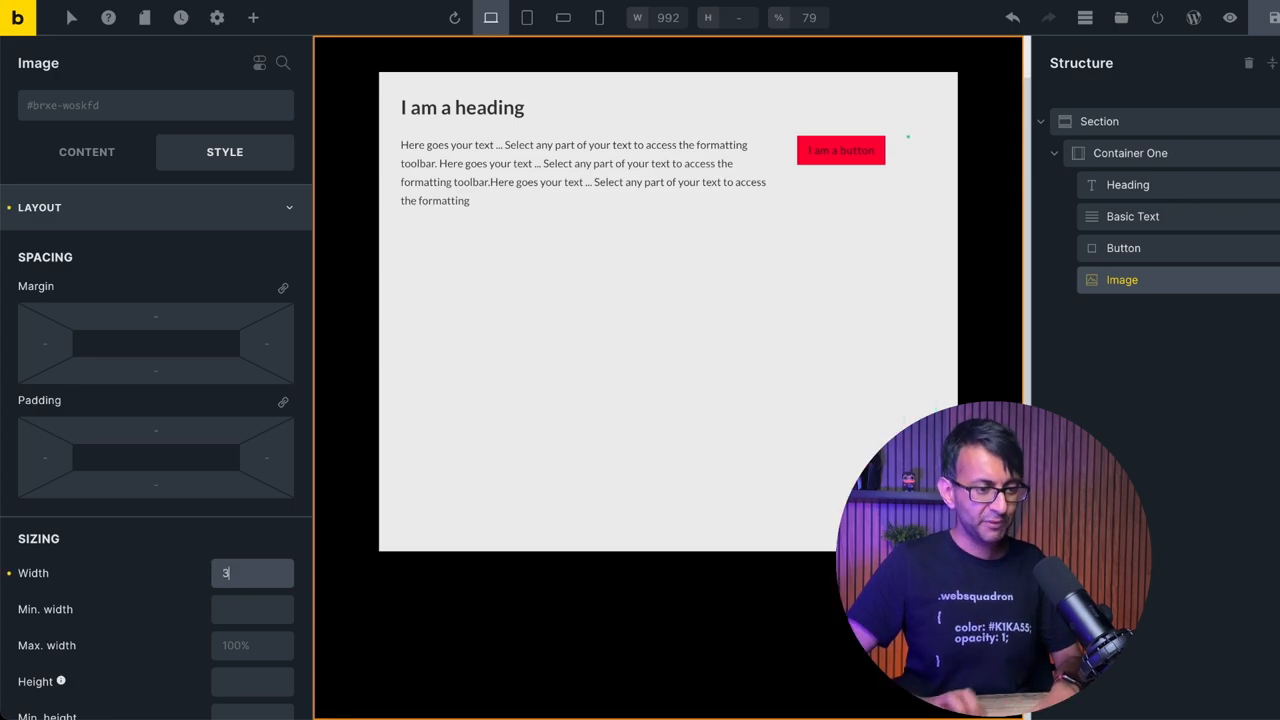
text(0)
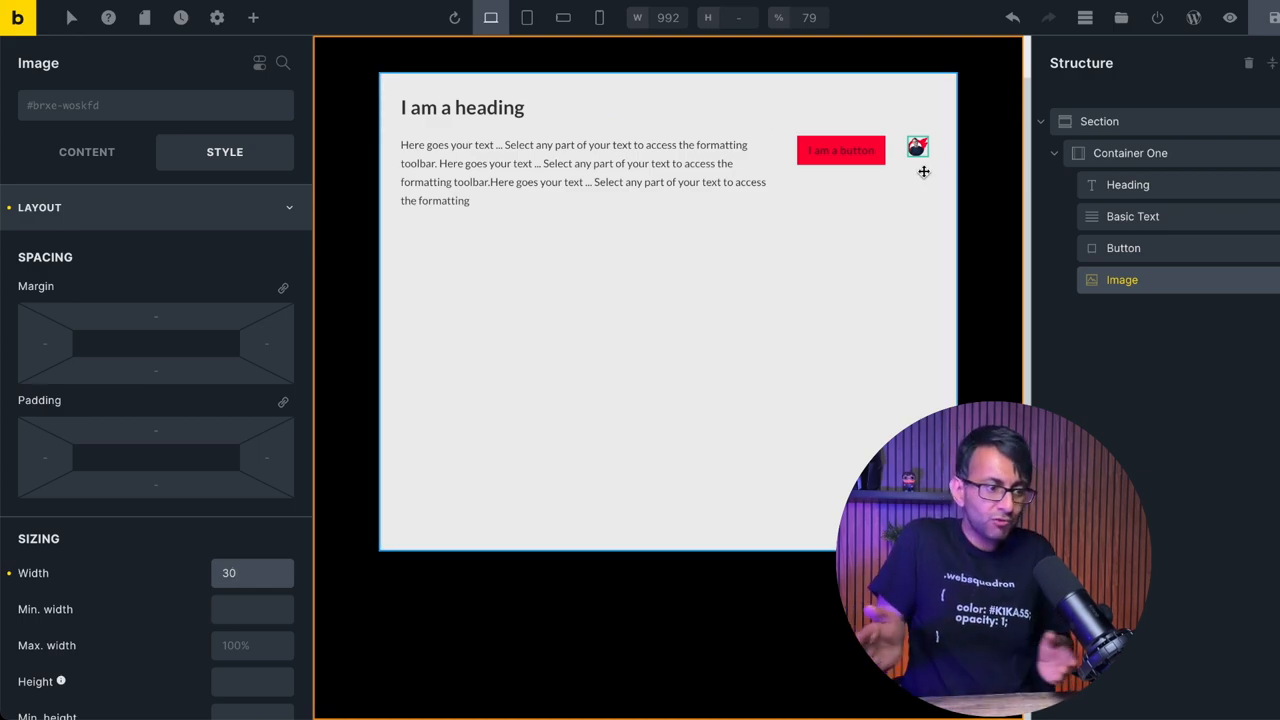
text(300)
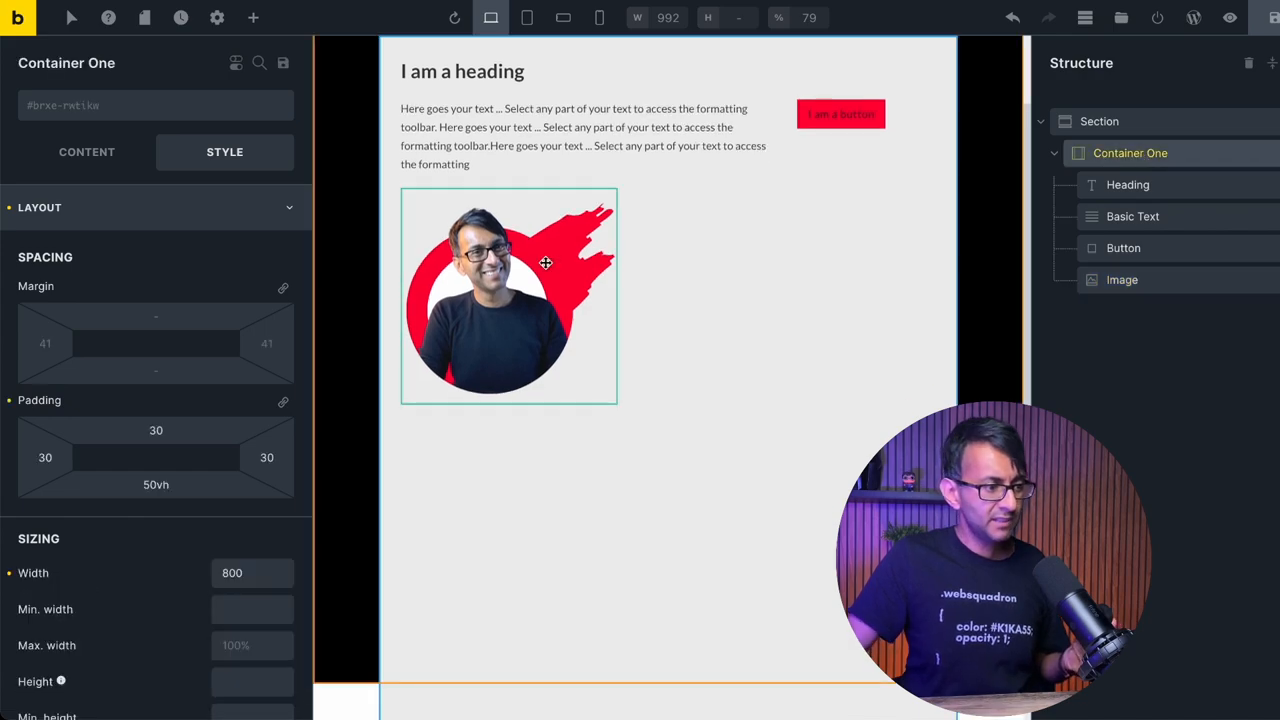
Step: Give the Section a #ffffff background and remove Container One from the structure
click(87, 151)
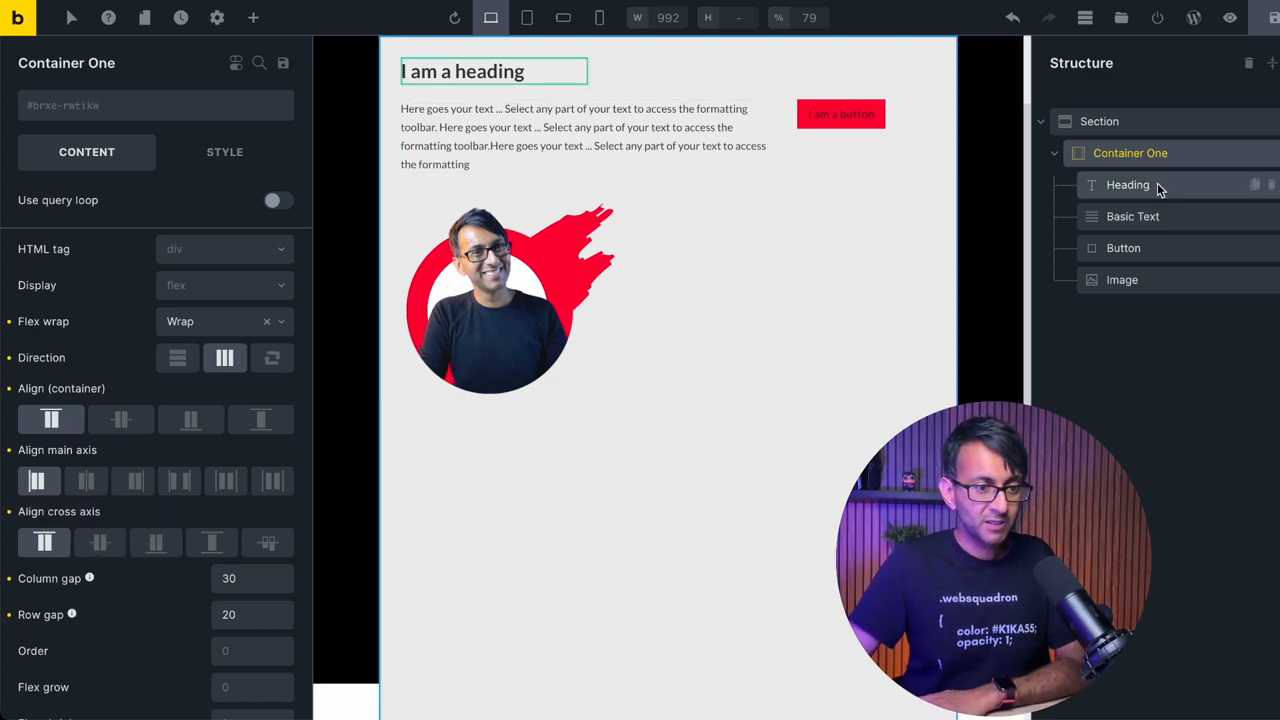
click(1099, 121)
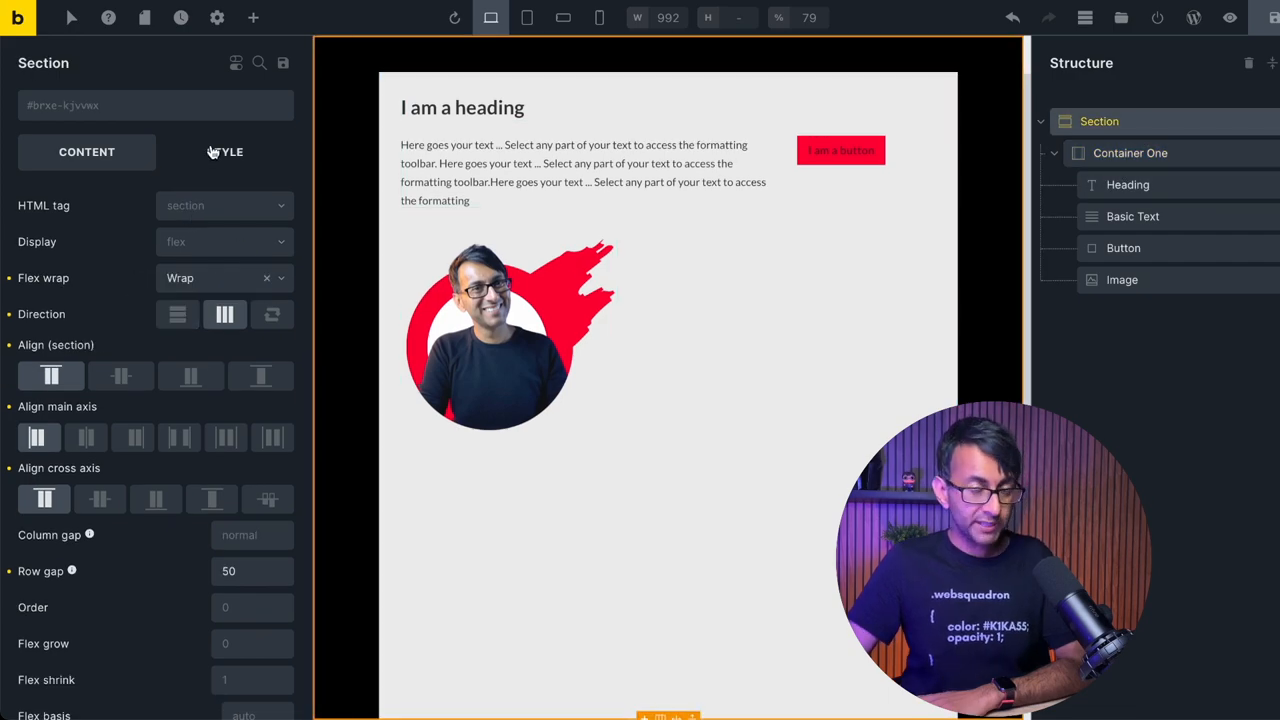
click(225, 151)
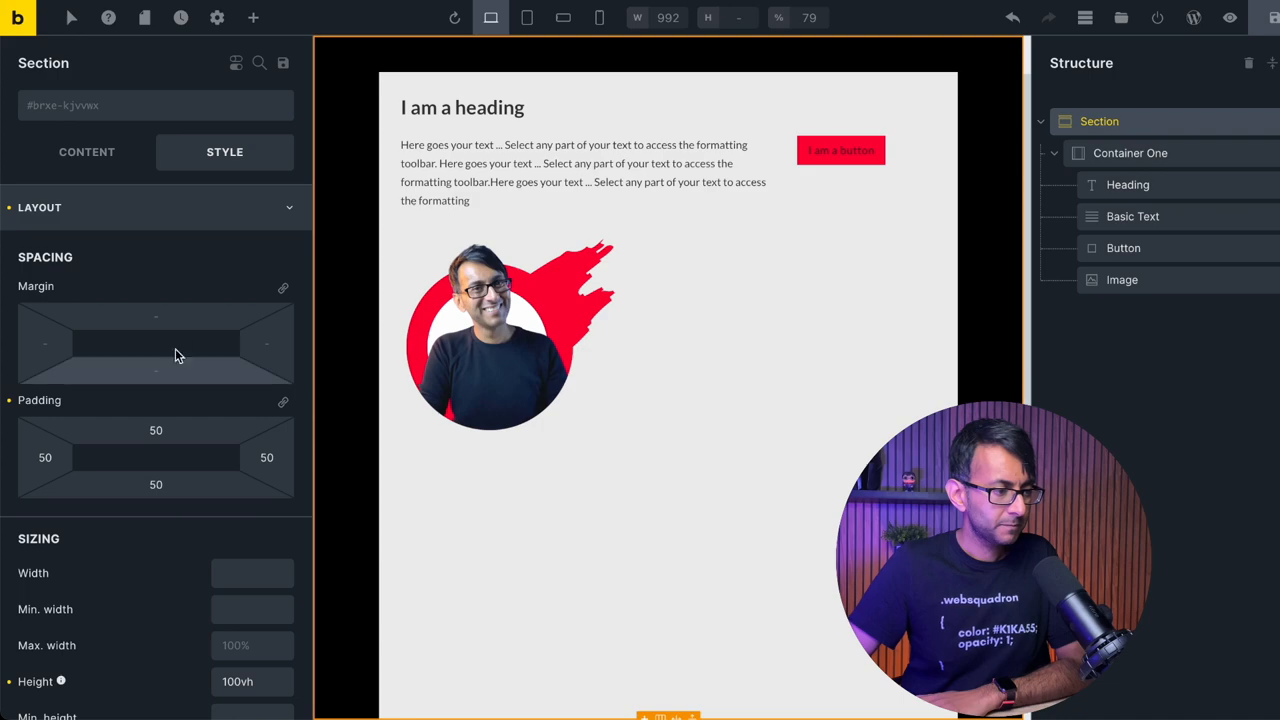
click(55, 299)
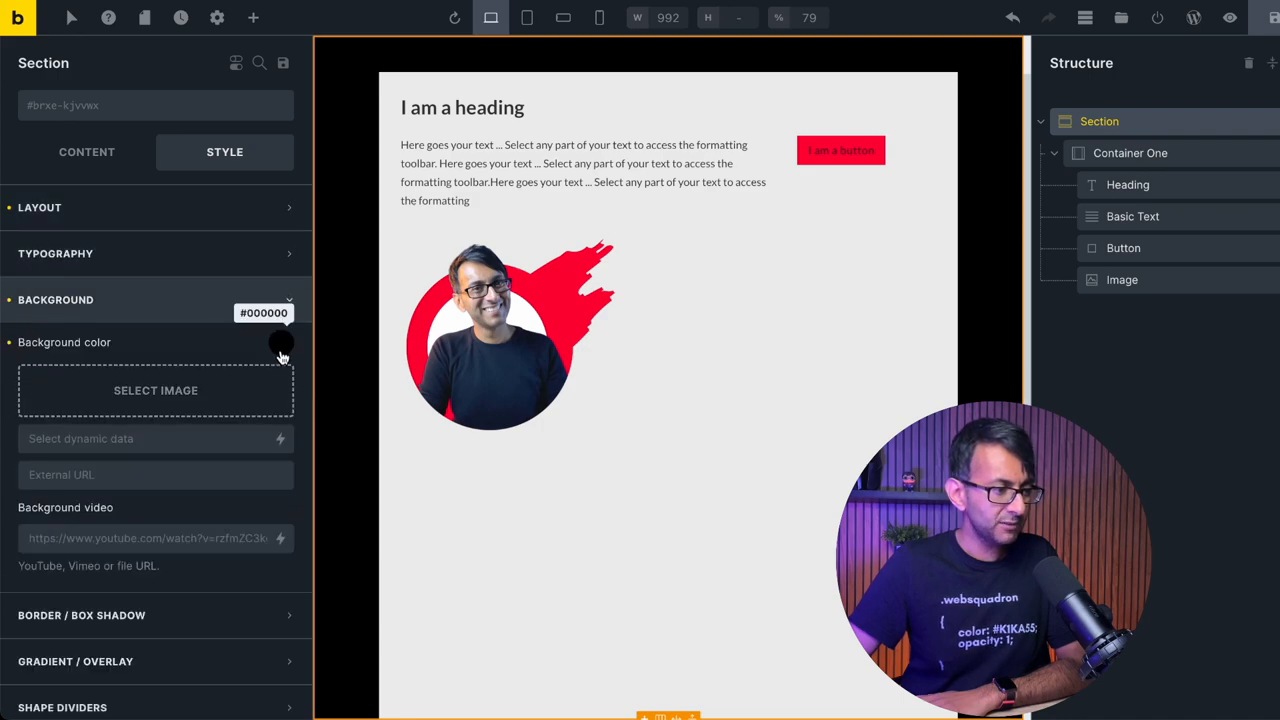
click(281, 342)
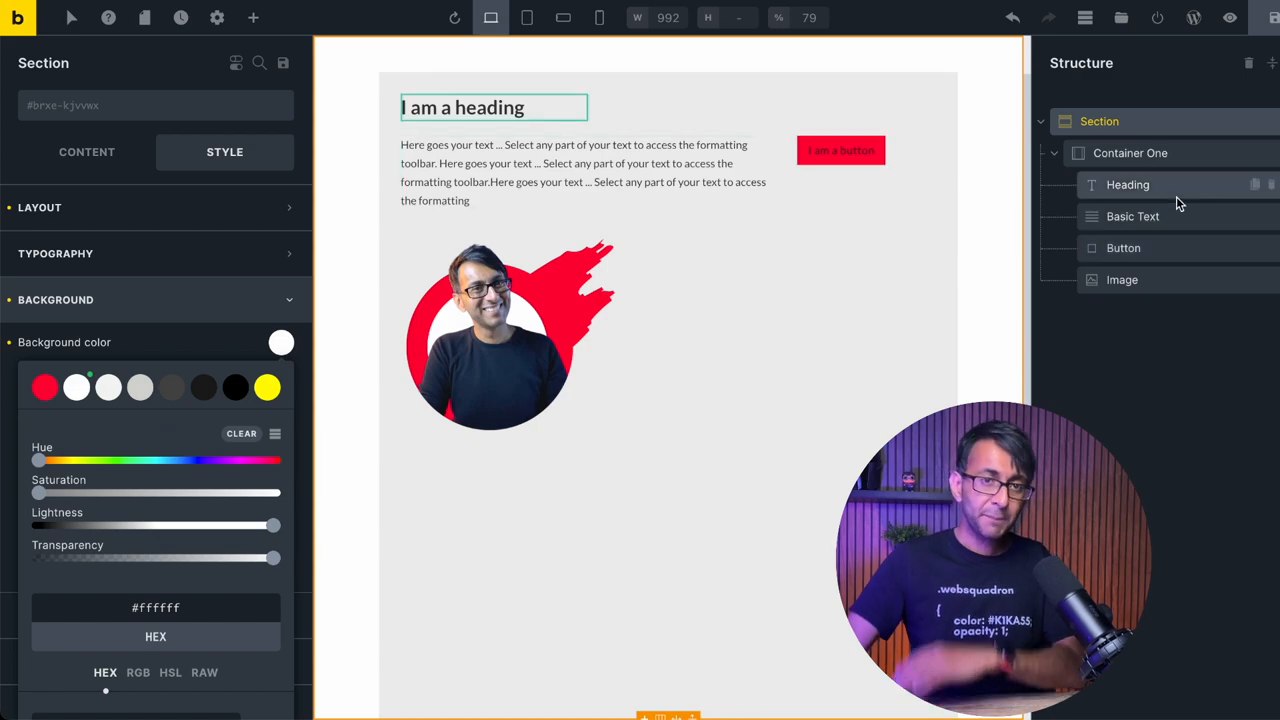
click(1127, 184)
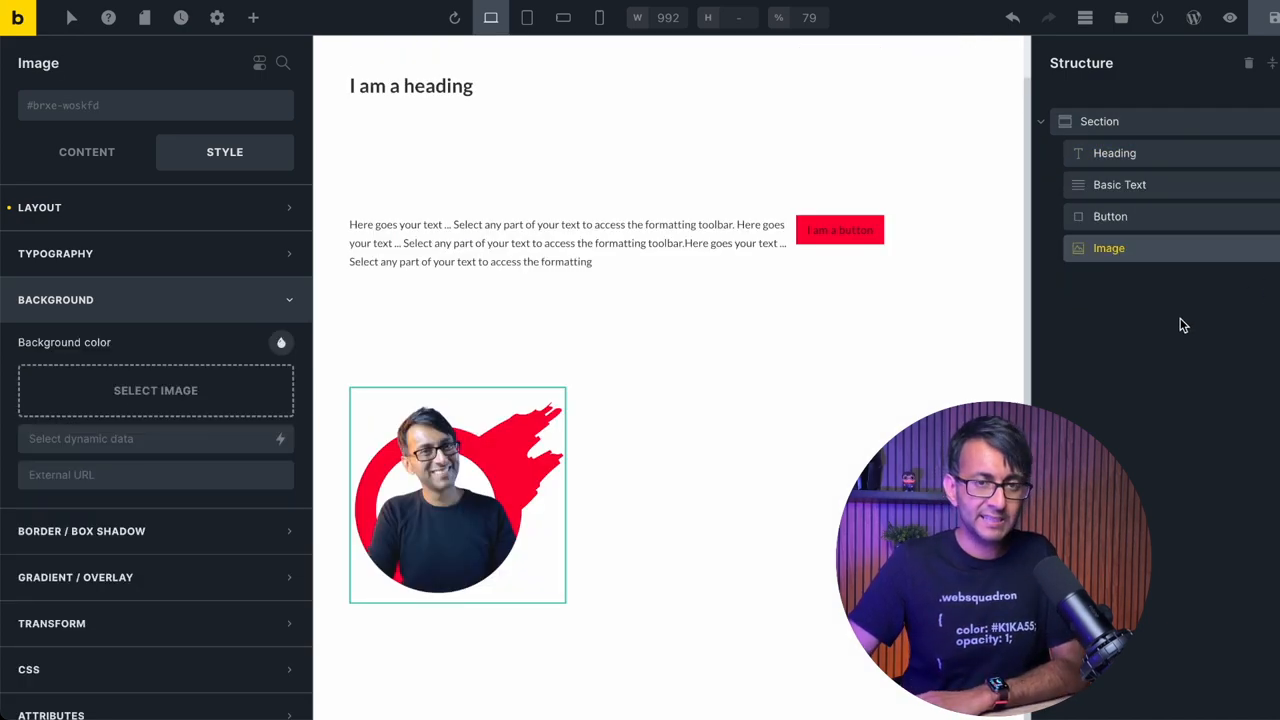
Step: Clear the Section's 100vh height so it wraps its content snugly
click(1099, 121)
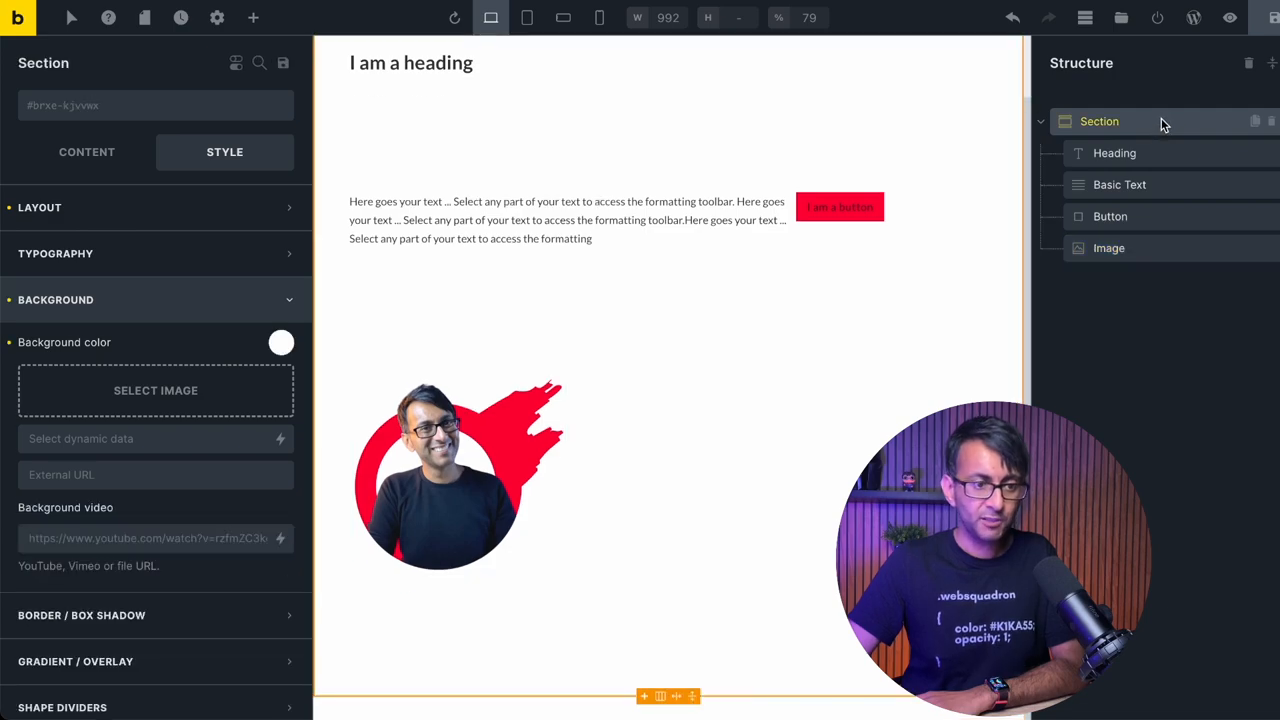
click(40, 207)
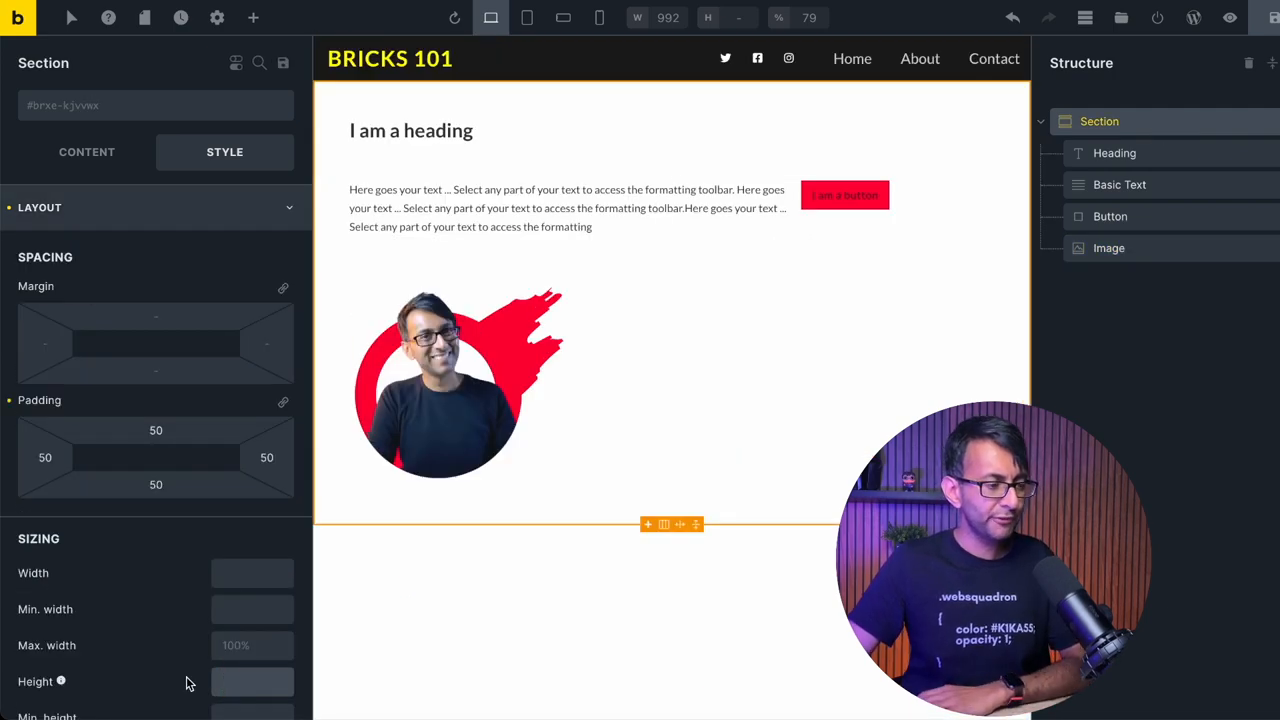
click(86, 151)
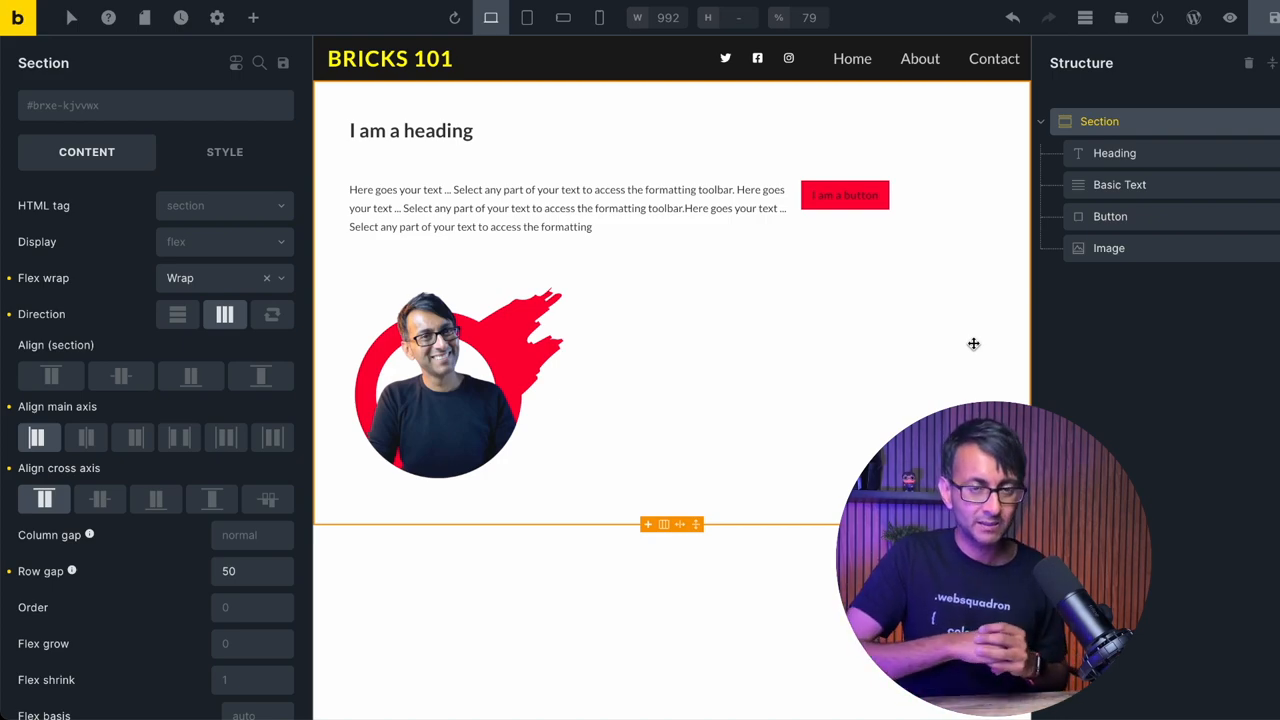
click(457, 380)
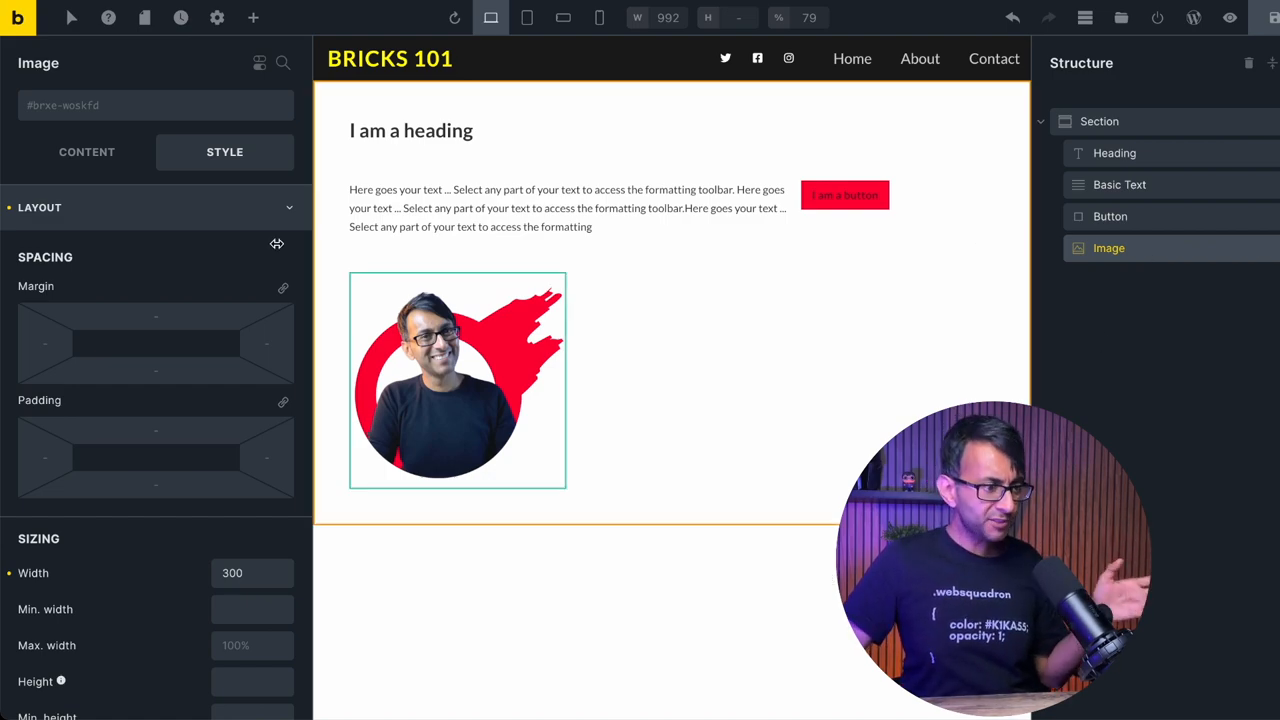
scroll(down, 3)
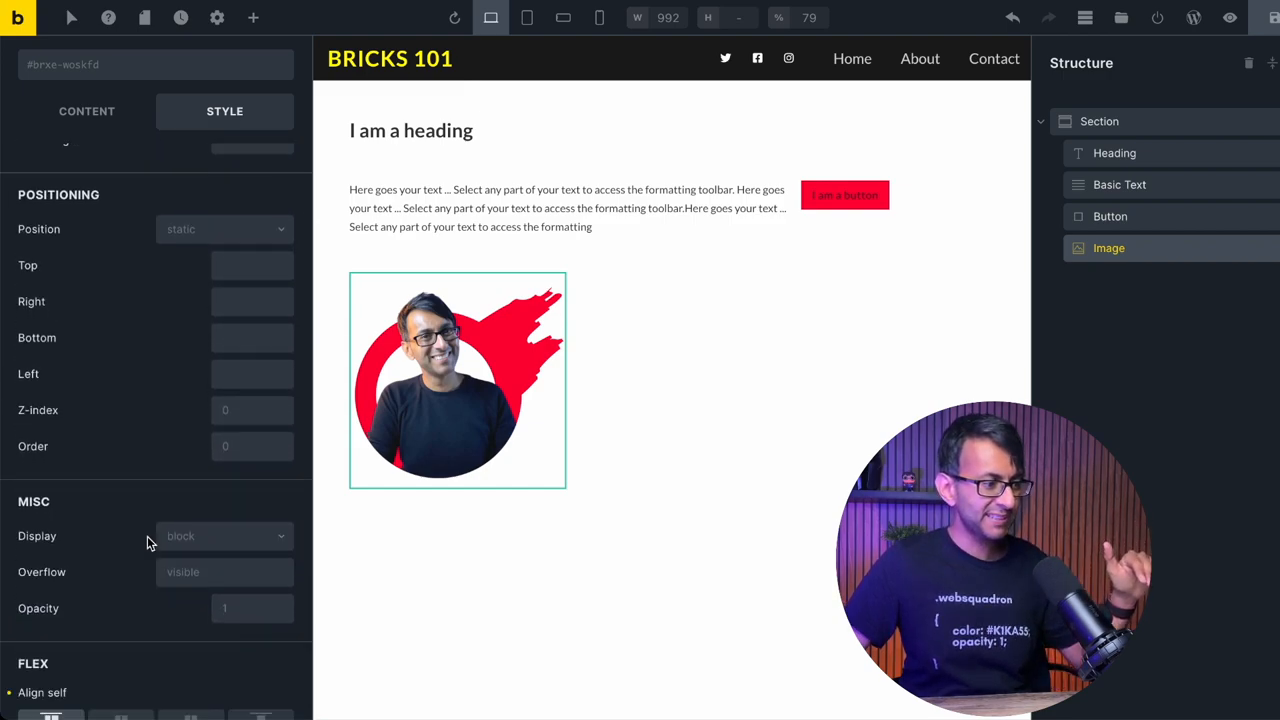
scroll(down, 3)
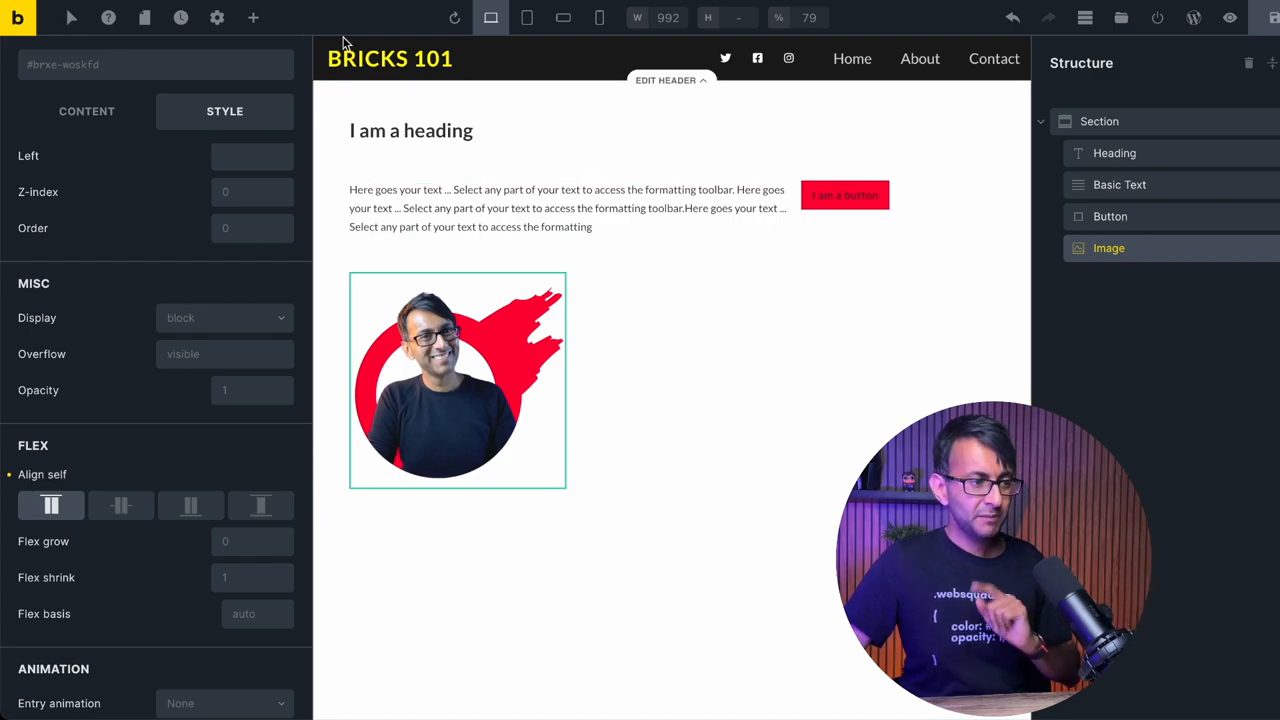
Step: Add a Block to the Section and drag the portrait image inside it
click(252, 18)
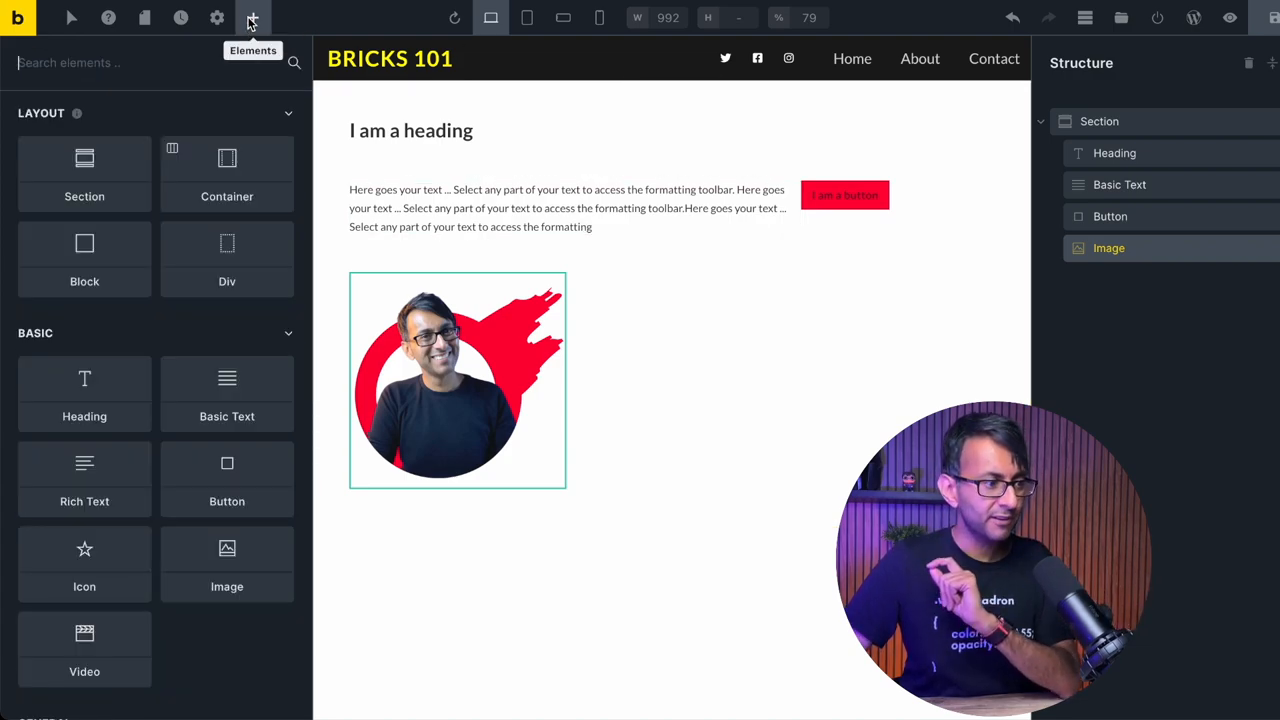
mouse_move(436, 255)
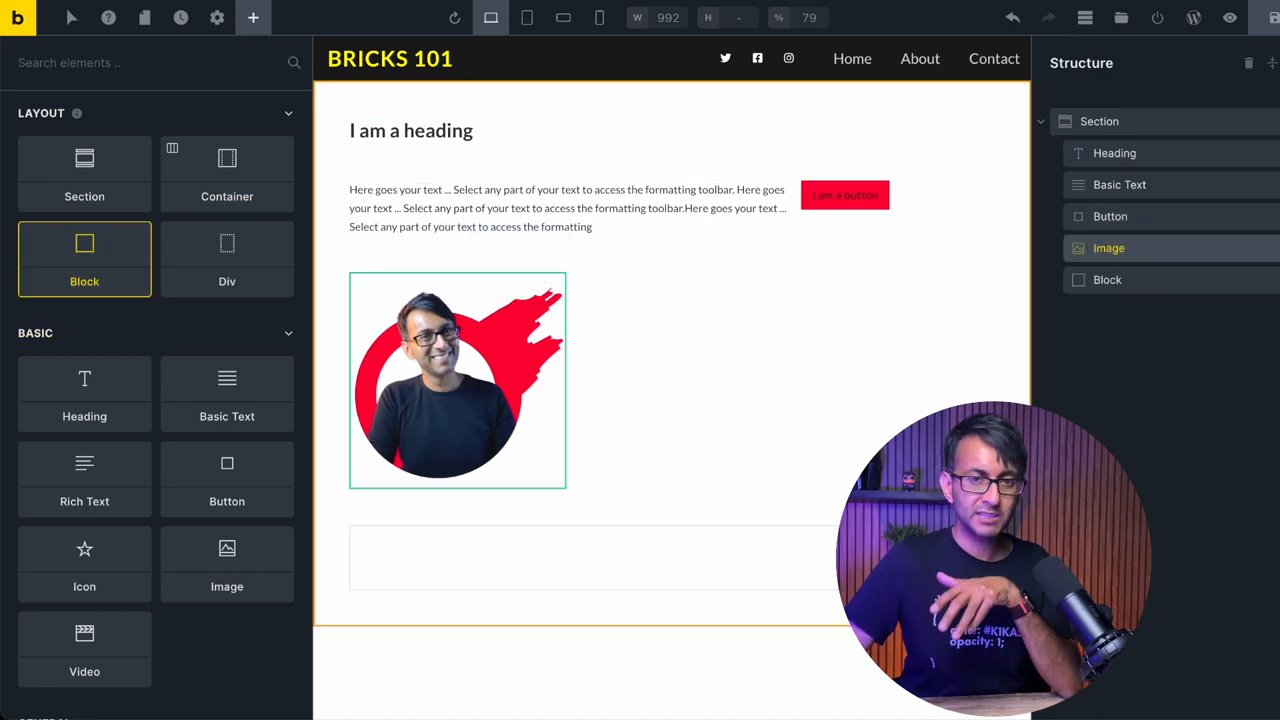
click(1108, 247)
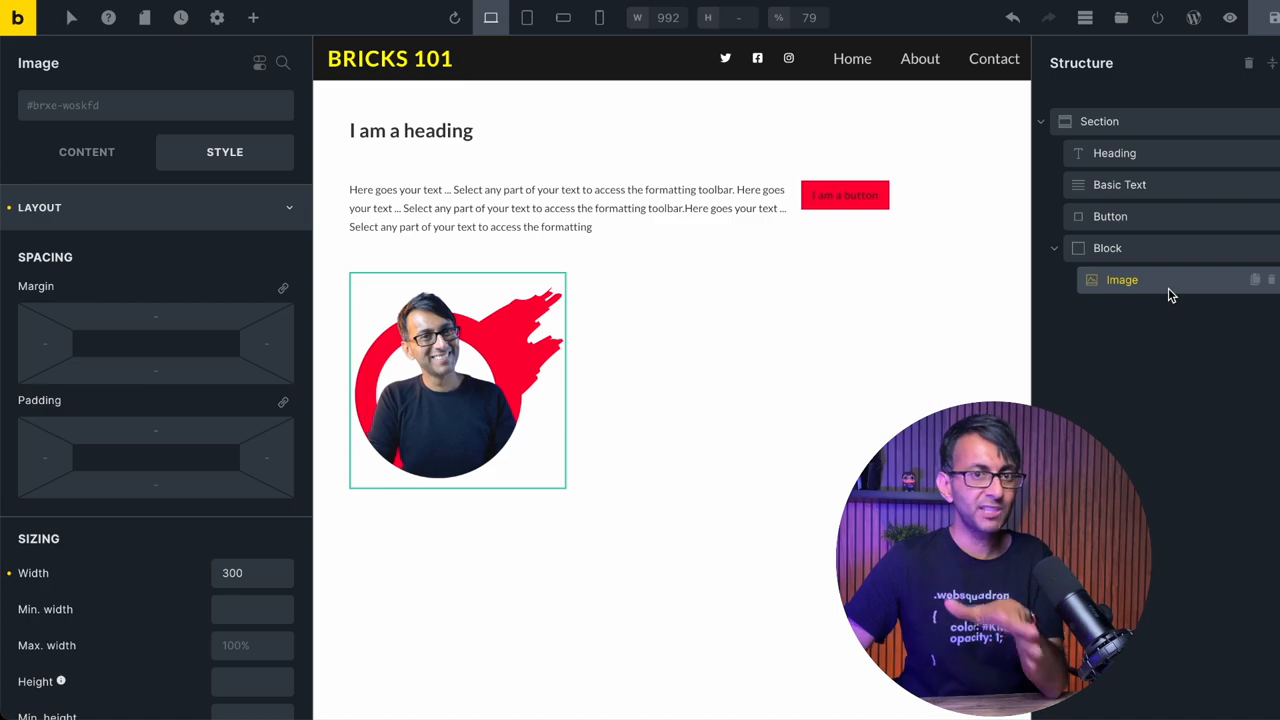
click(1107, 248)
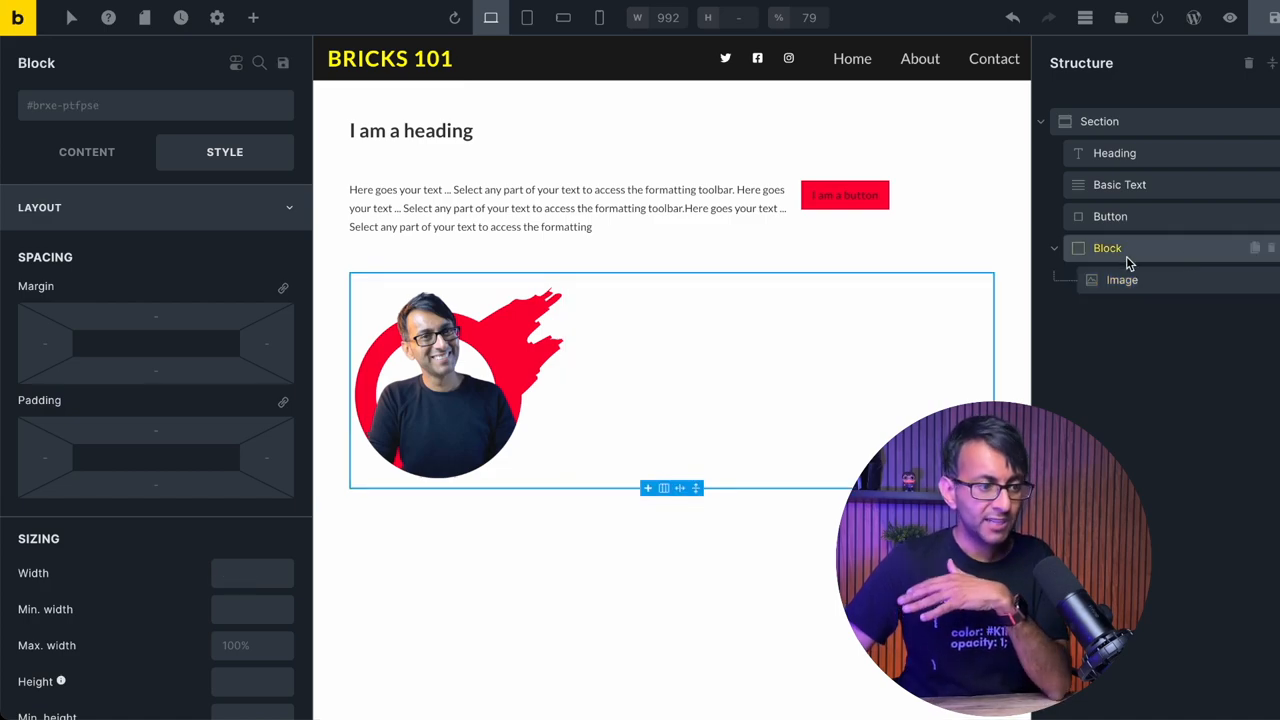
click(86, 151)
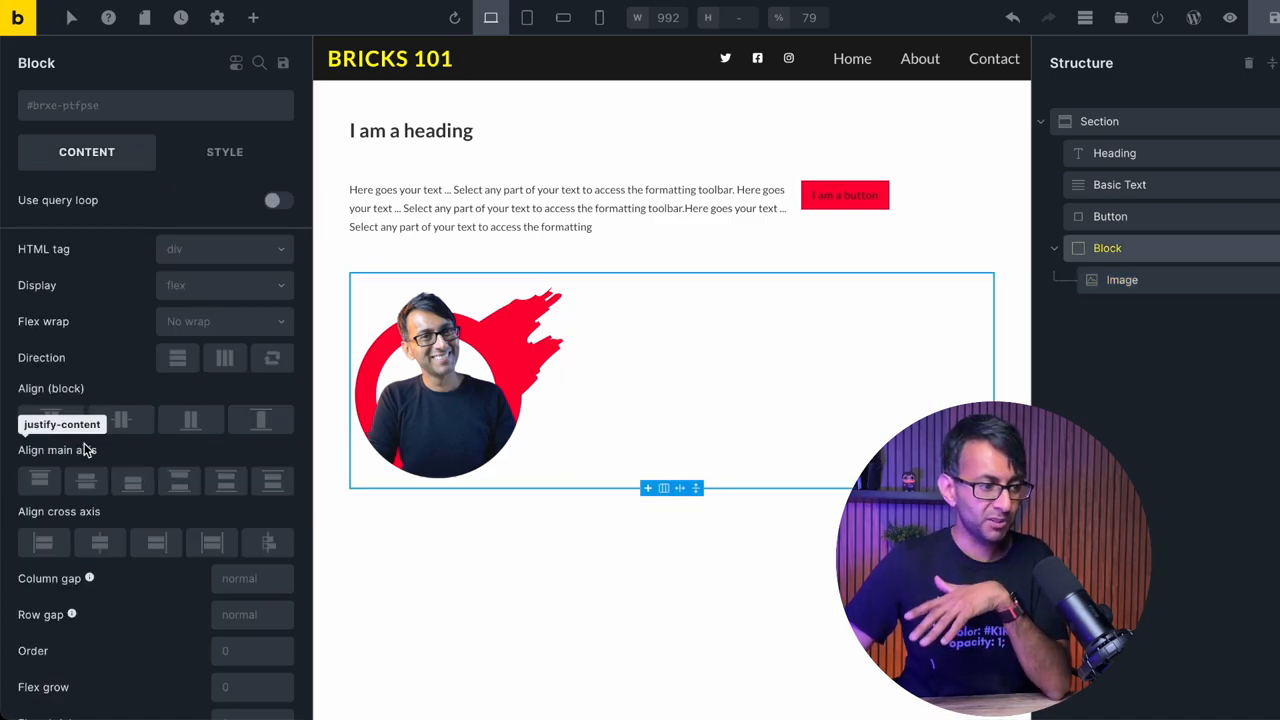
click(155, 542)
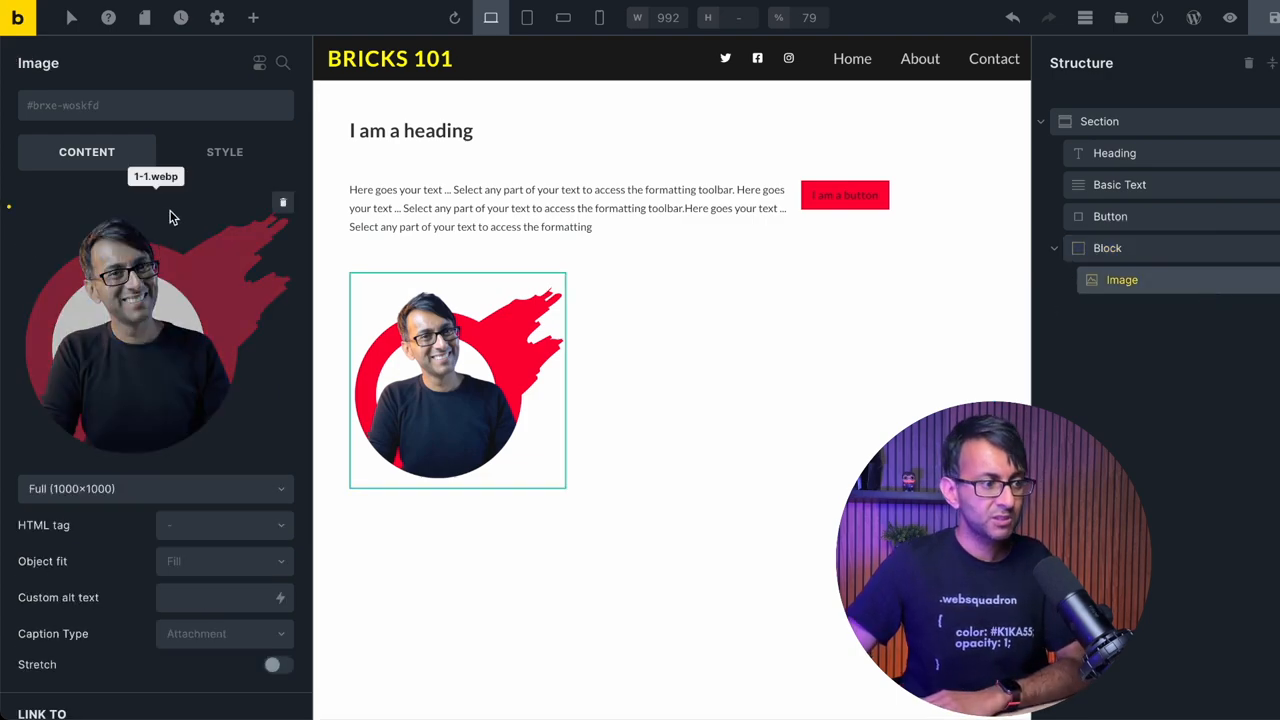
Step: Set the image's Align self option to End, pushing it to the right edge
click(224, 151)
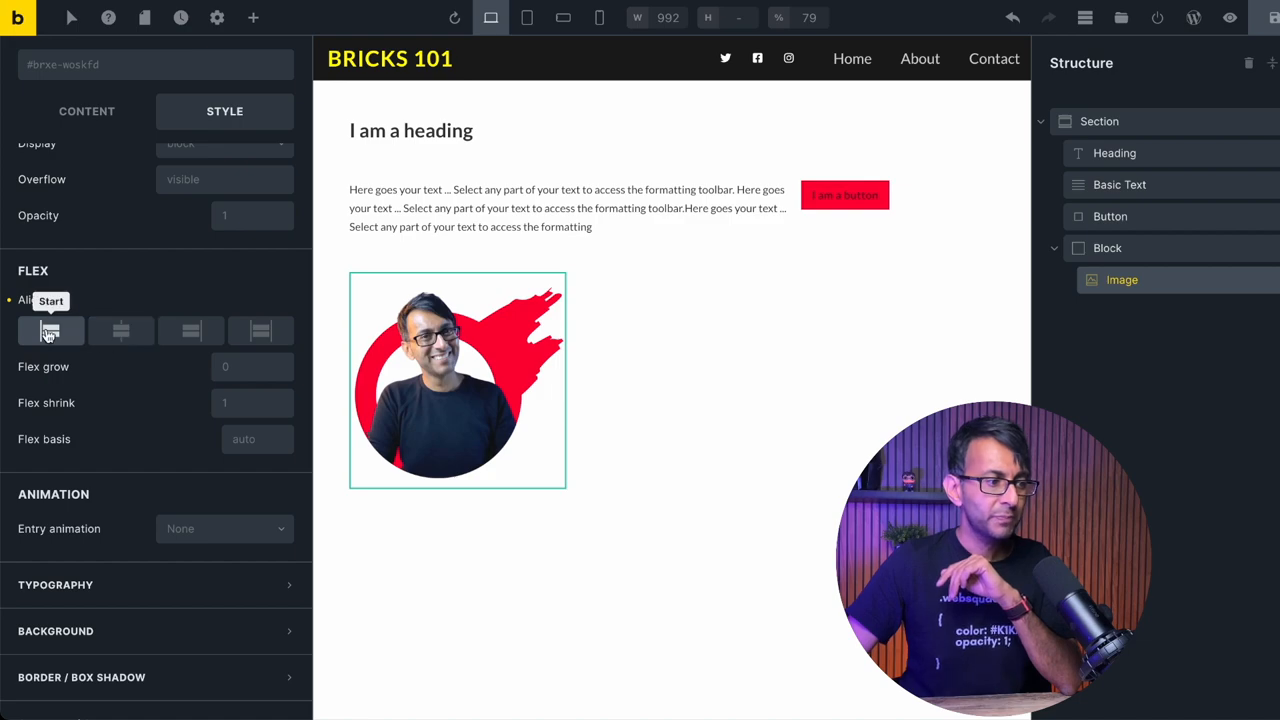
click(190, 331)
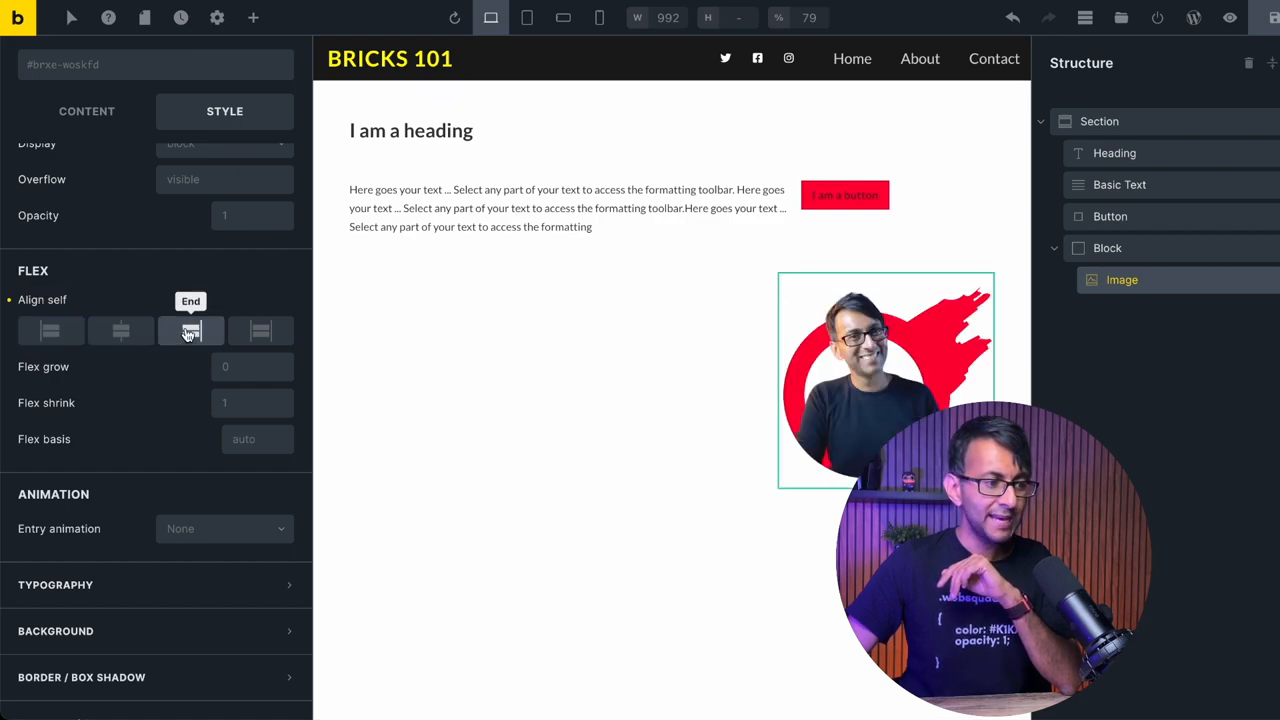
click(260, 331)
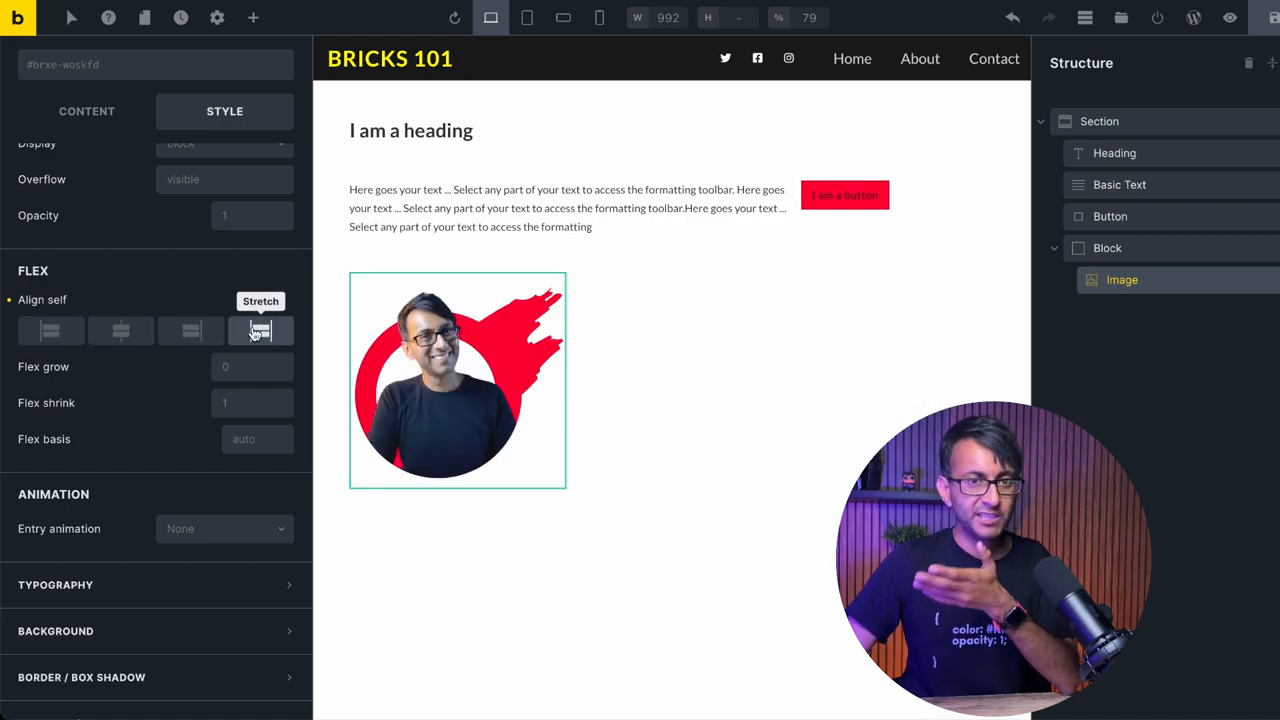
click(190, 330)
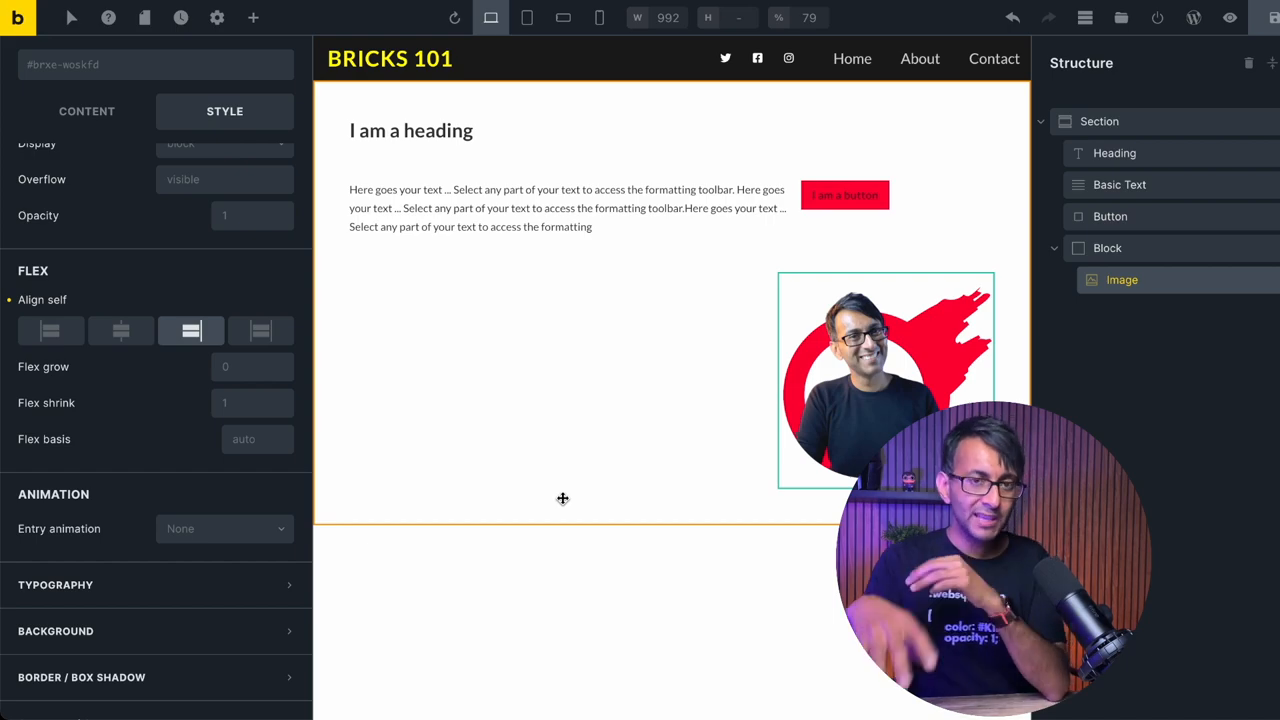
Step: Duplicate the image and set the Block to a horizontal row aligned to End
right_click(1121, 279)
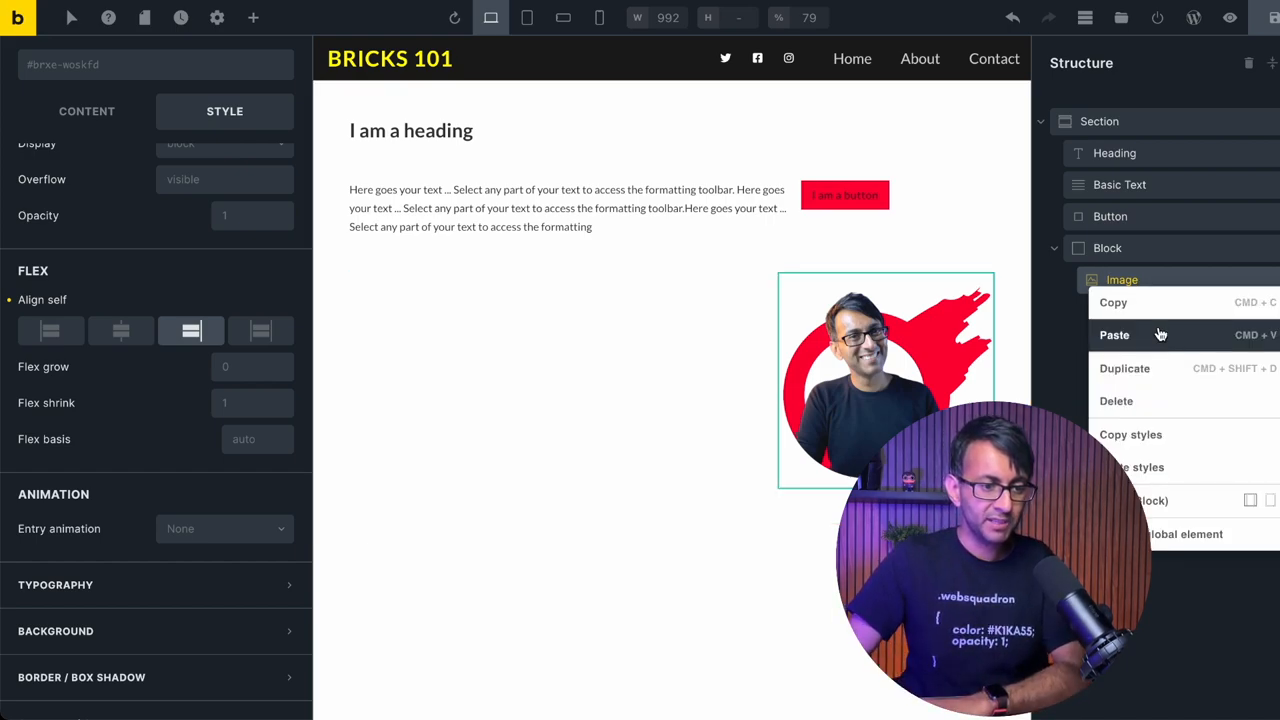
click(1114, 335)
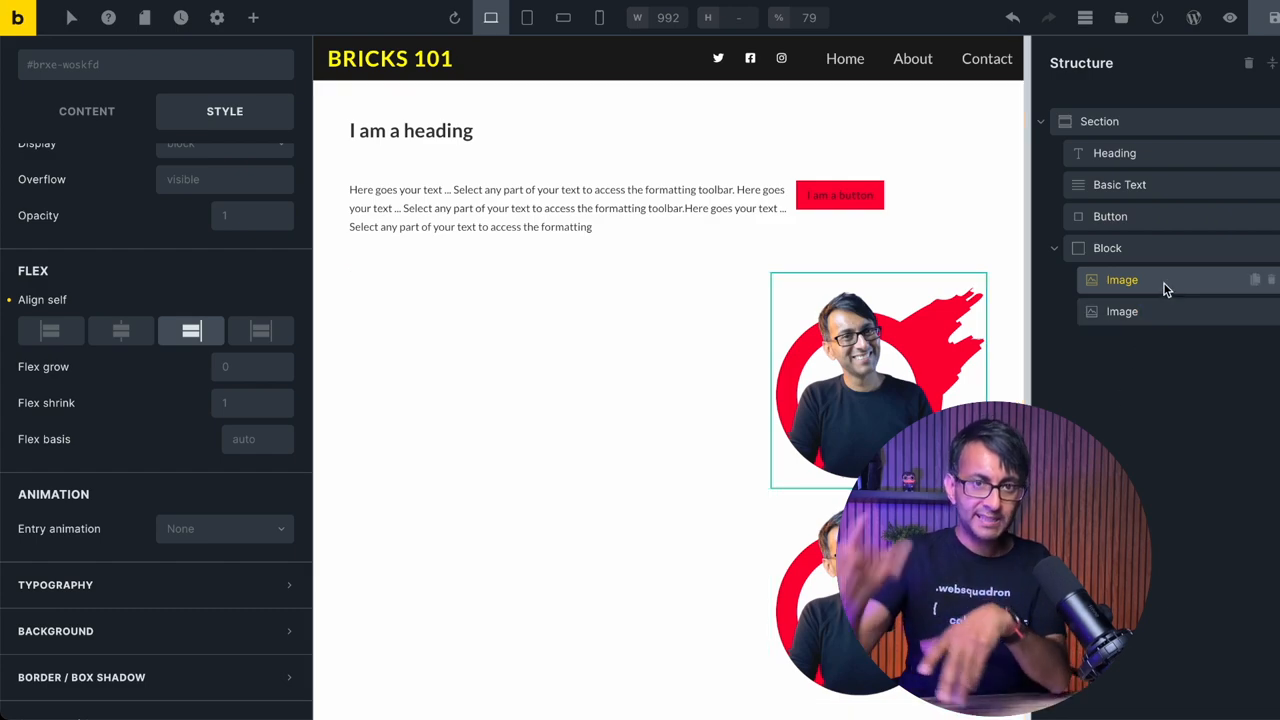
click(1107, 248)
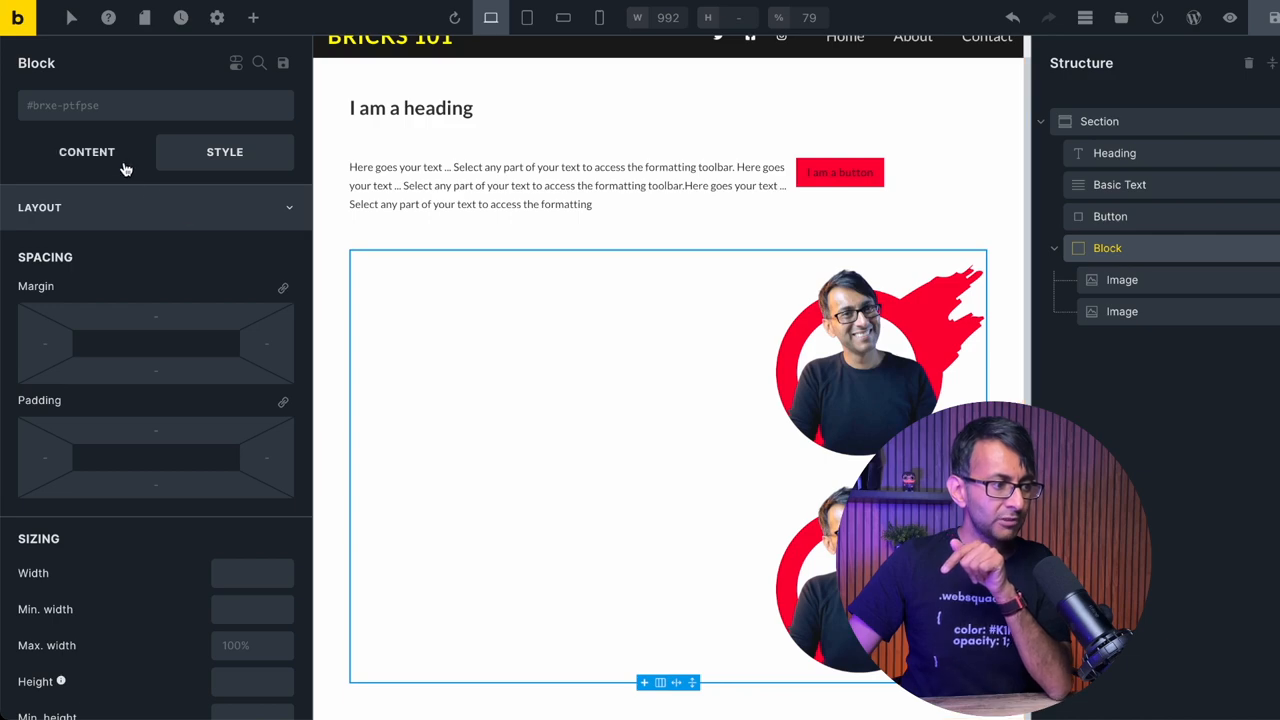
click(86, 151)
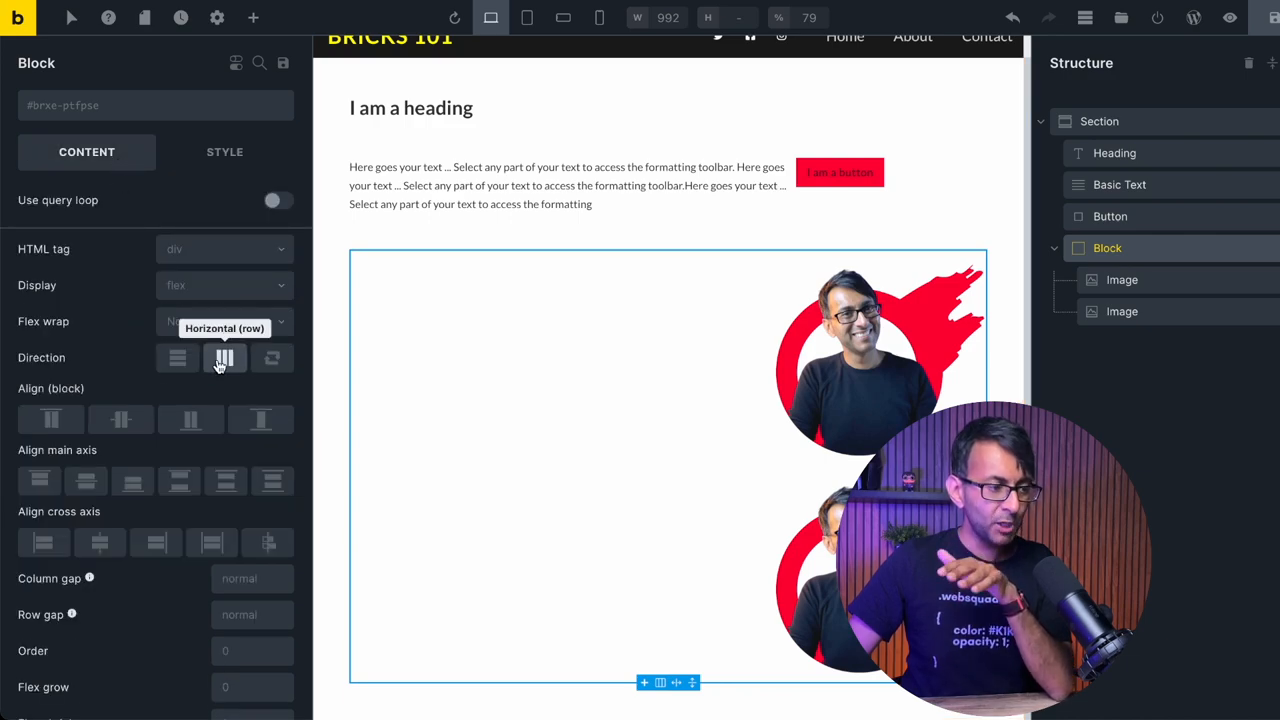
click(225, 358)
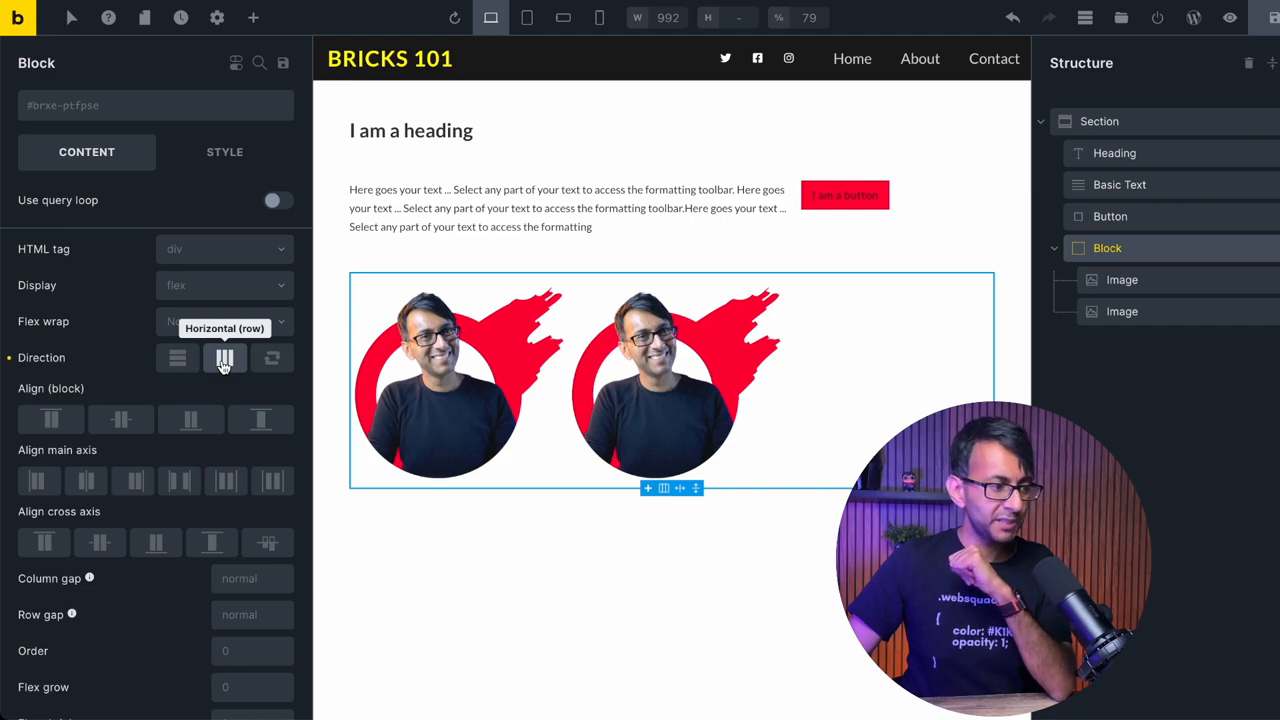
click(133, 481)
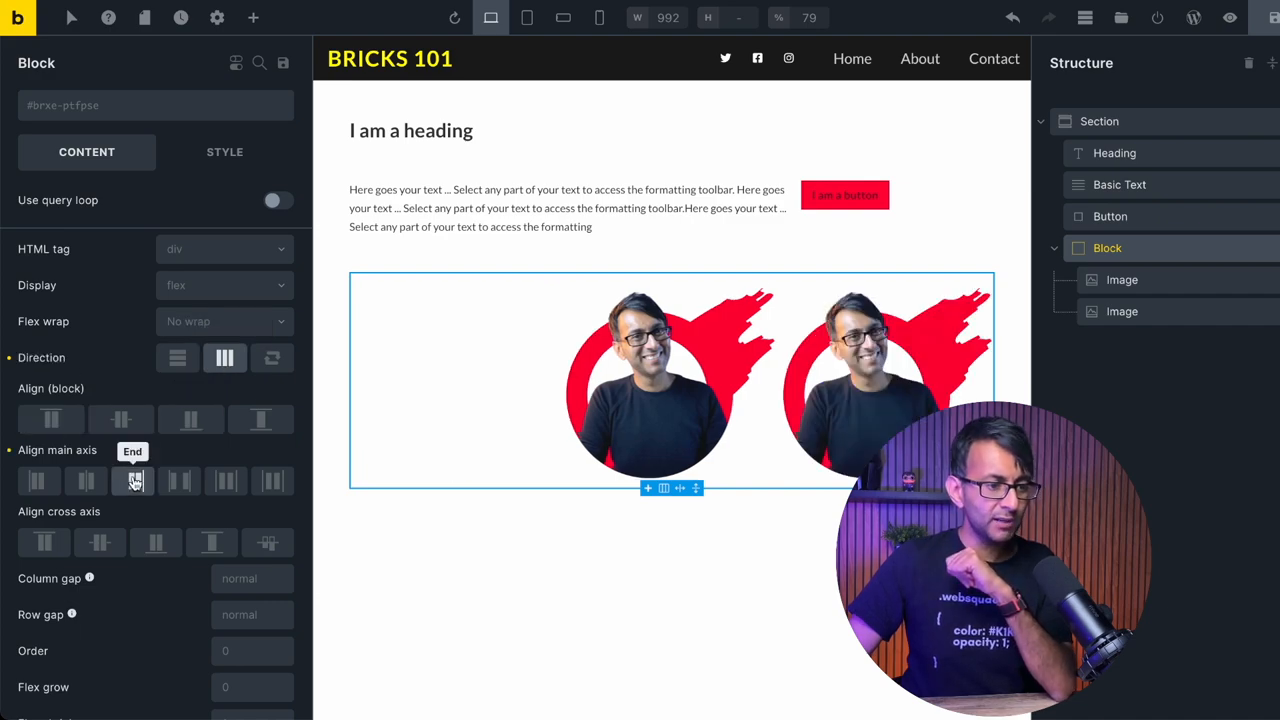